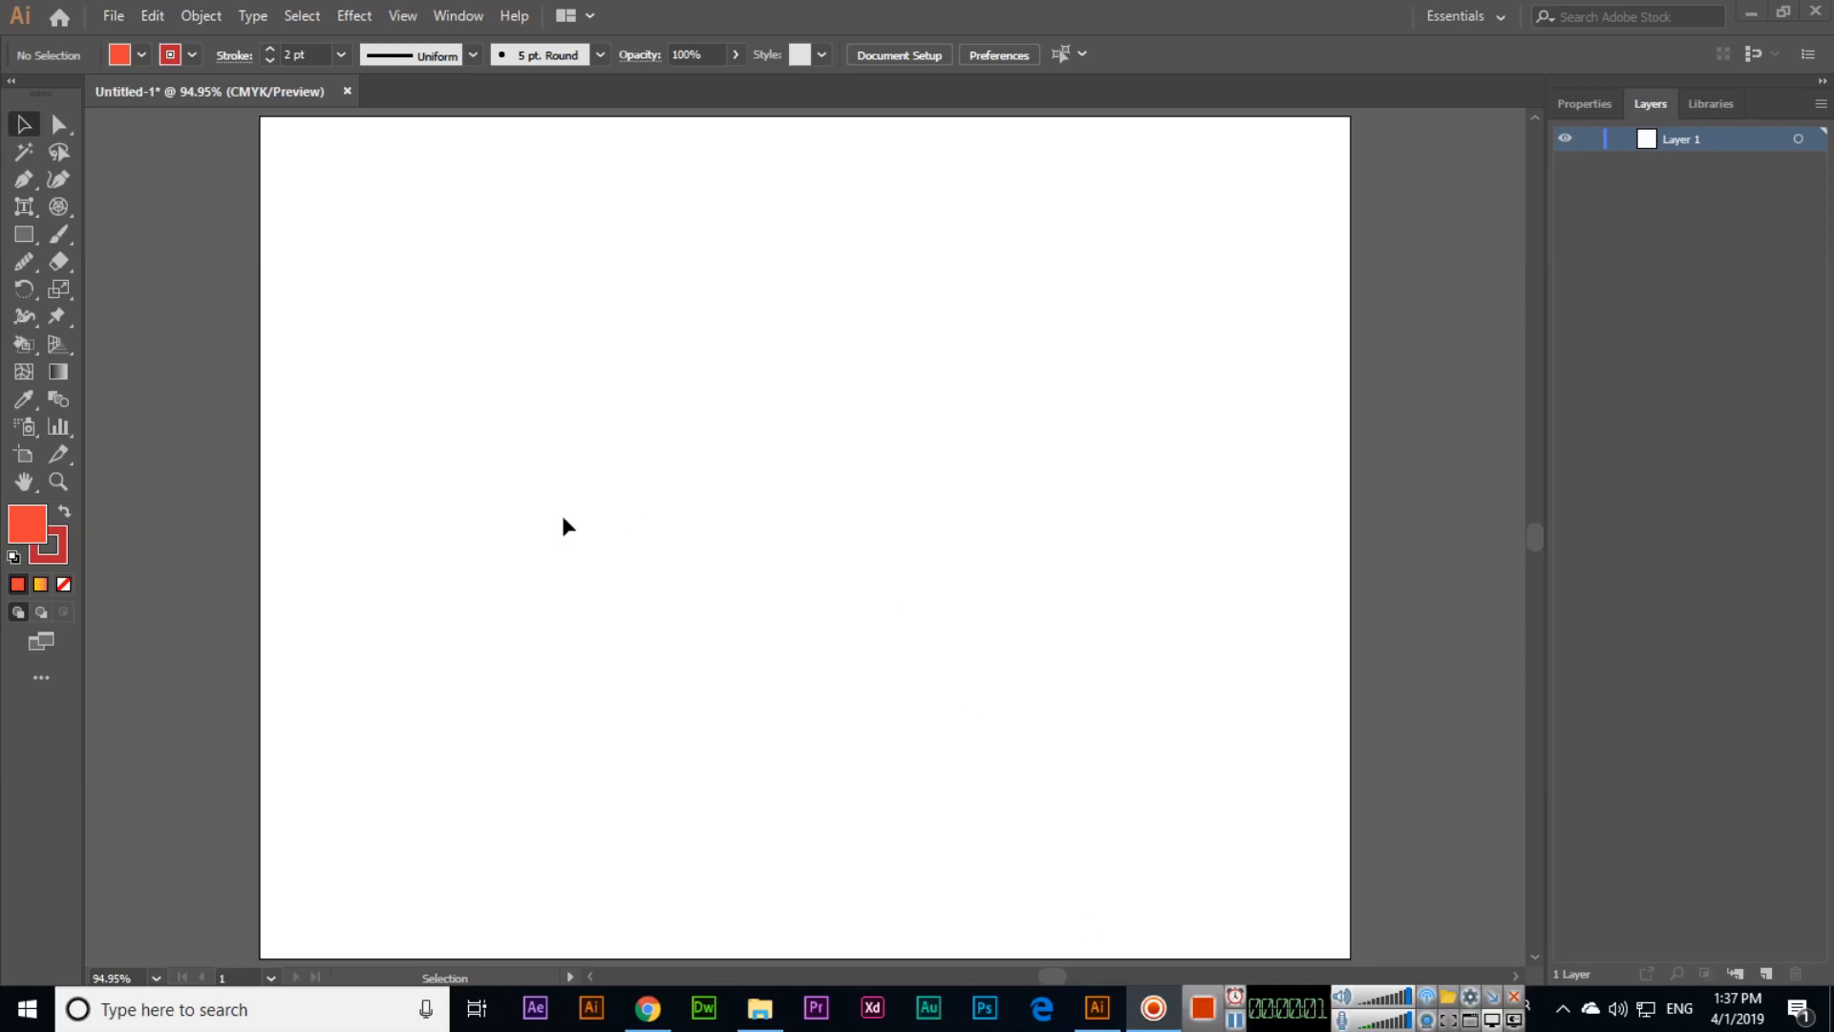
- Select the Rectangle Tool and set the fill colour to dark green
left_click(23, 234)
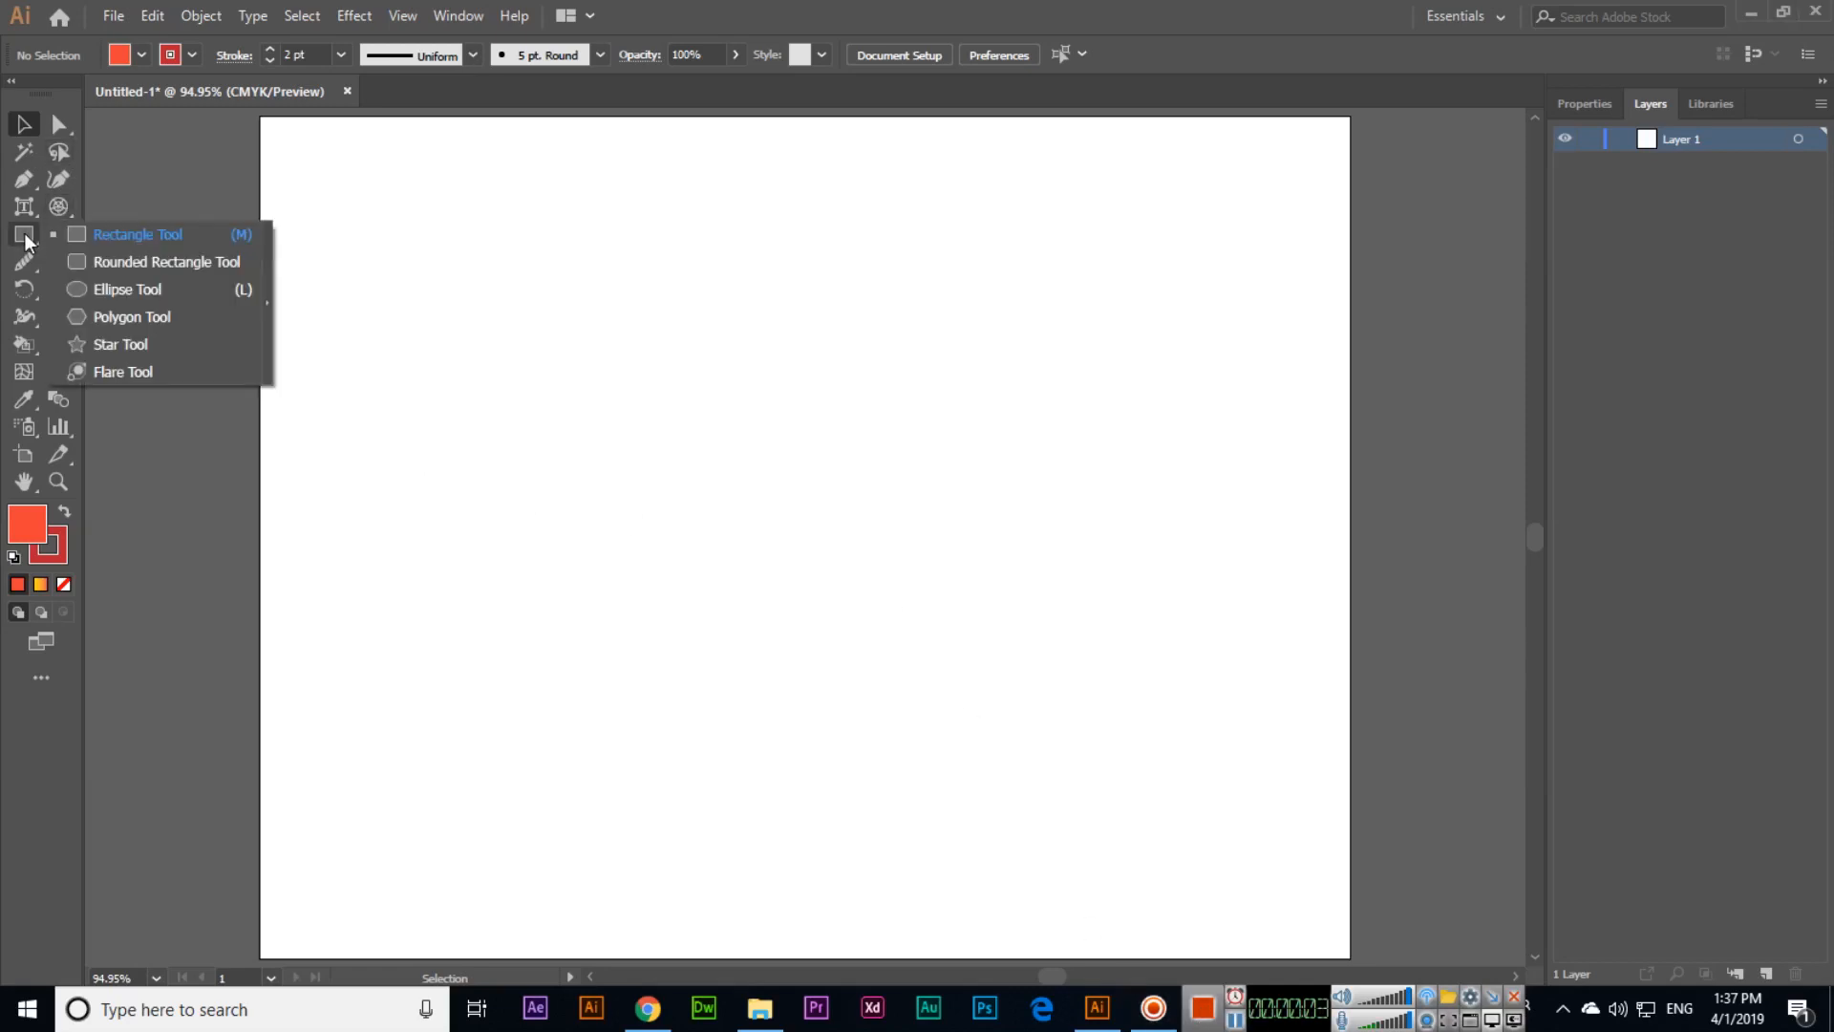
mouse_move(140, 252)
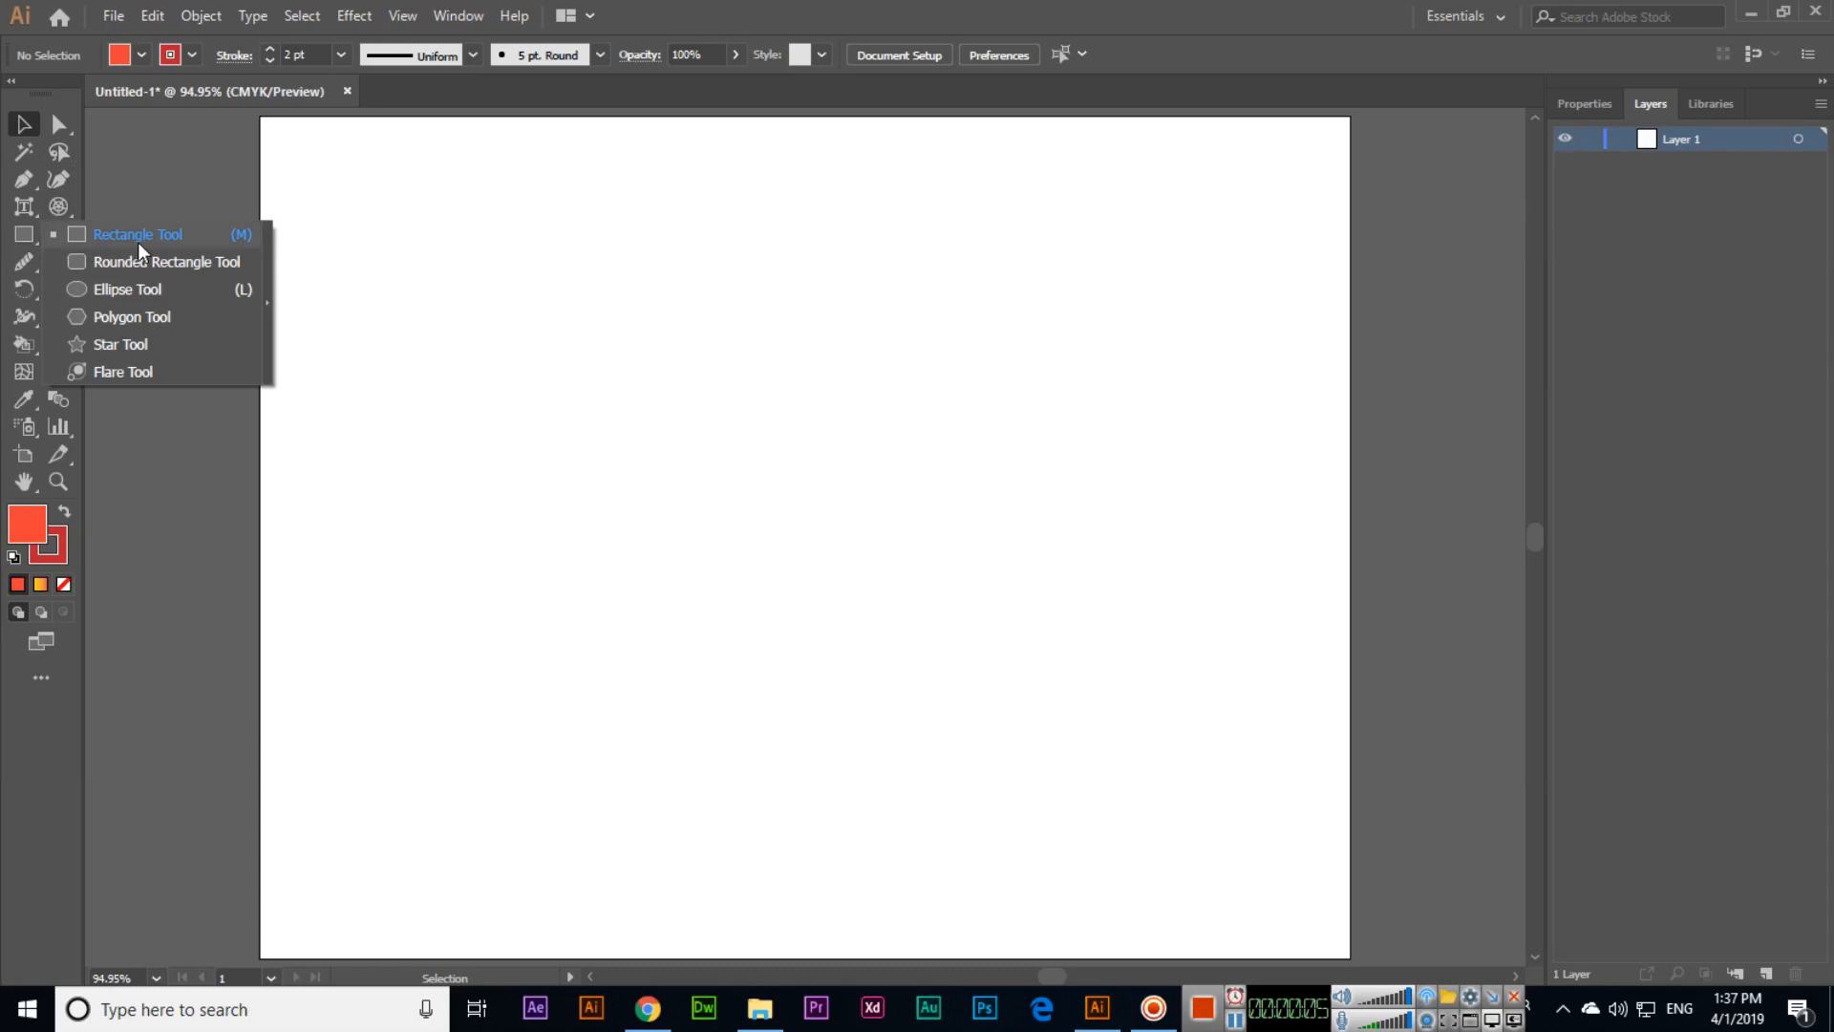
left_click(137, 234)
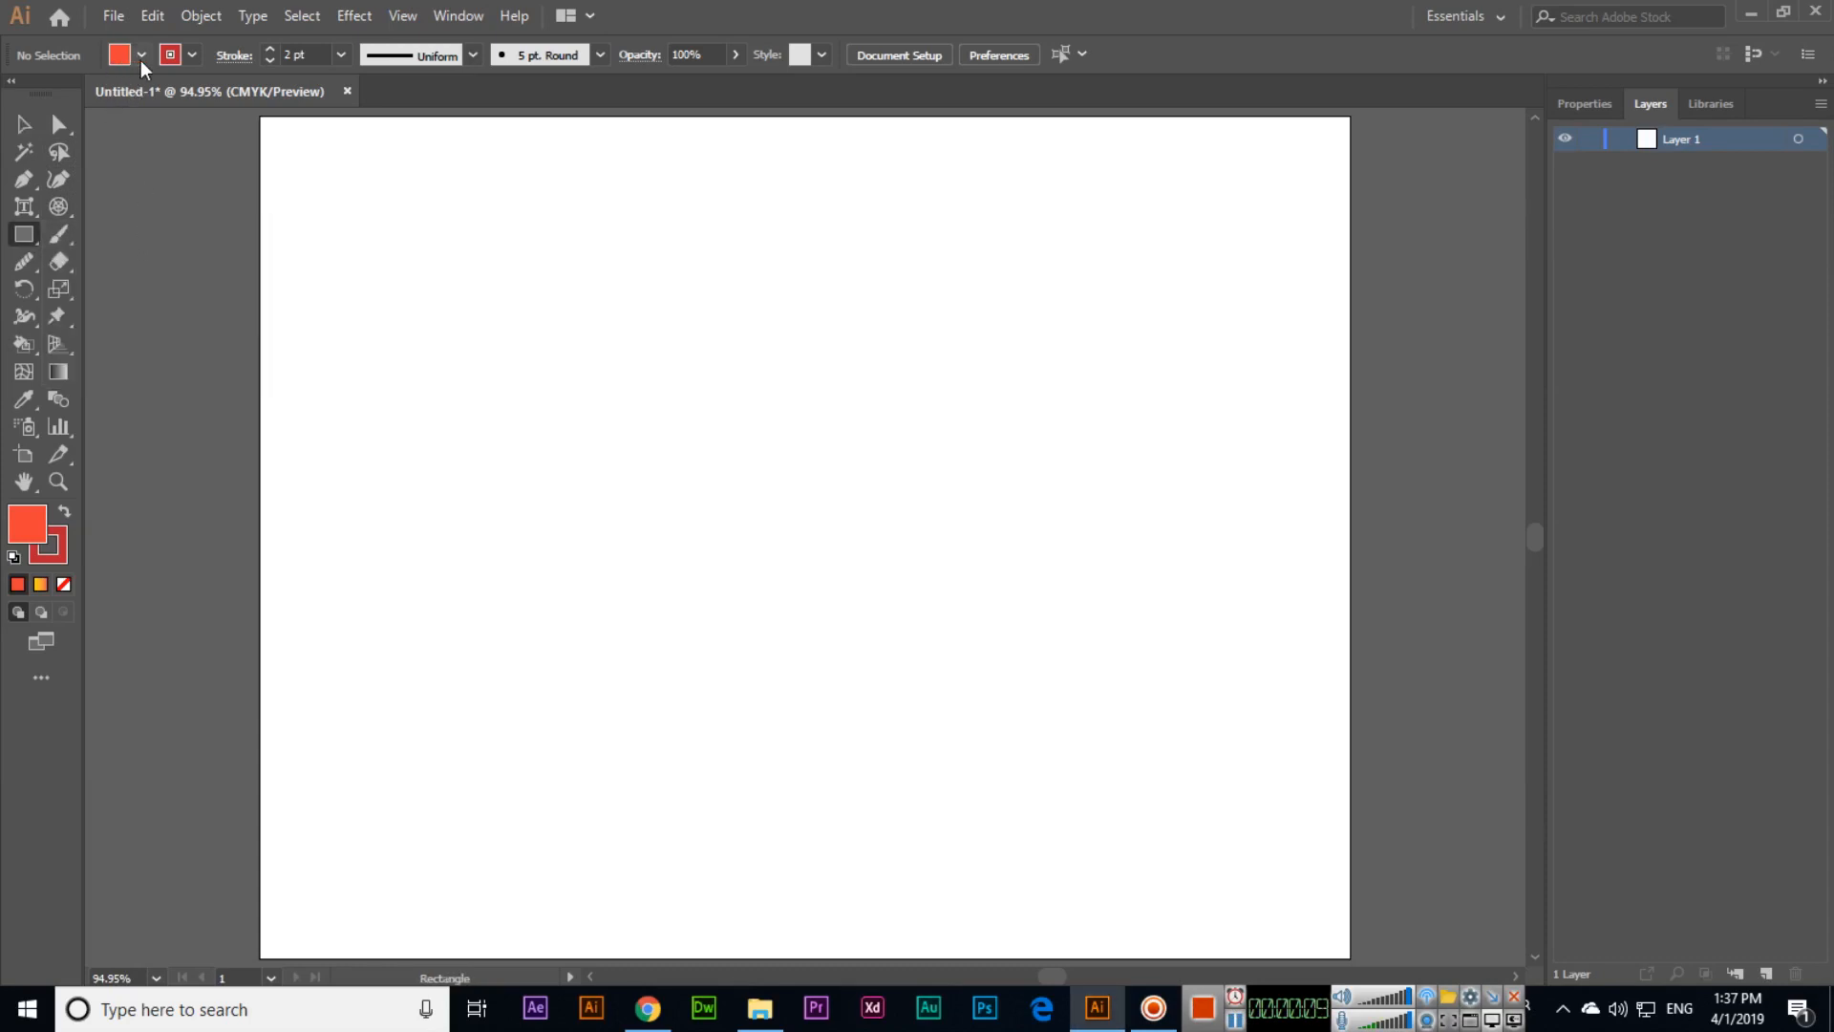
left_click(140, 55)
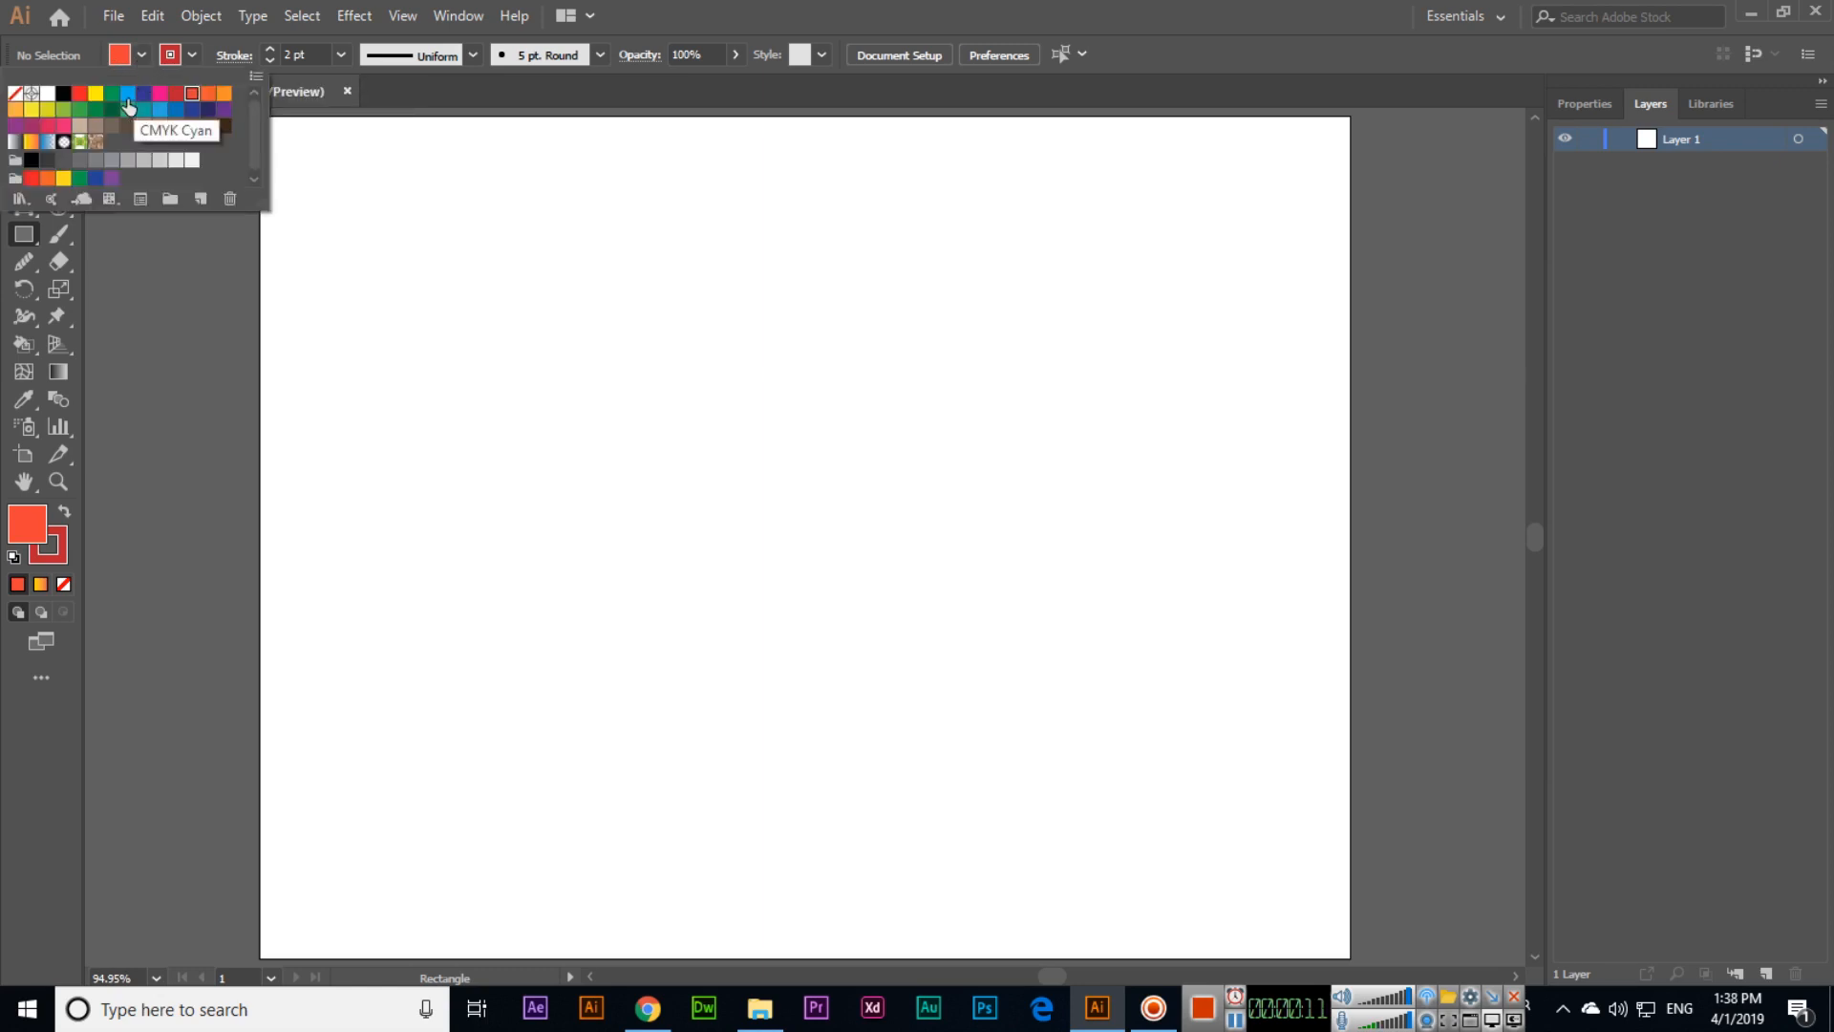
left_click(110, 109)
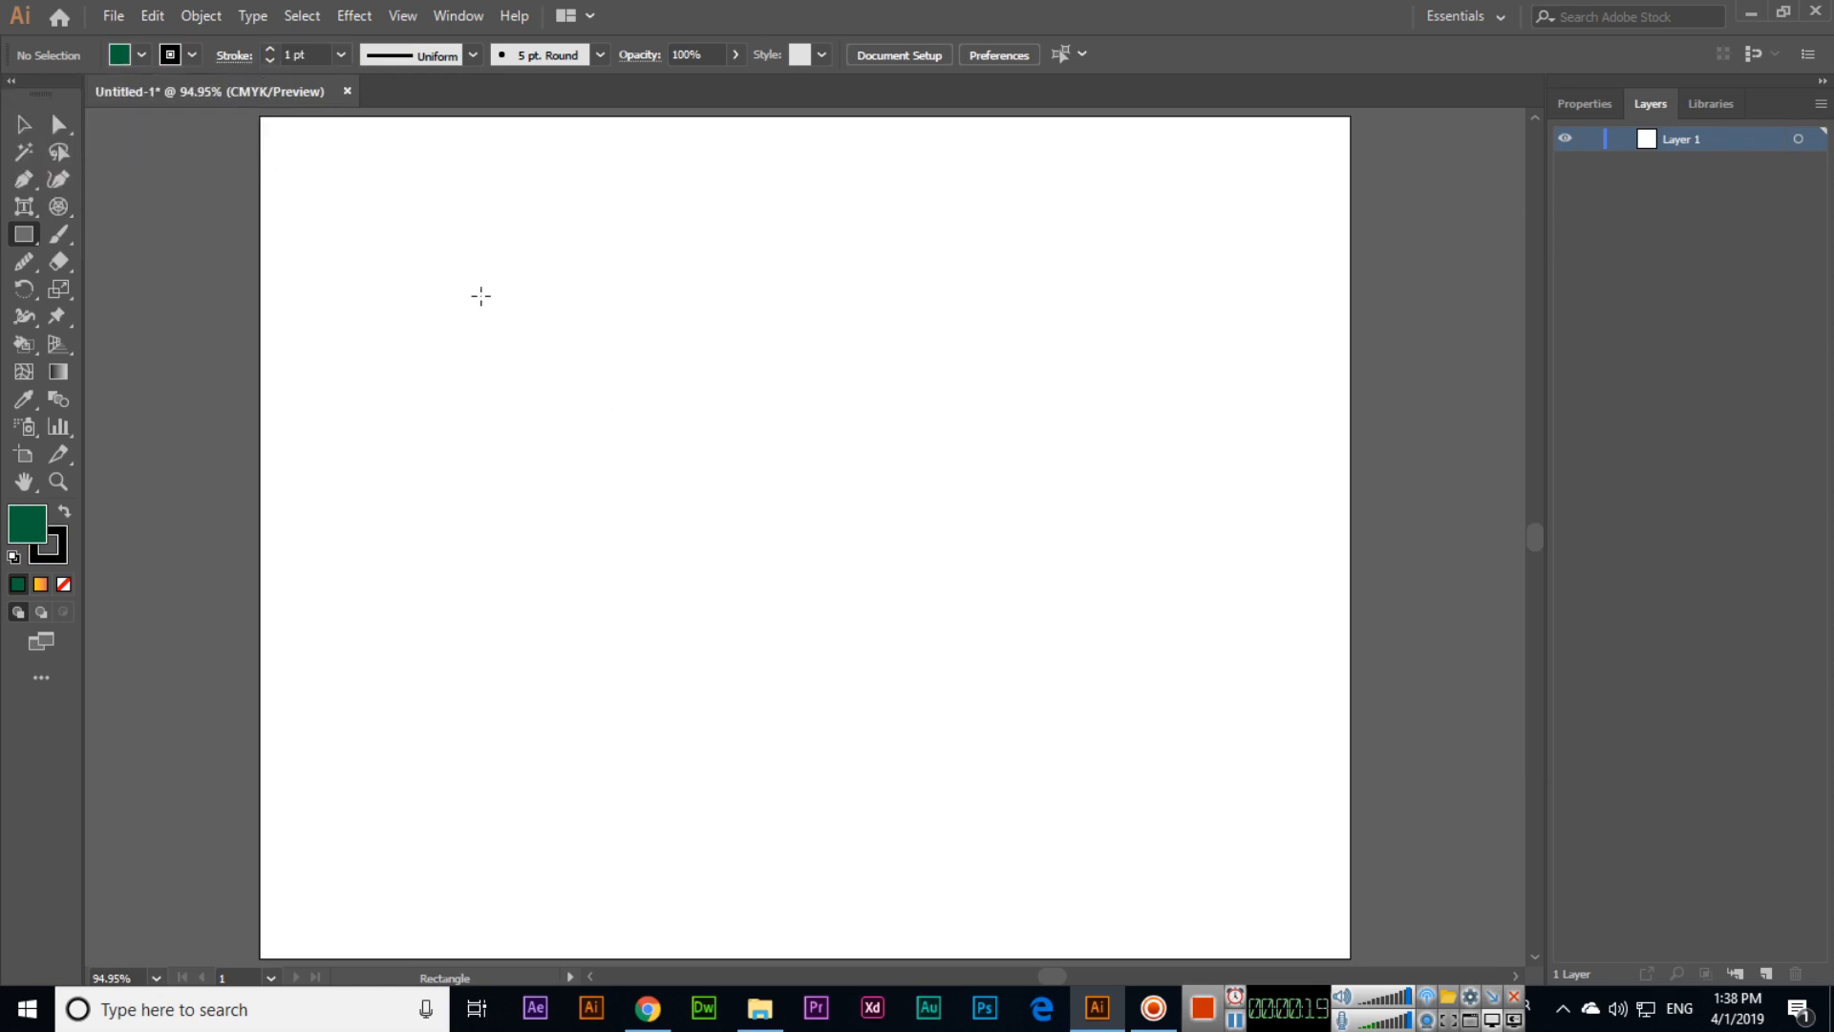
- Draw a dark green rectangle, about 385 × 258 pt, in the upper-left artboard
left_click_drag(465, 305, 705, 539)
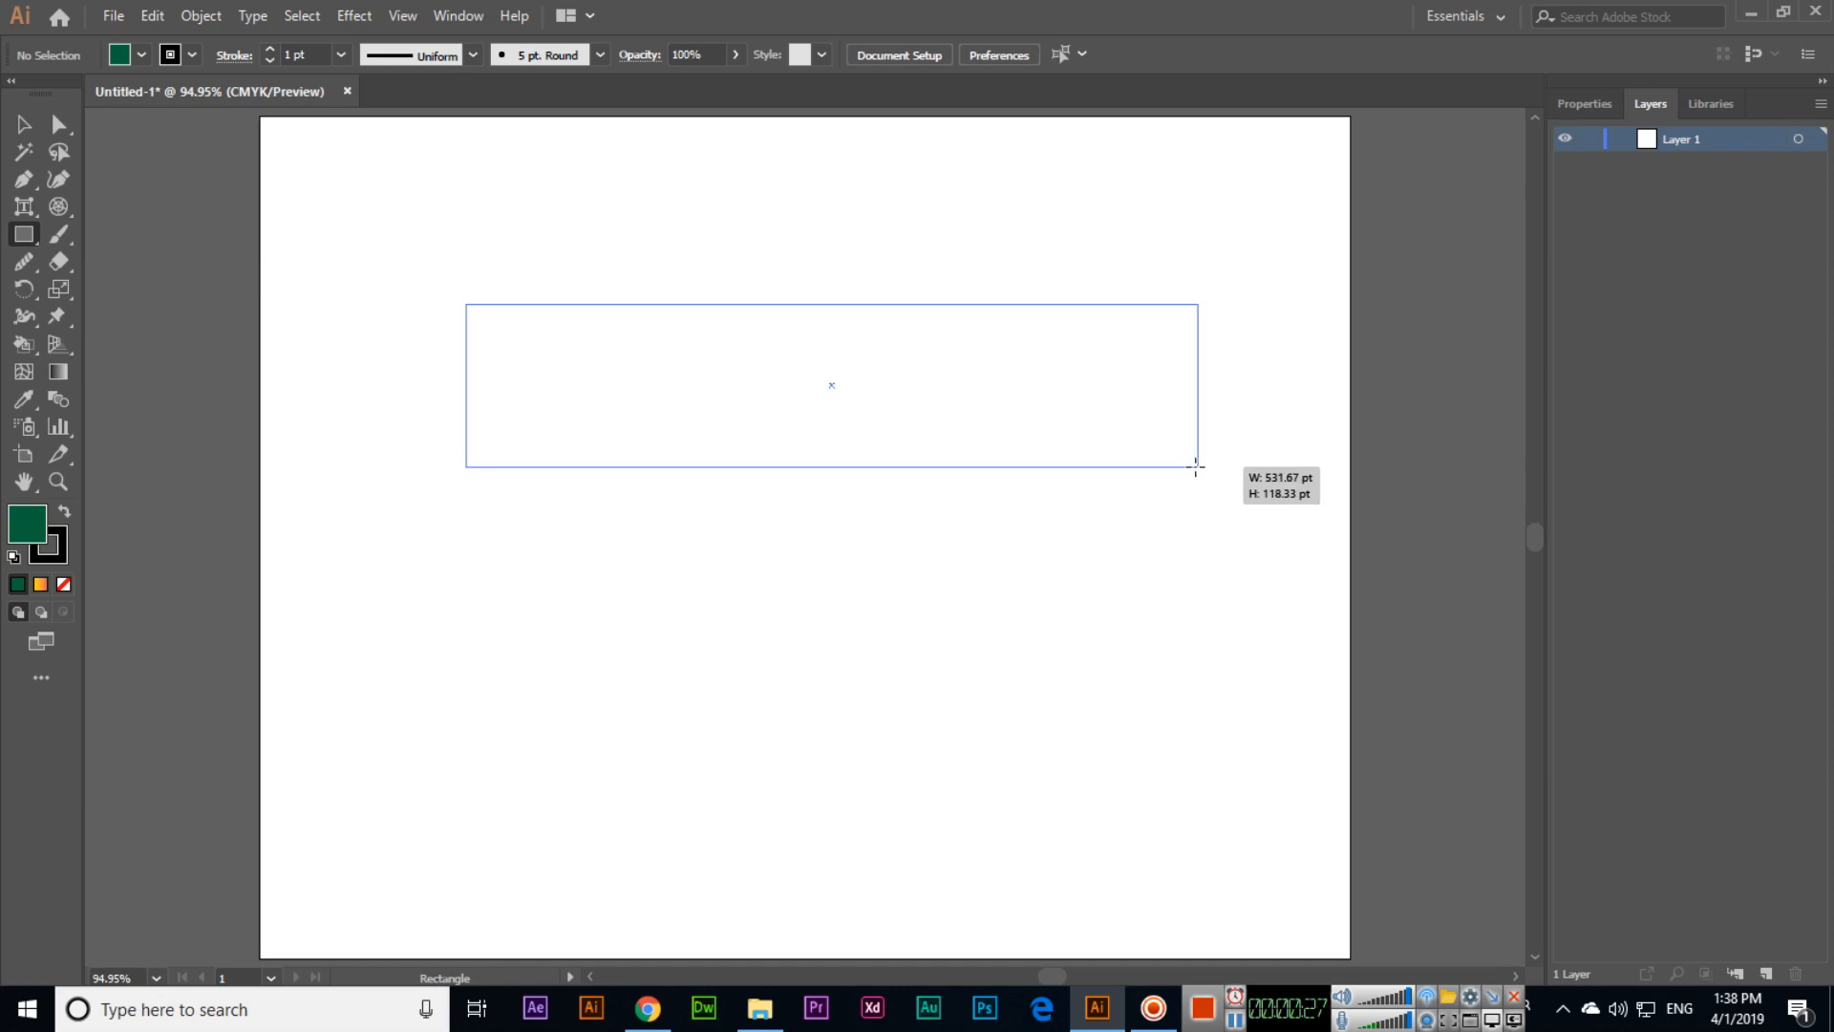
left_click_drag(1194, 465, 1184, 469)
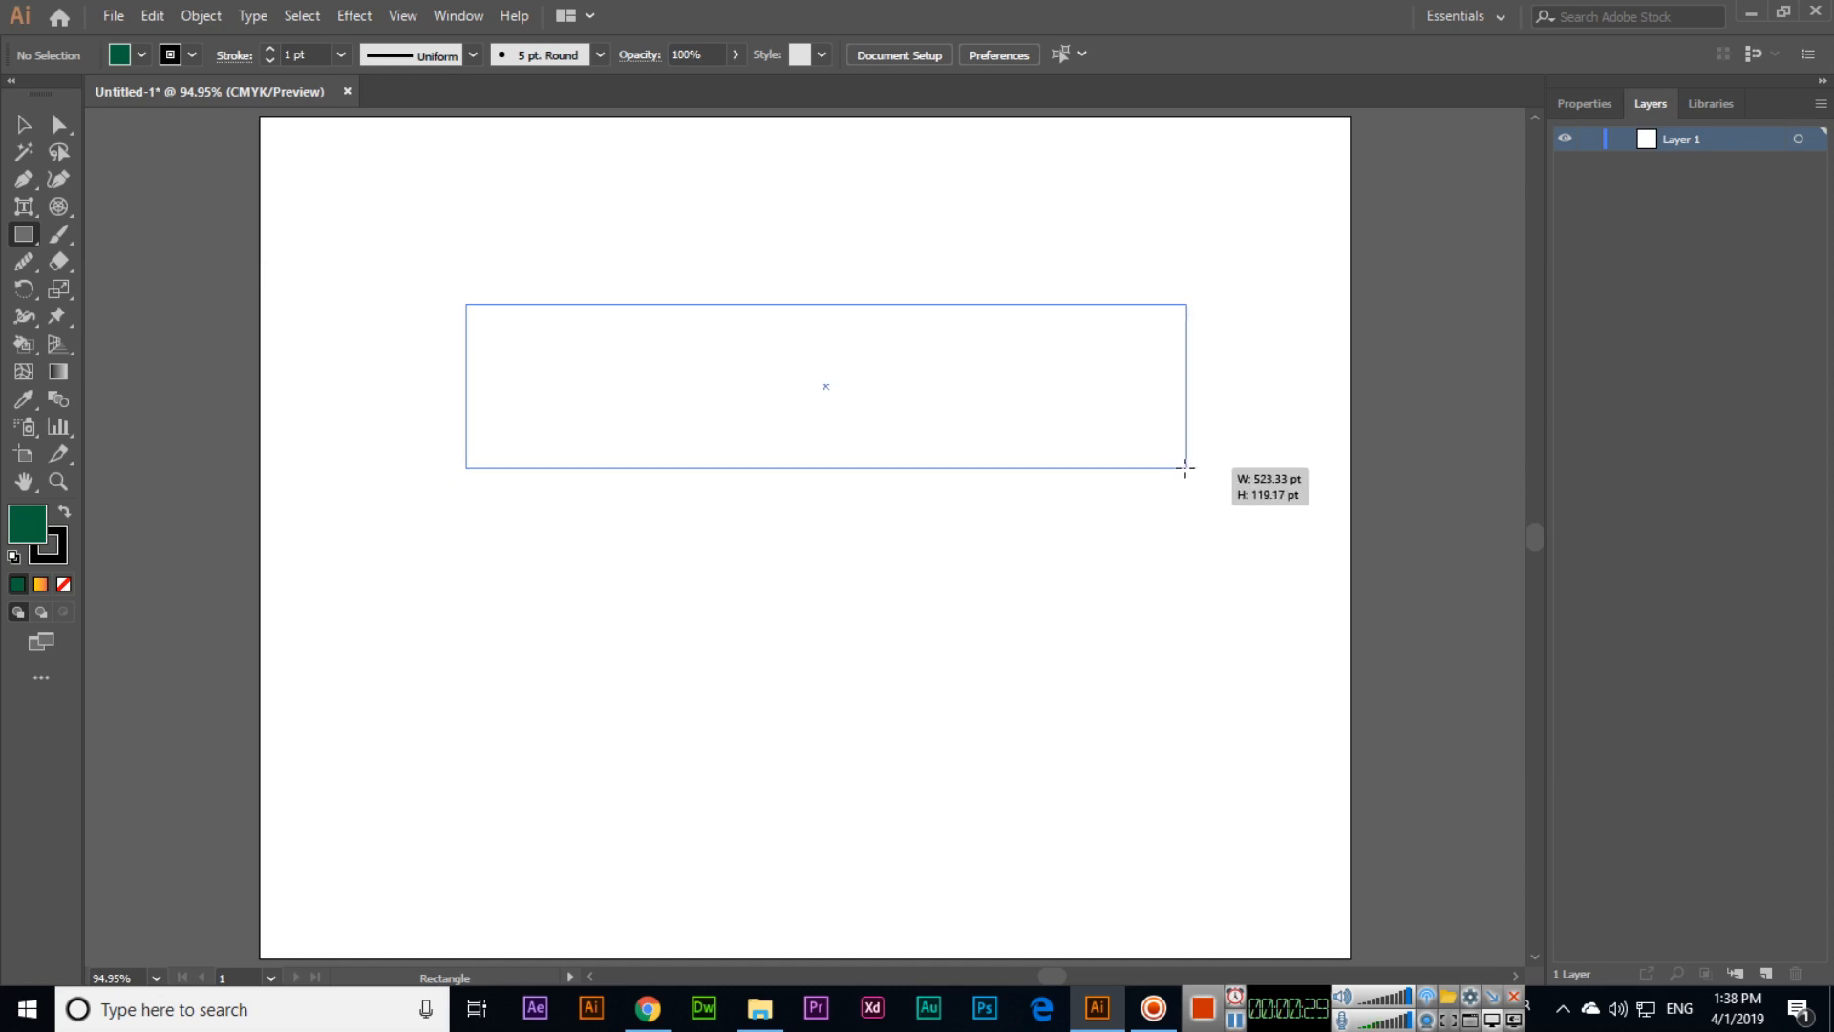
left_click_drag(1185, 469, 1110, 489)
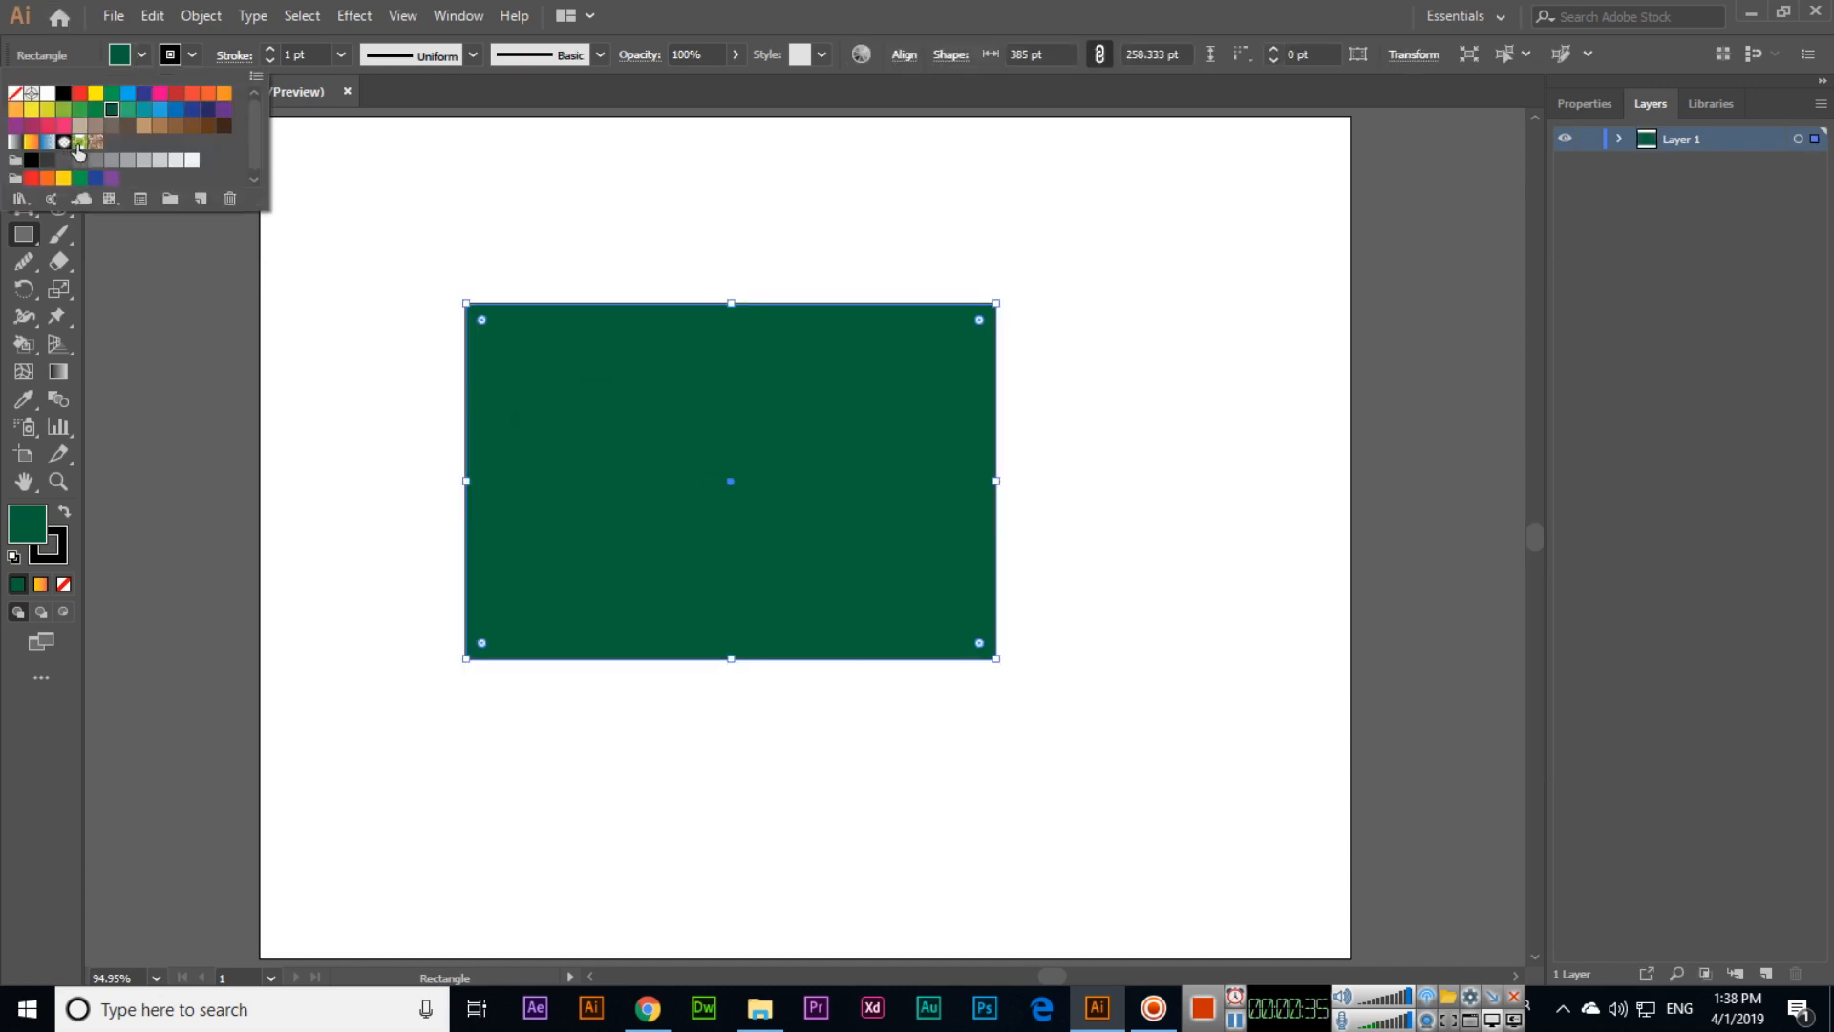
- Preview pattern, gradient, brown and pink fills on the rectangle, then settle on orange
left_click(95, 141)
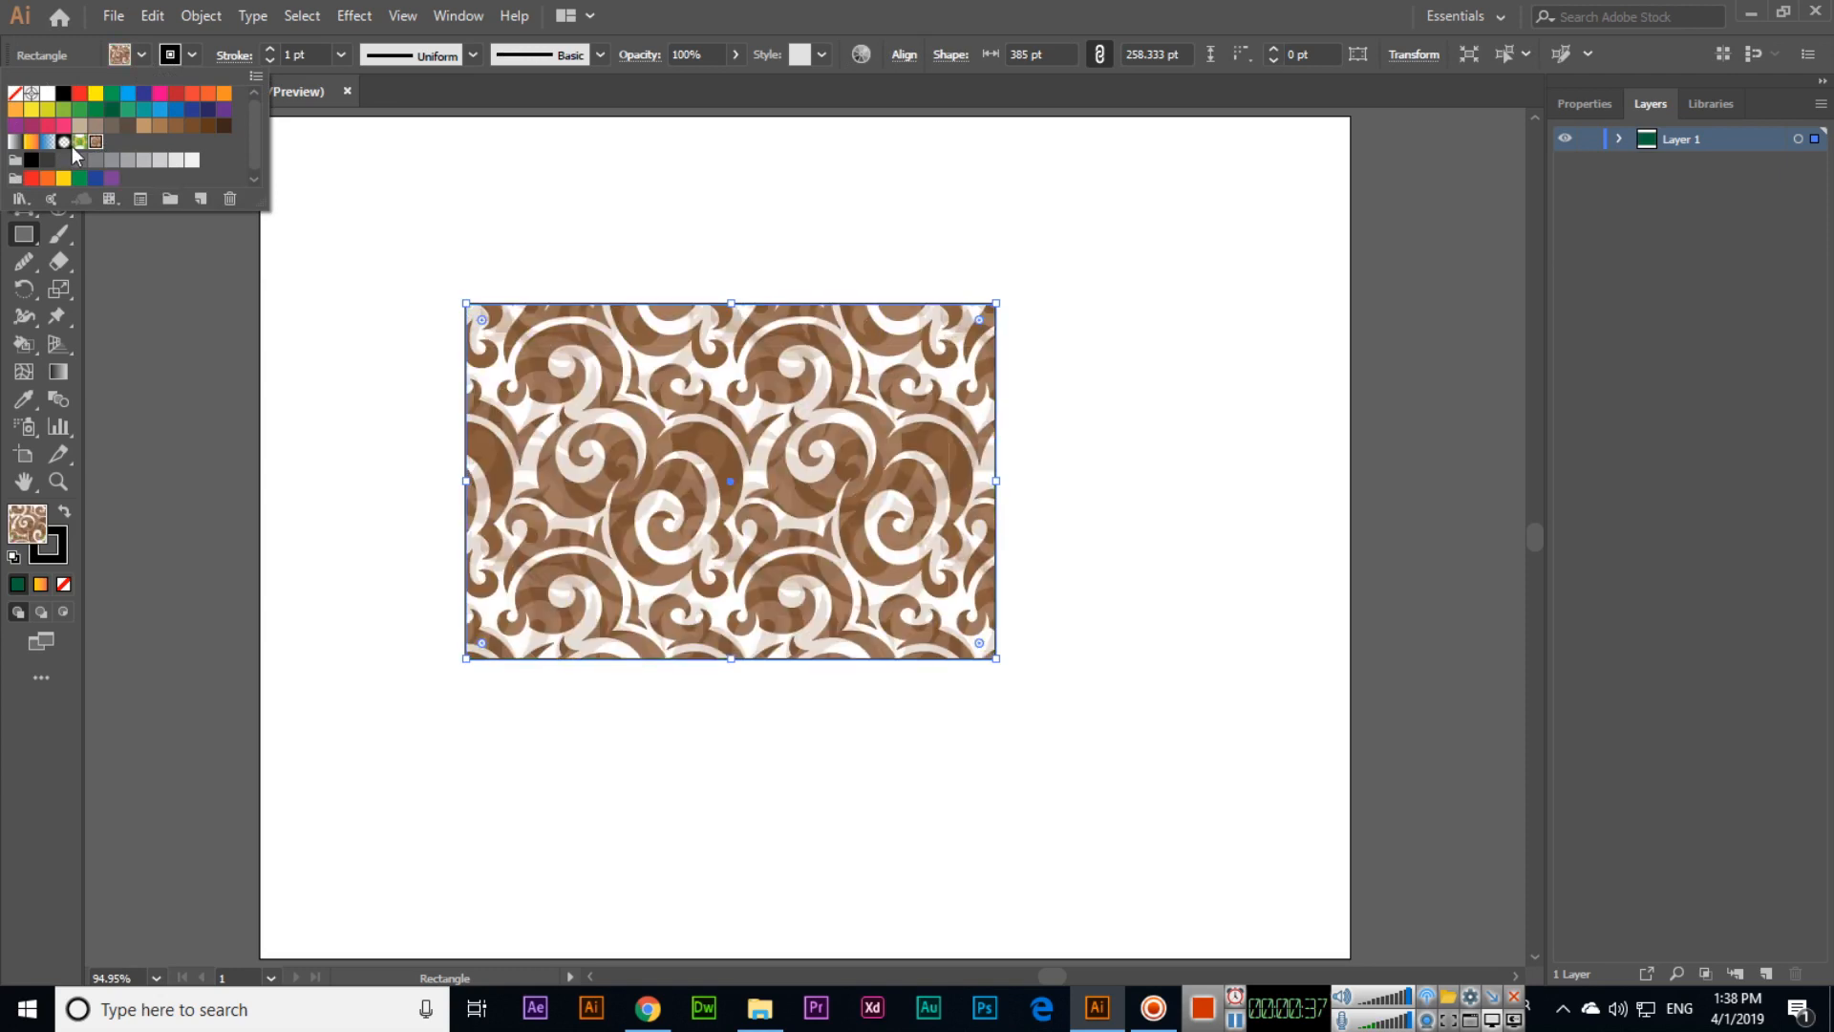
left_click(30, 142)
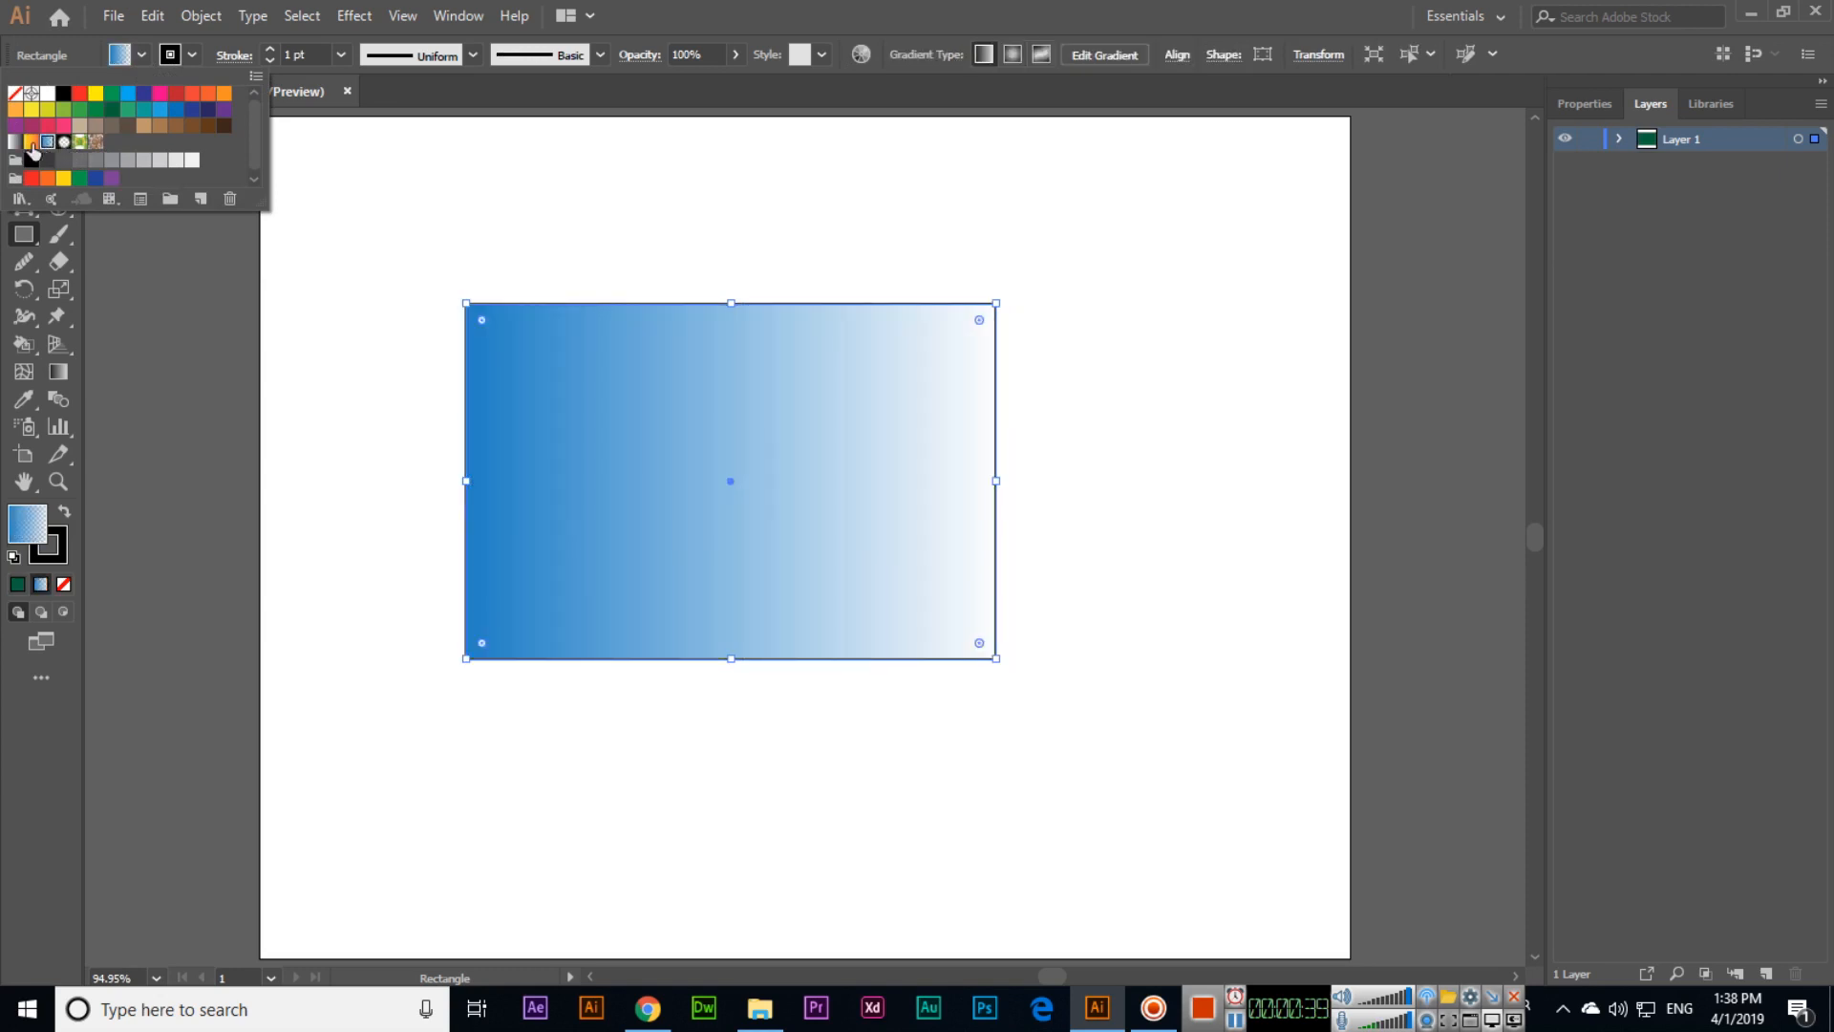
mouse_move(30, 94)
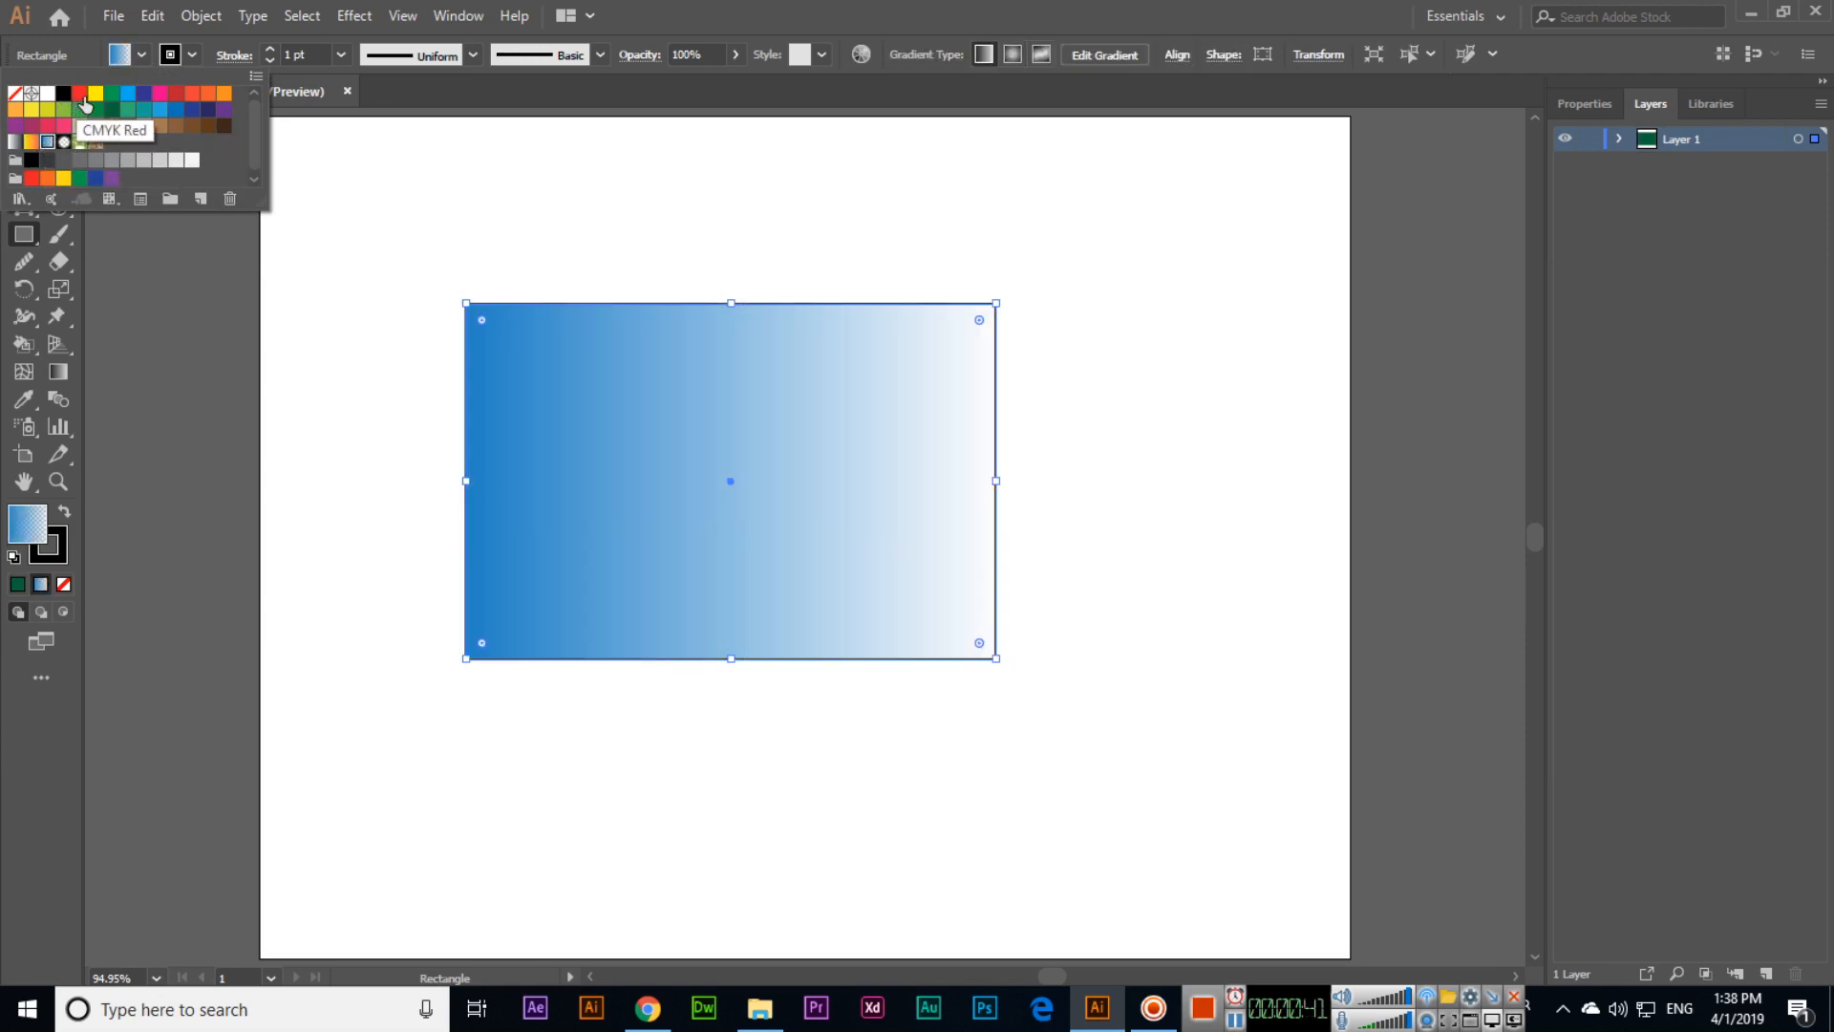
left_click(96, 125)
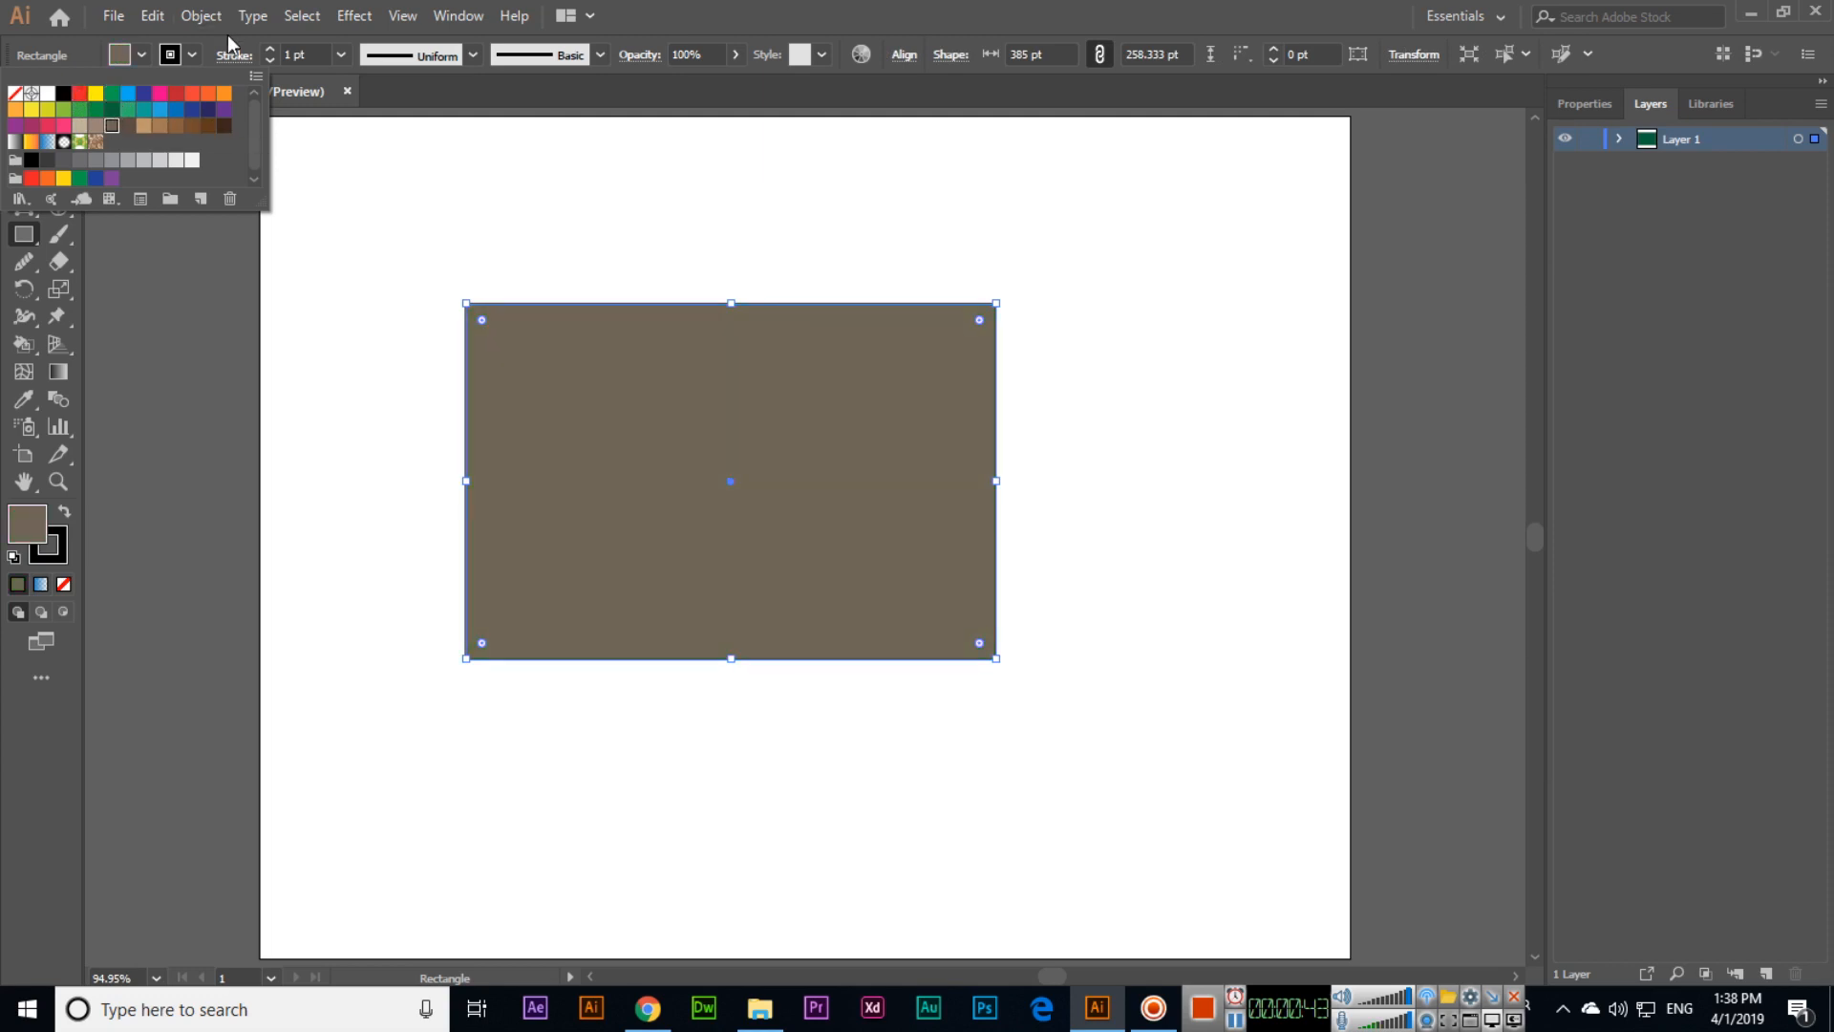
left_click(160, 92)
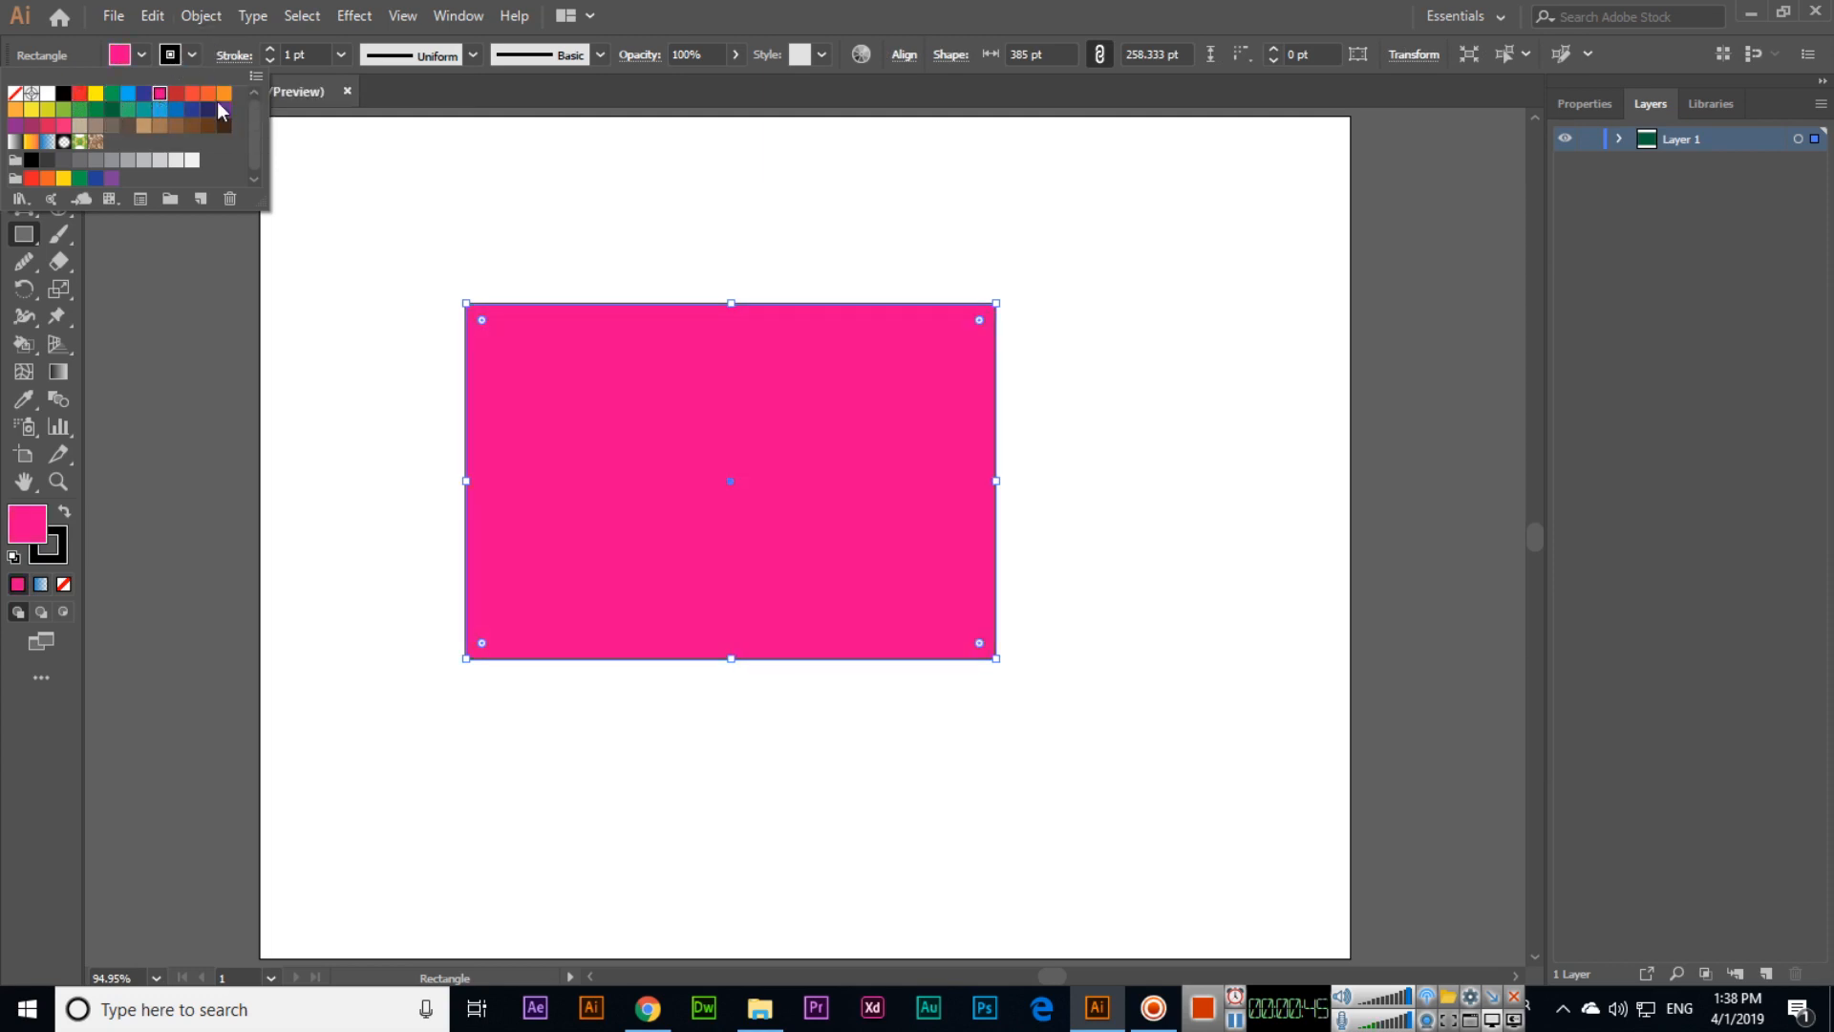
left_click(221, 94)
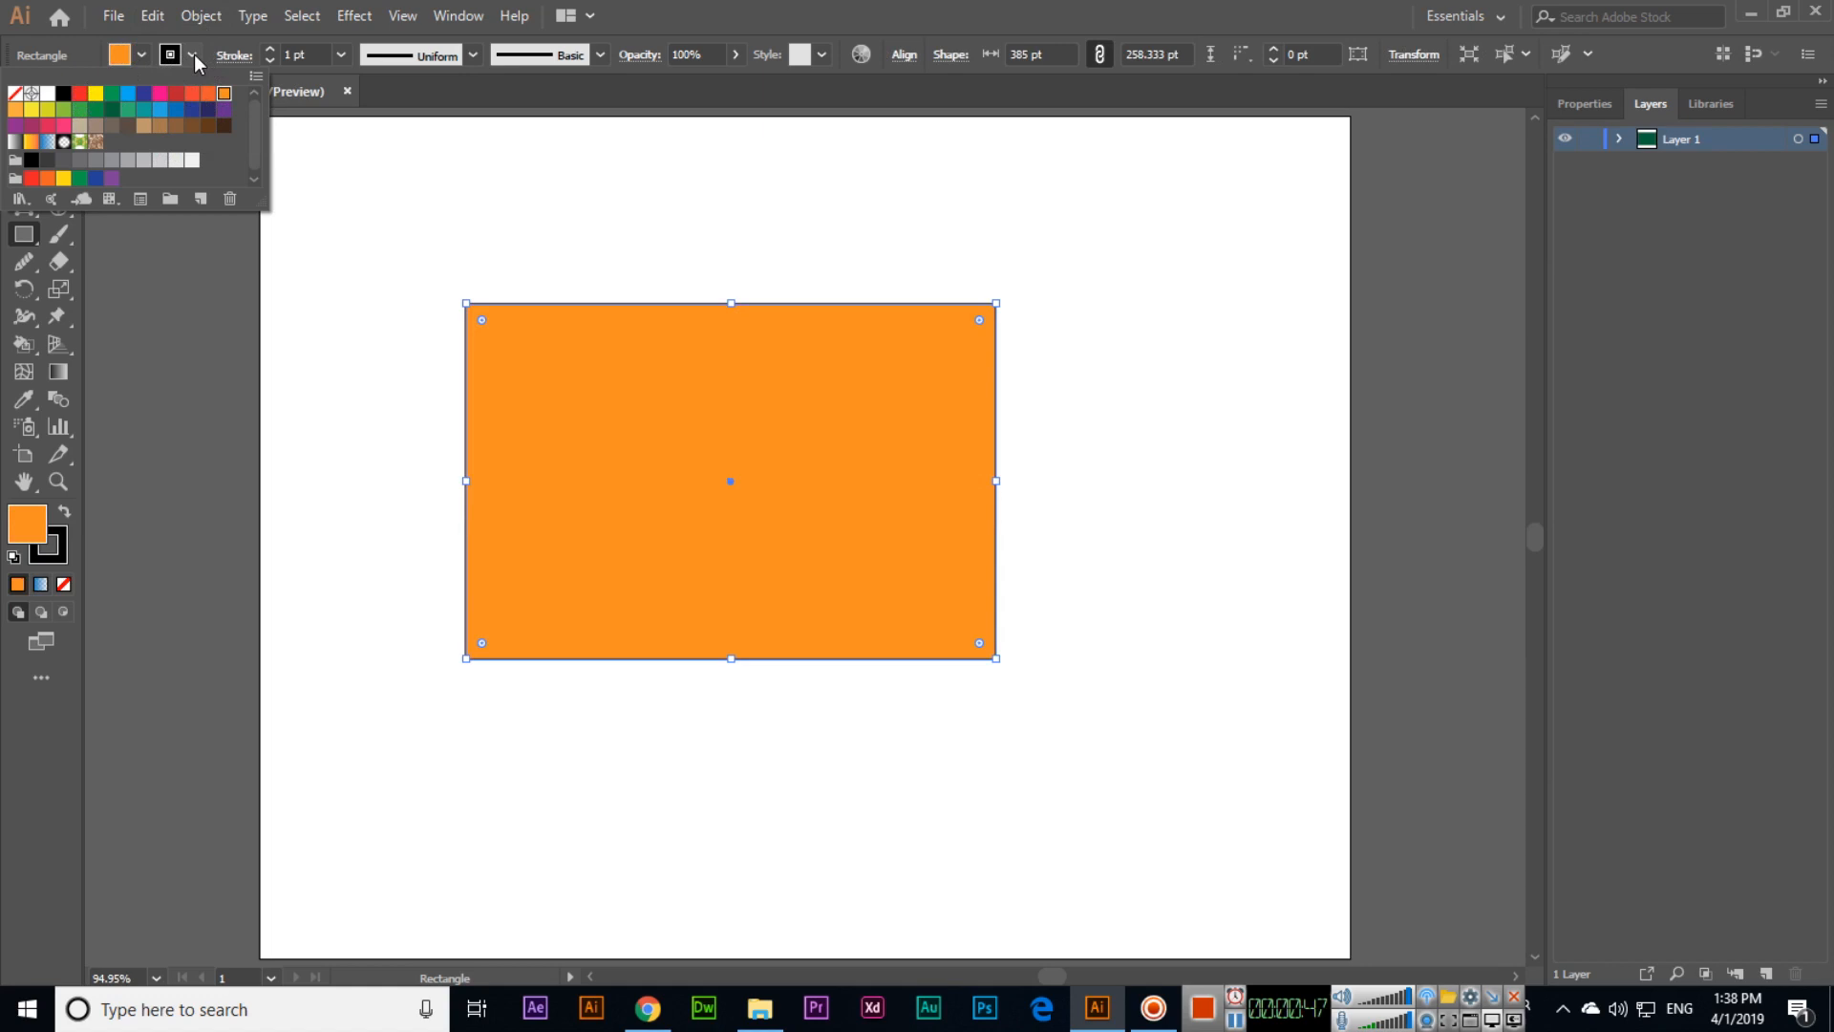
mouse_move(72, 150)
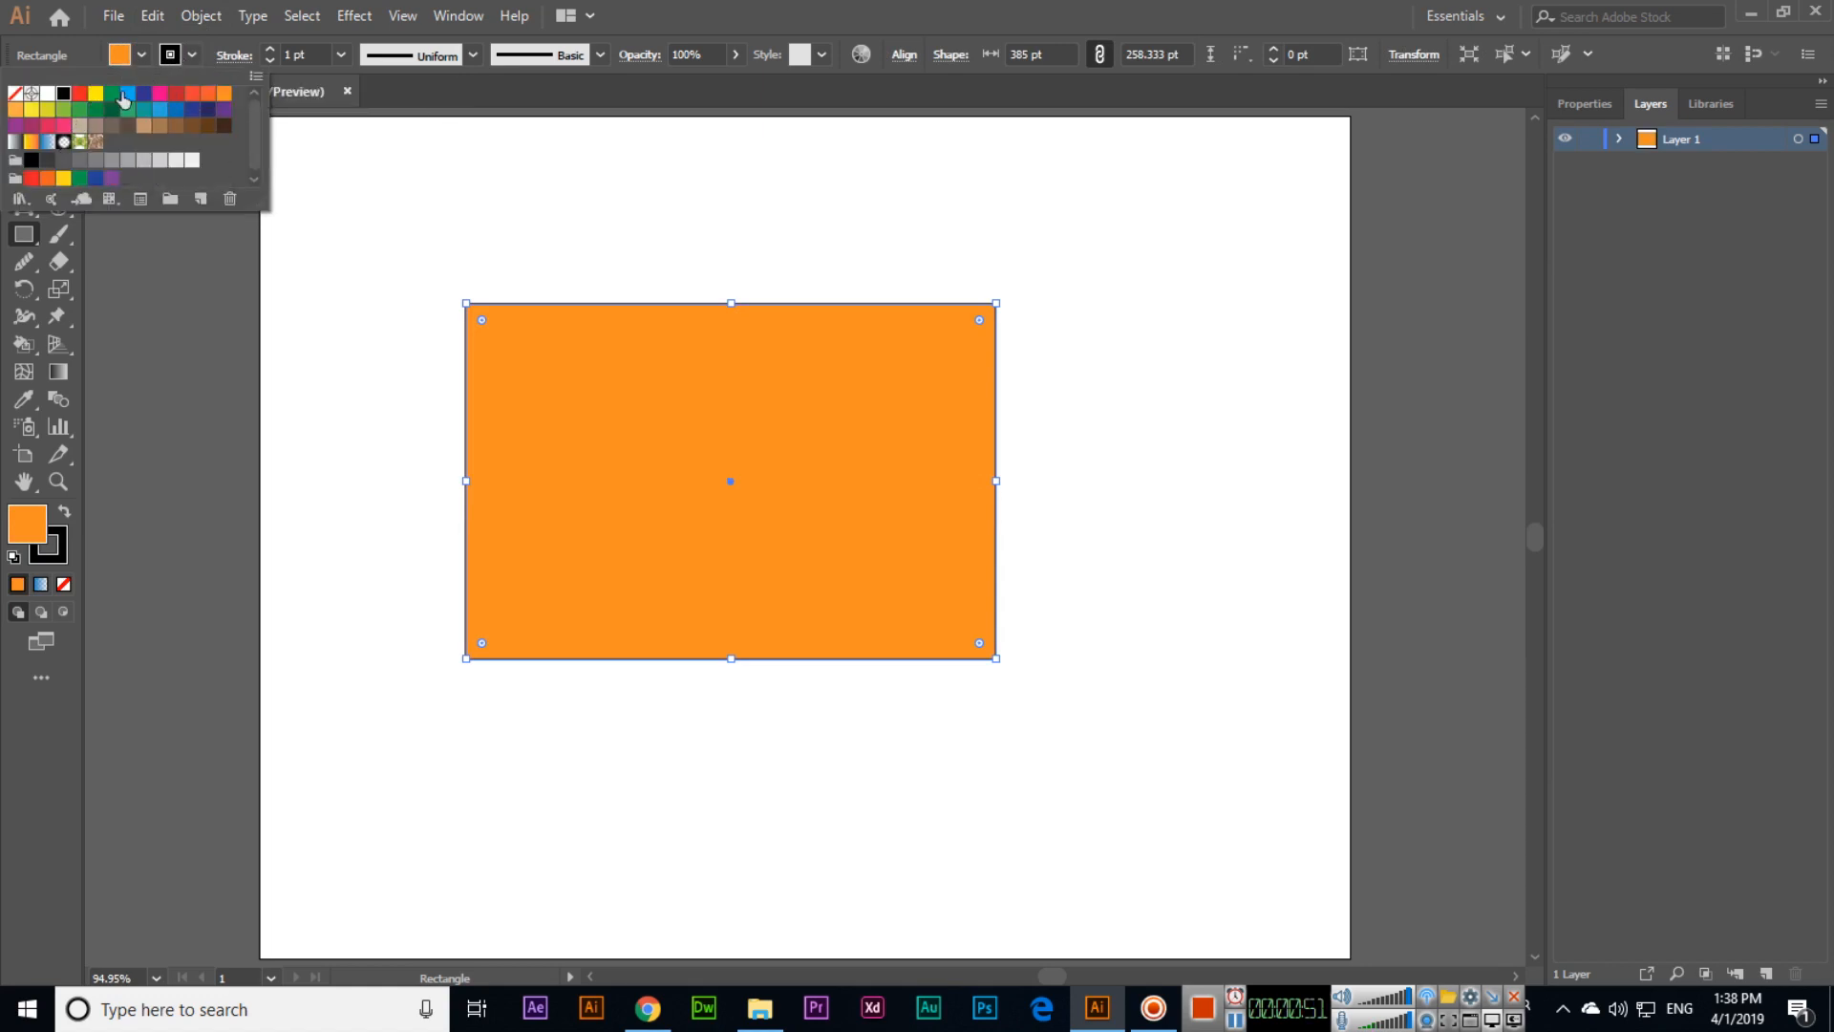
mouse_move(168, 105)
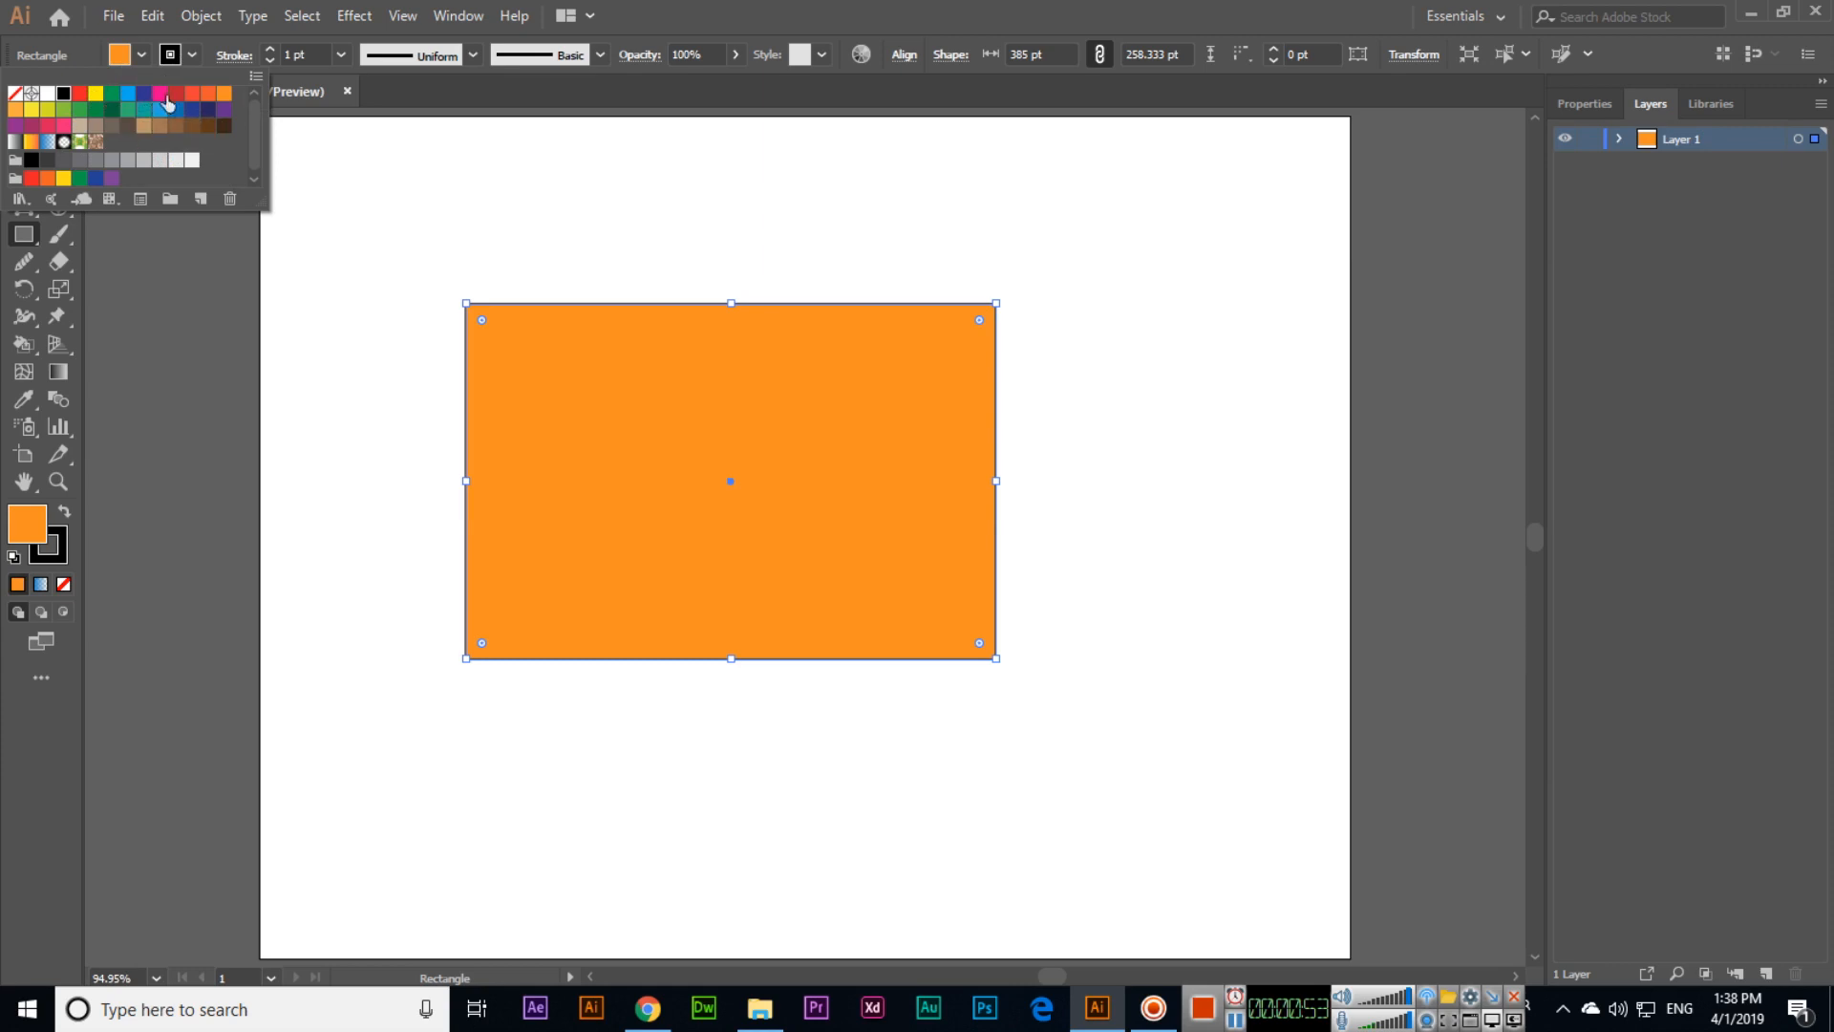
- Give the orange rectangle a thick 9 pt green stroke with a variable width profile
left_click(32, 109)
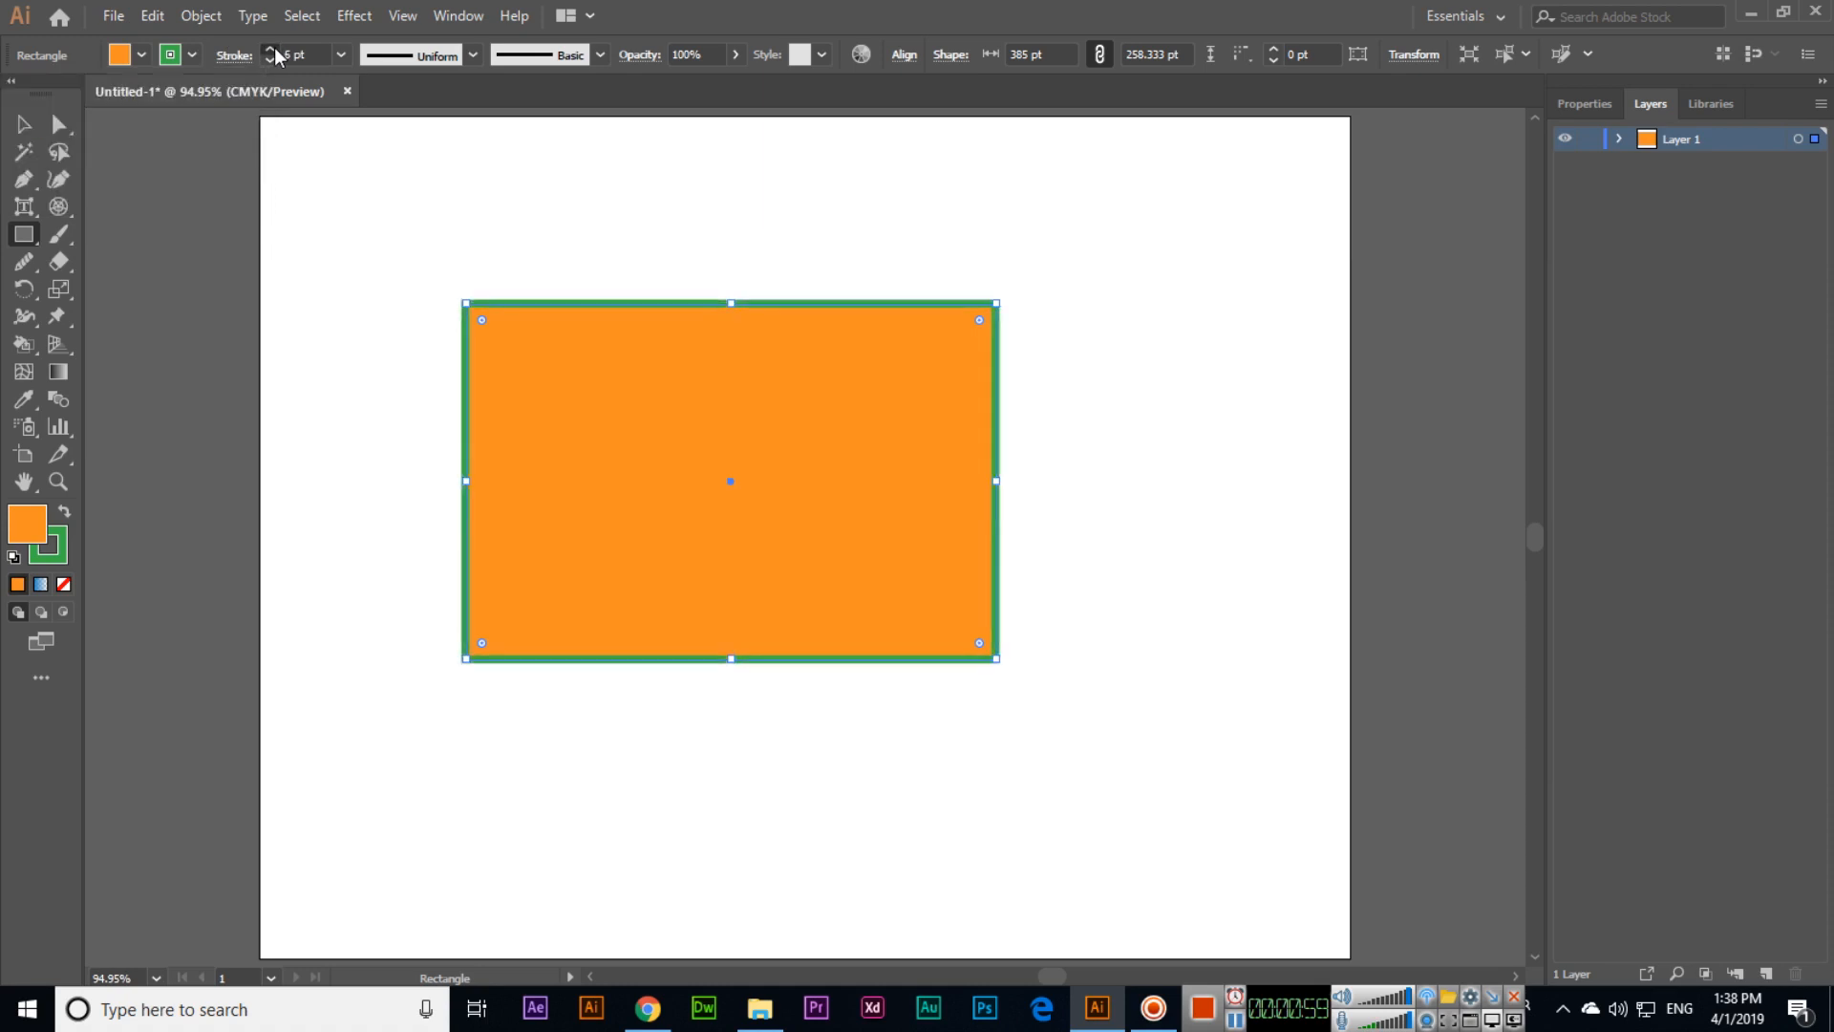
left_click(474, 55)
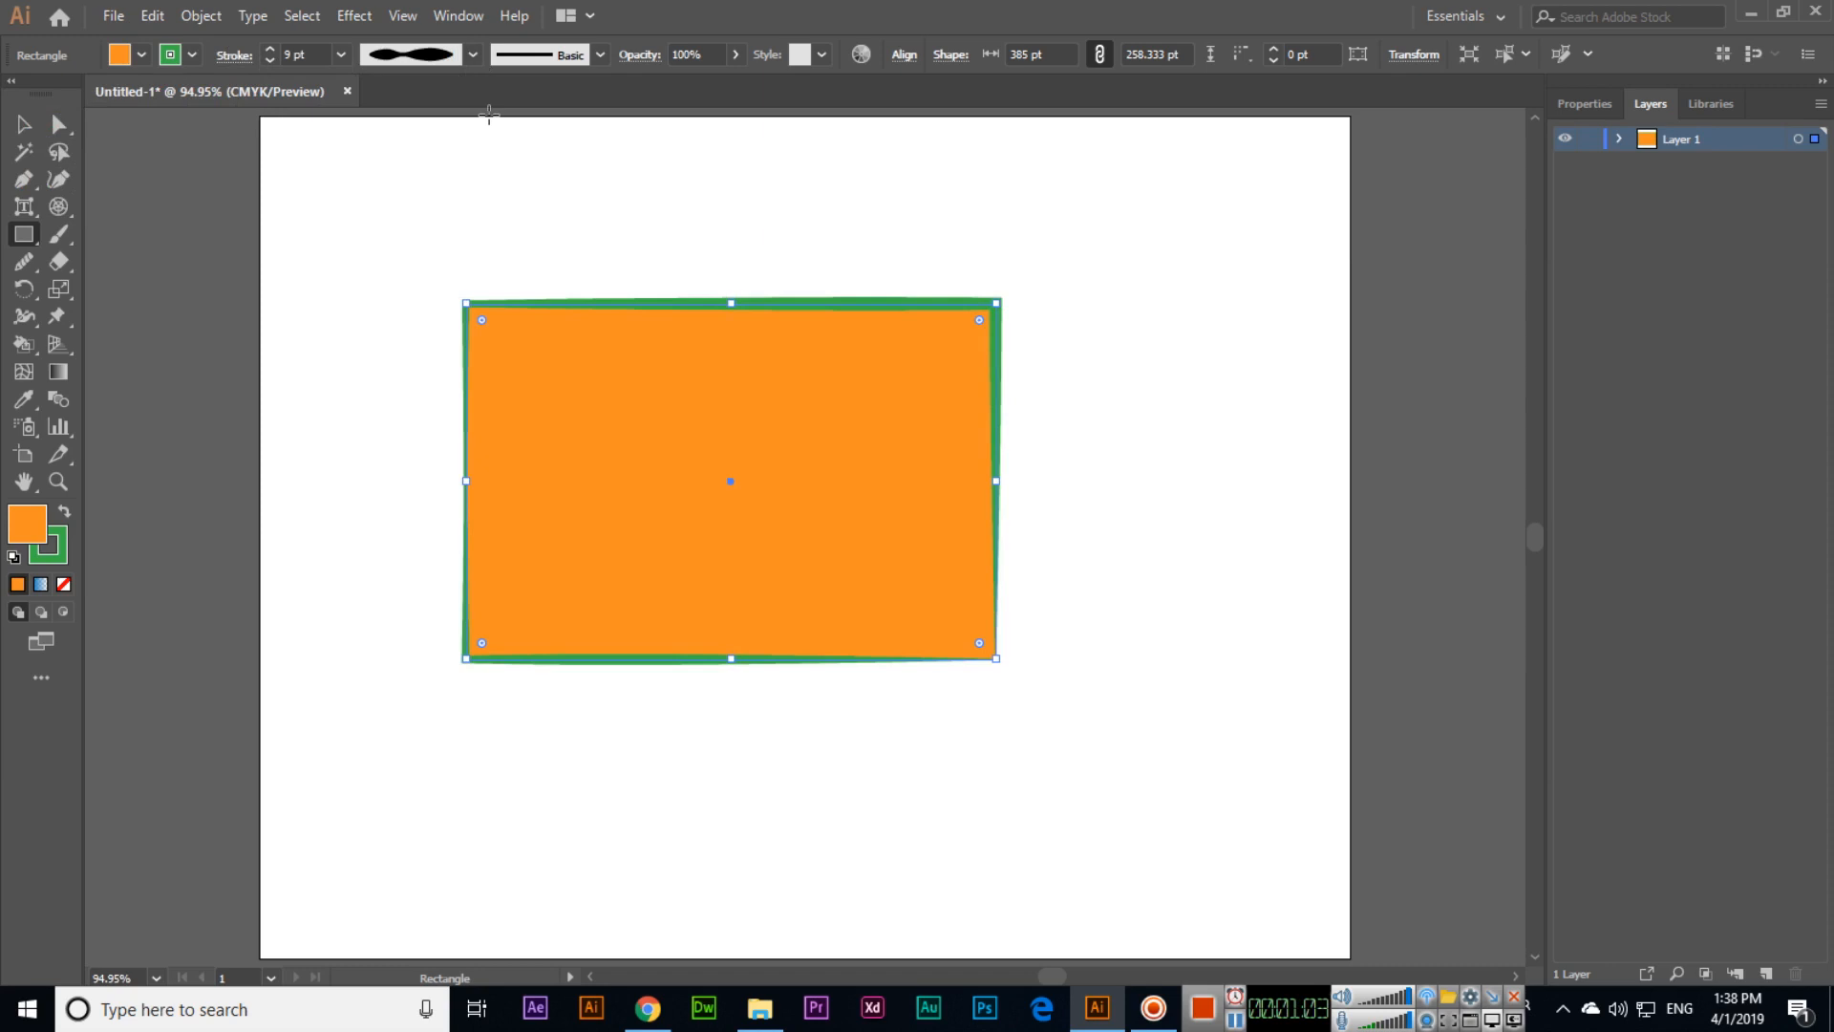
left_click(421, 518)
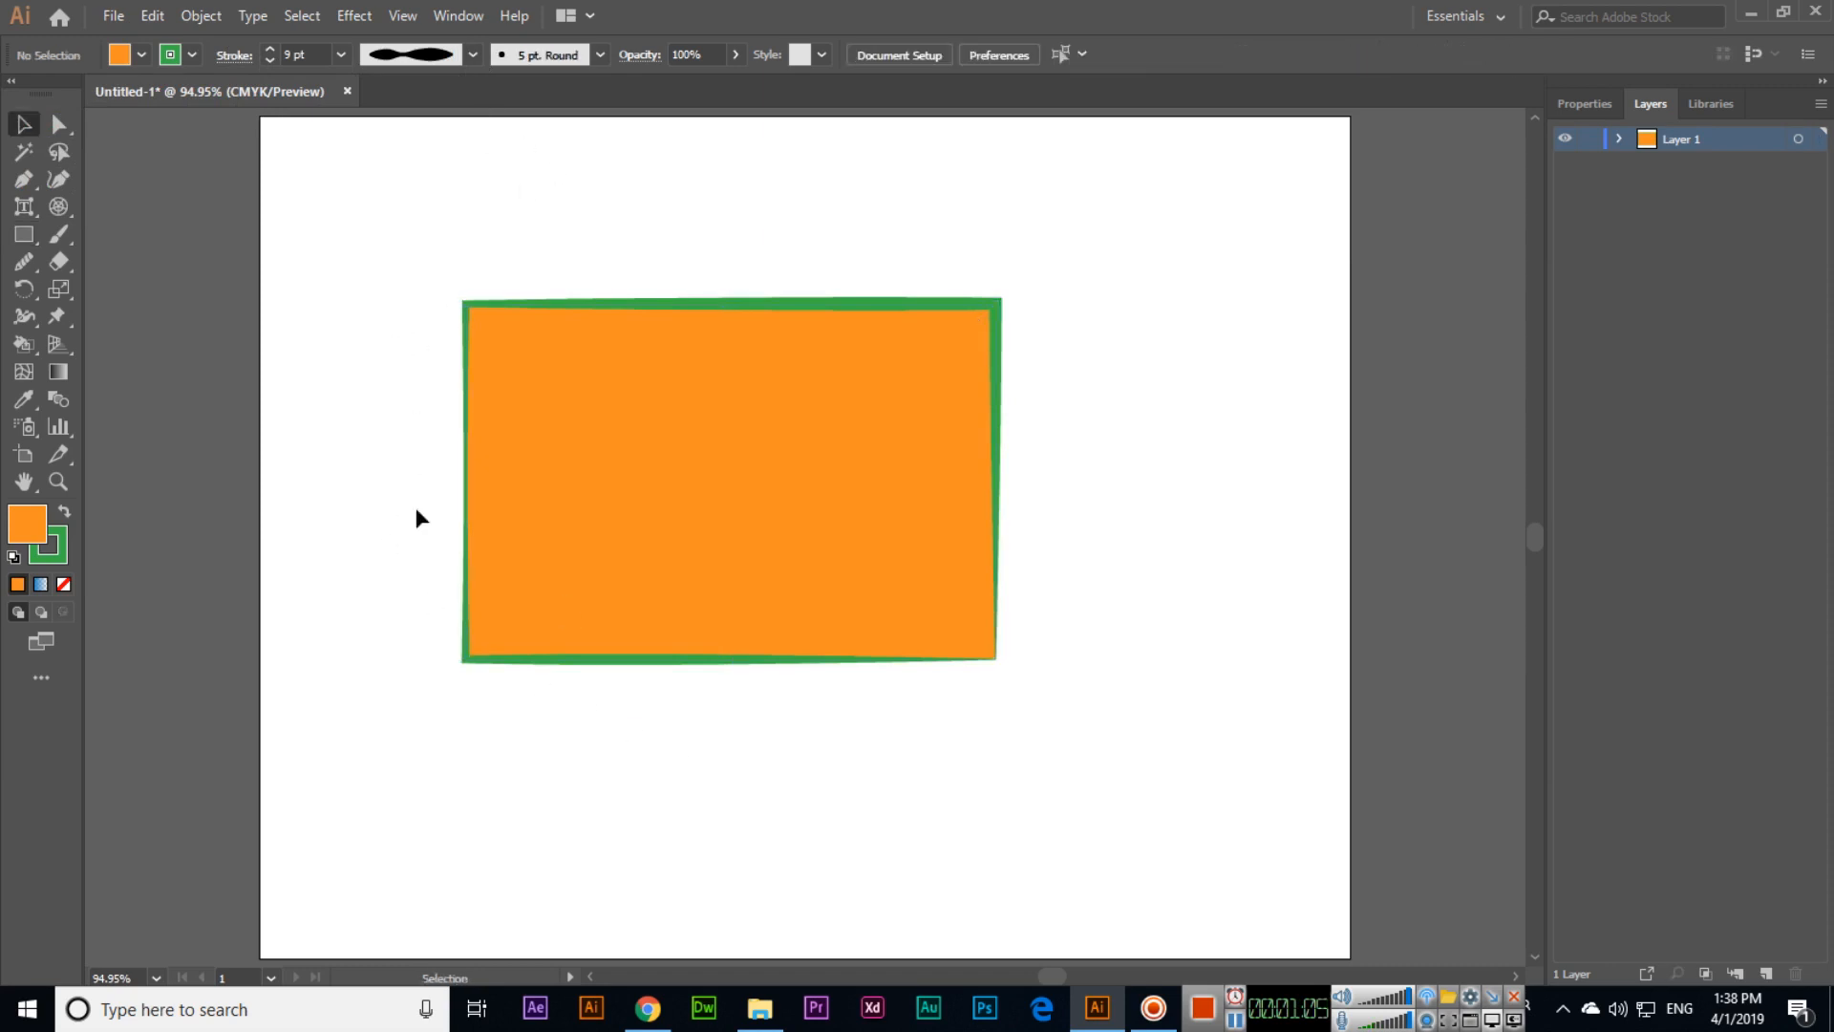
left_click(471, 54)
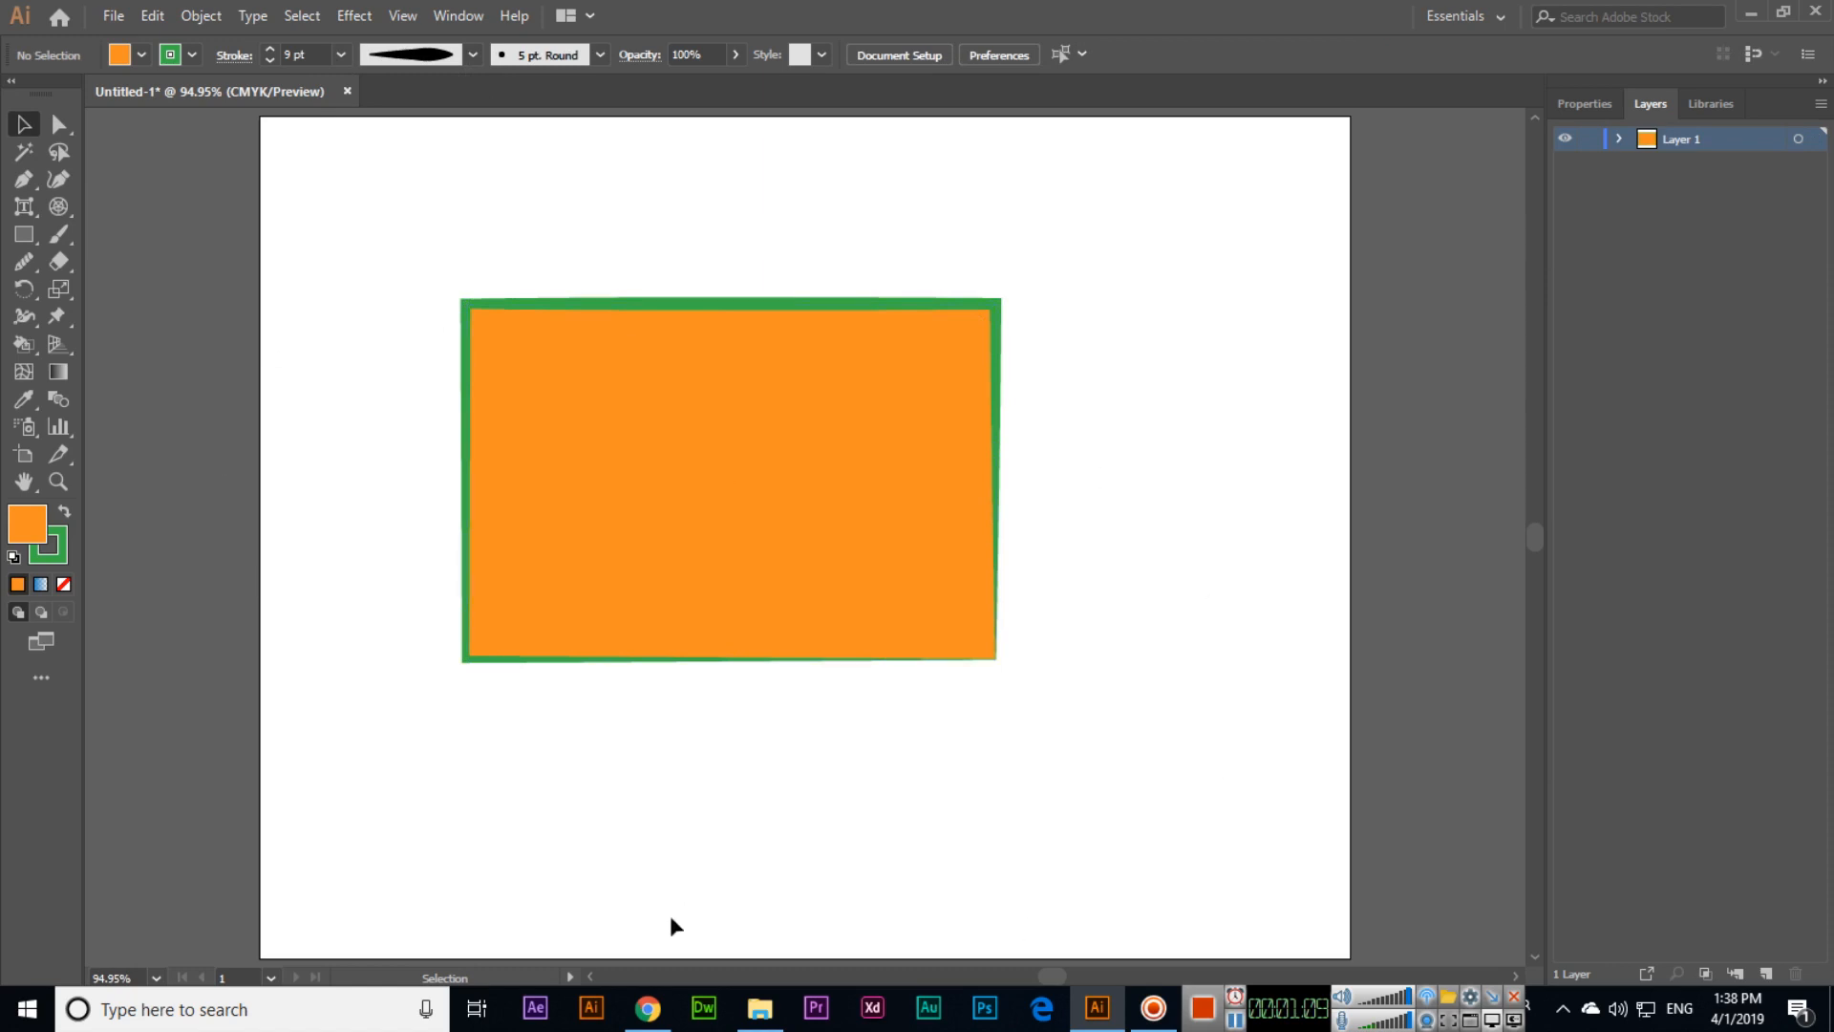
left_click(473, 53)
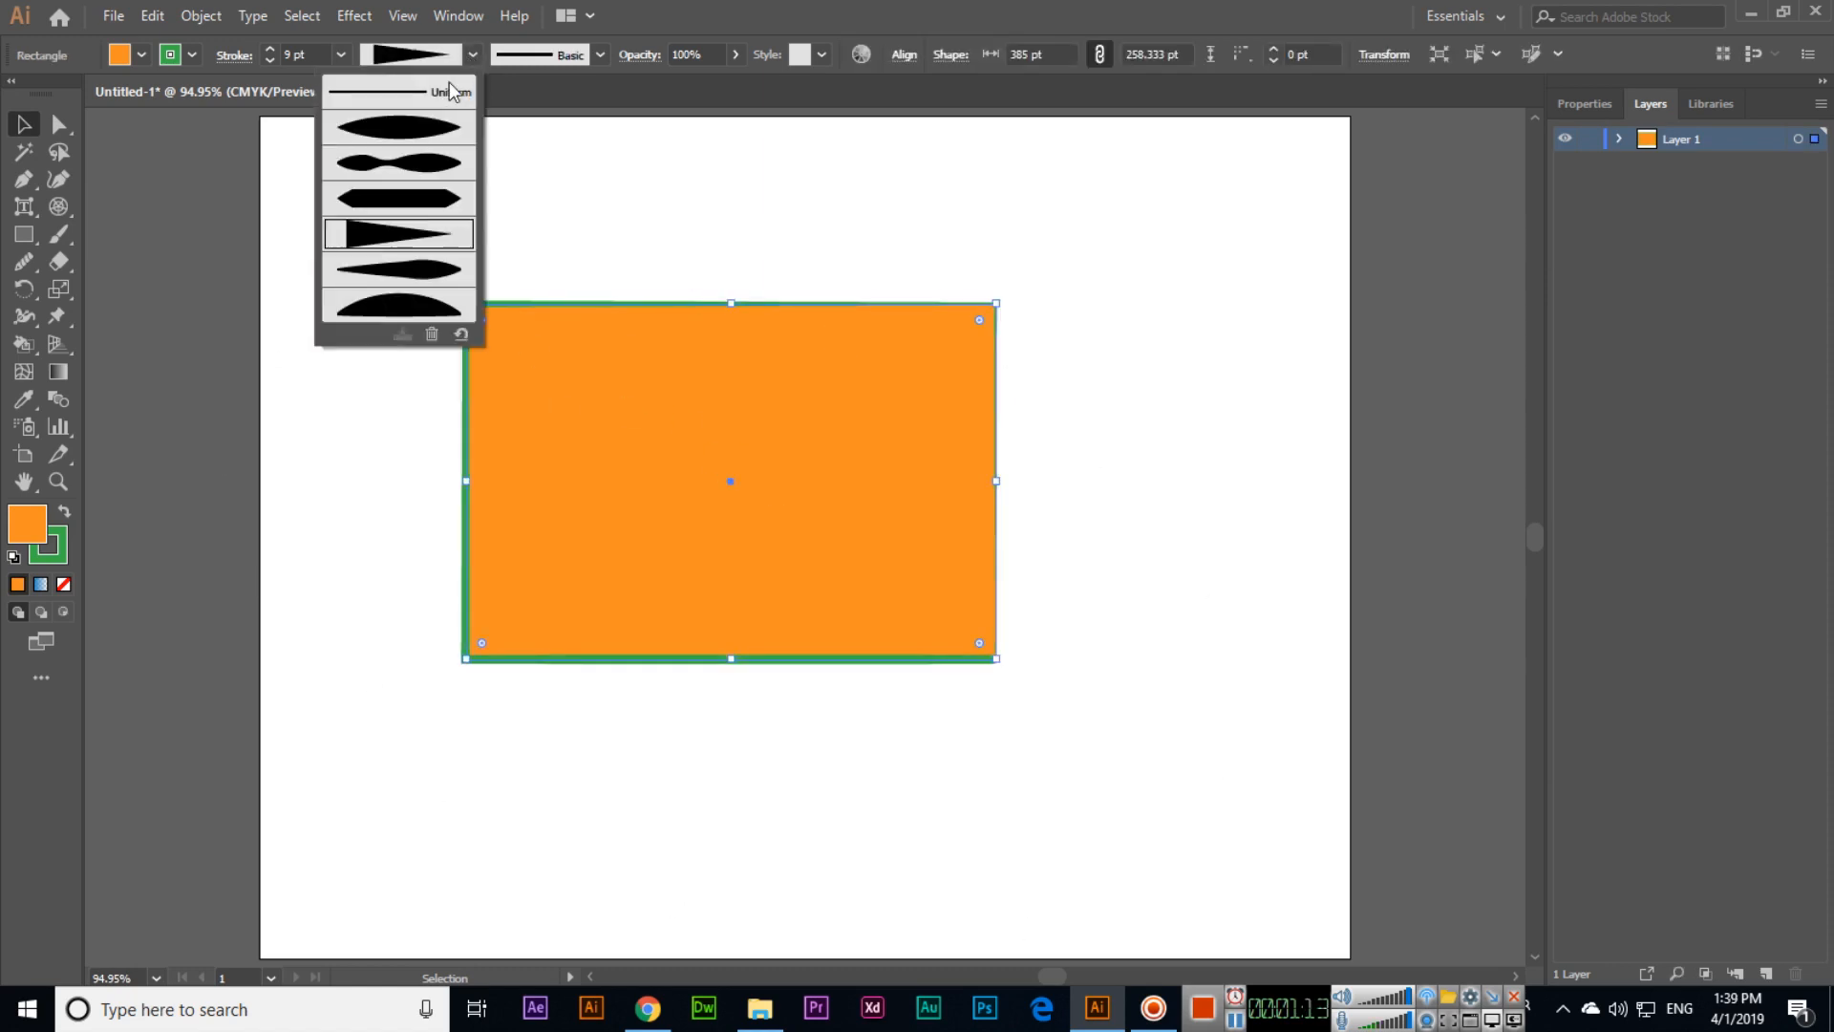
left_click(398, 198)
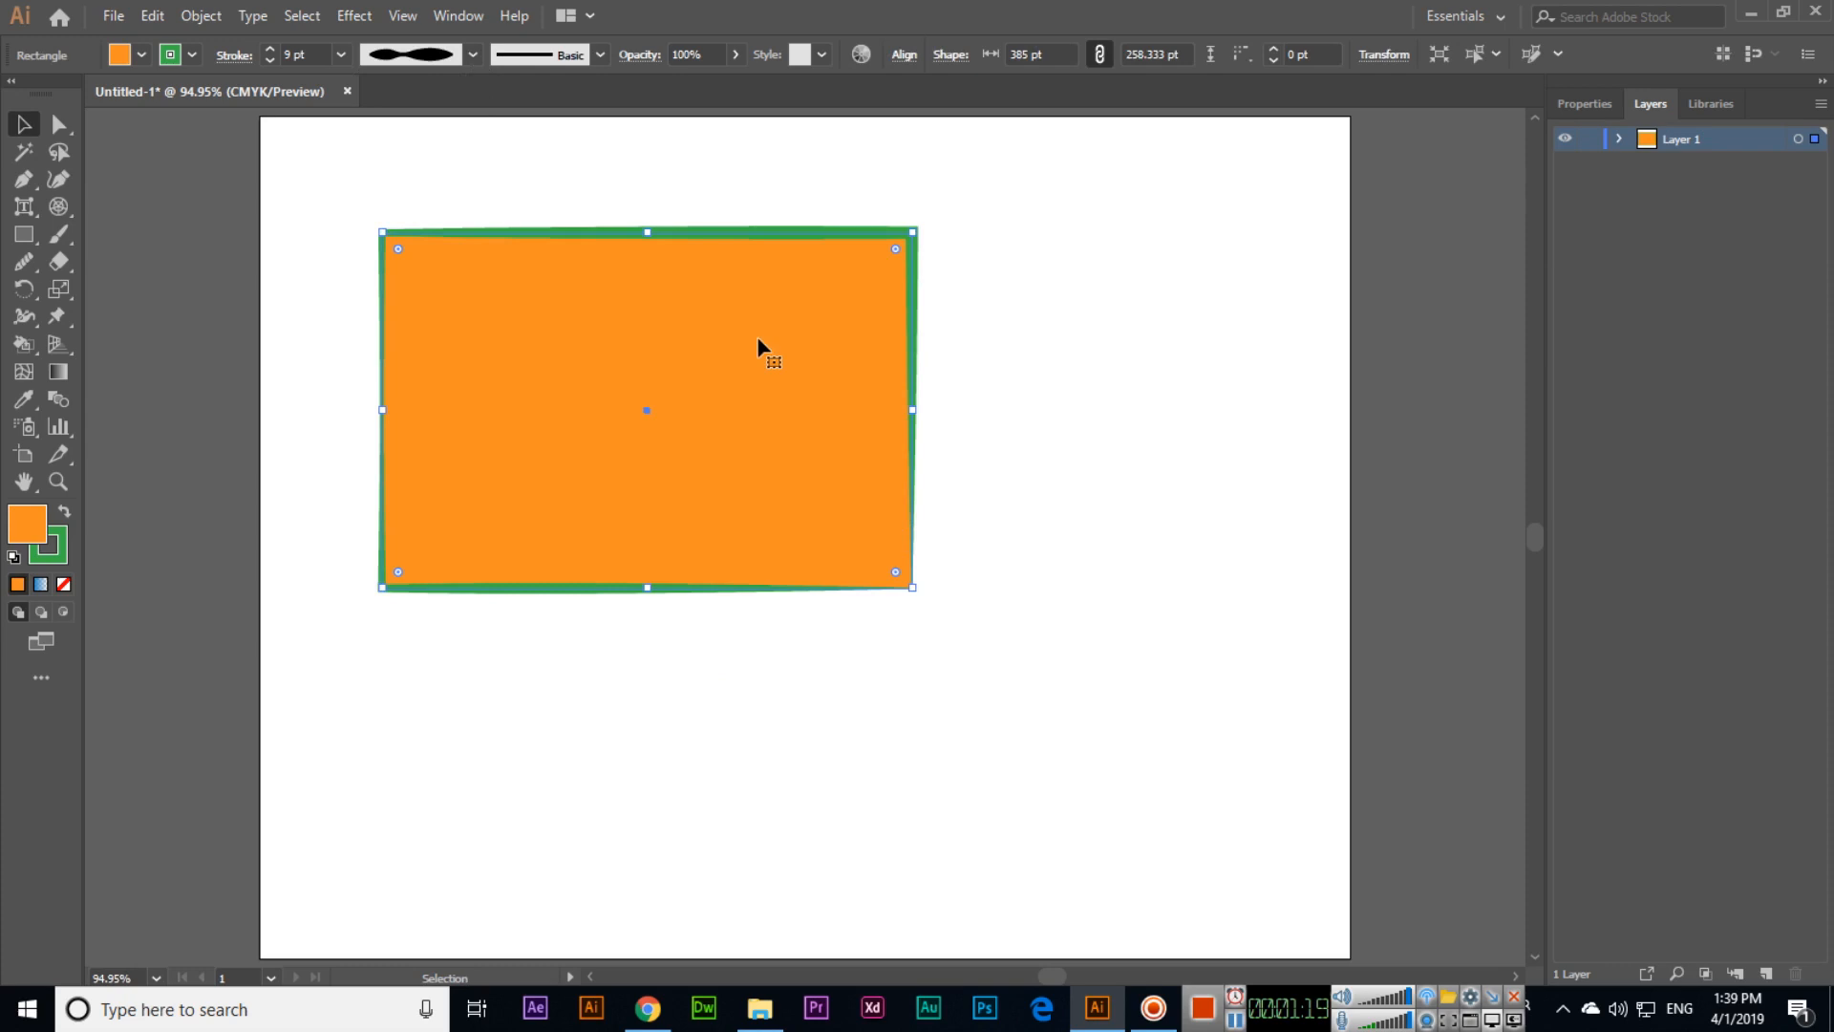
left_click(23, 234)
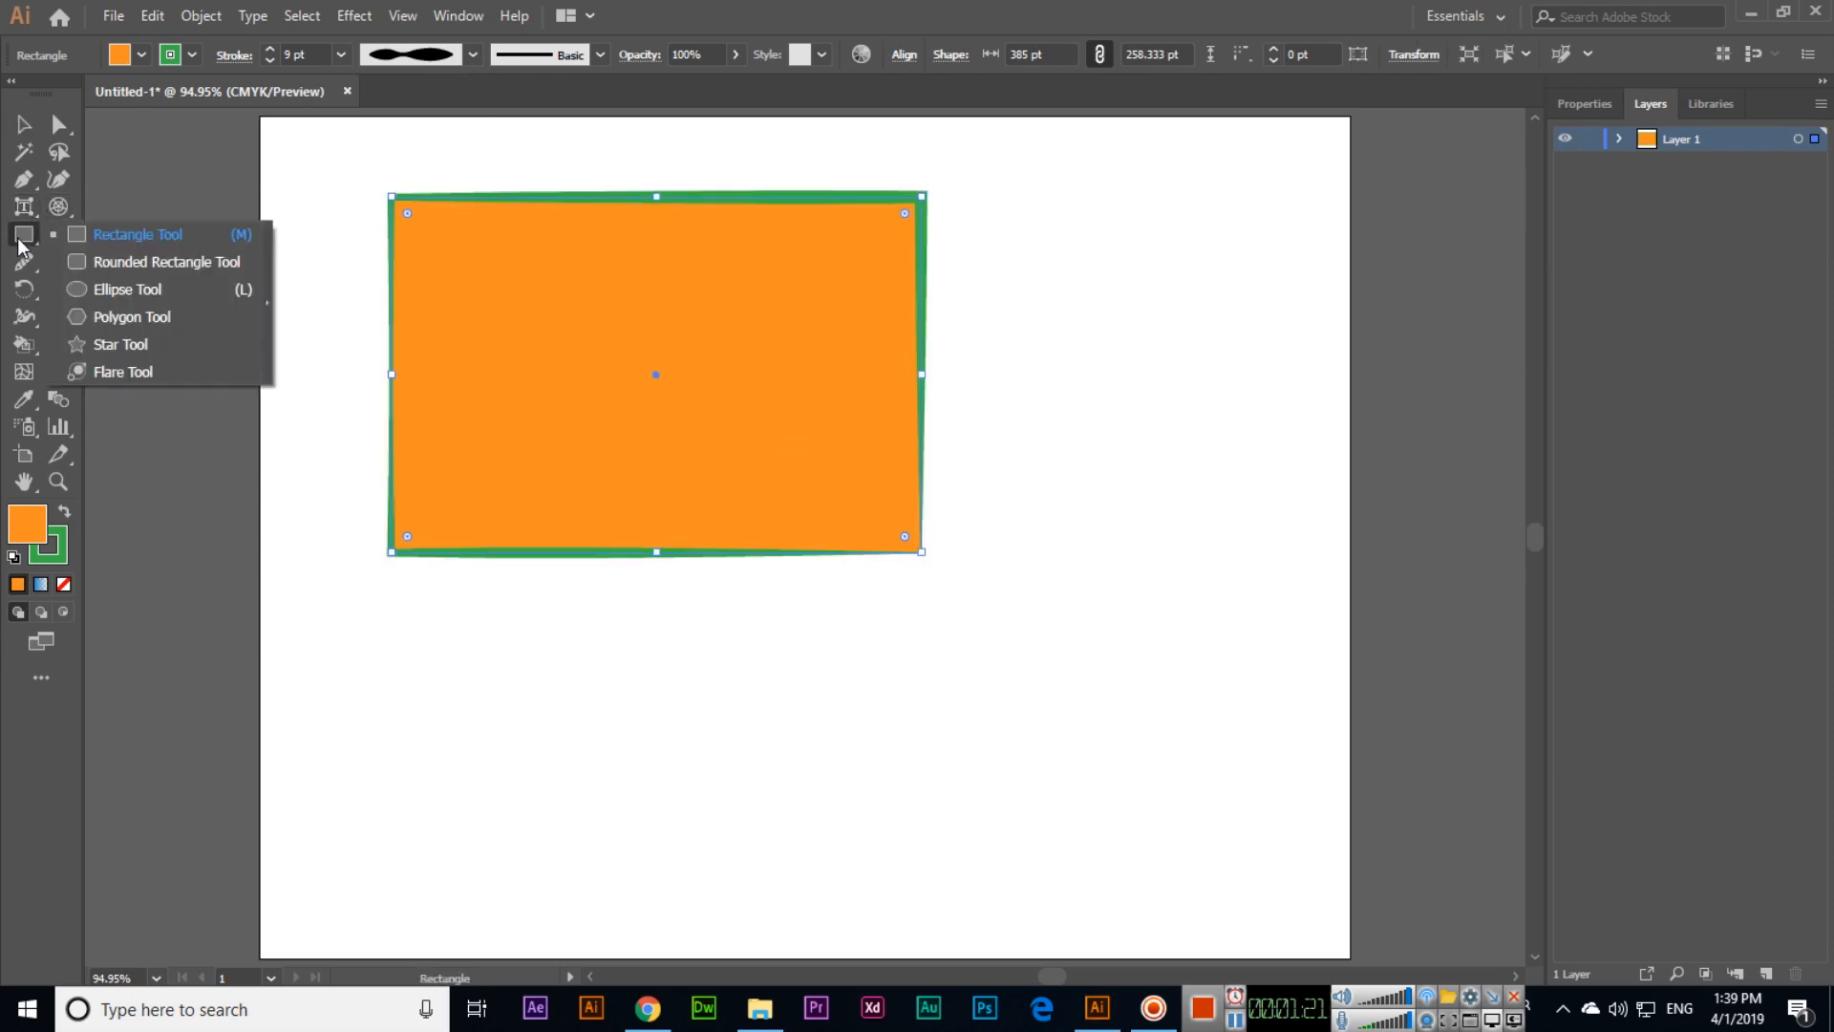
left_click(137, 234)
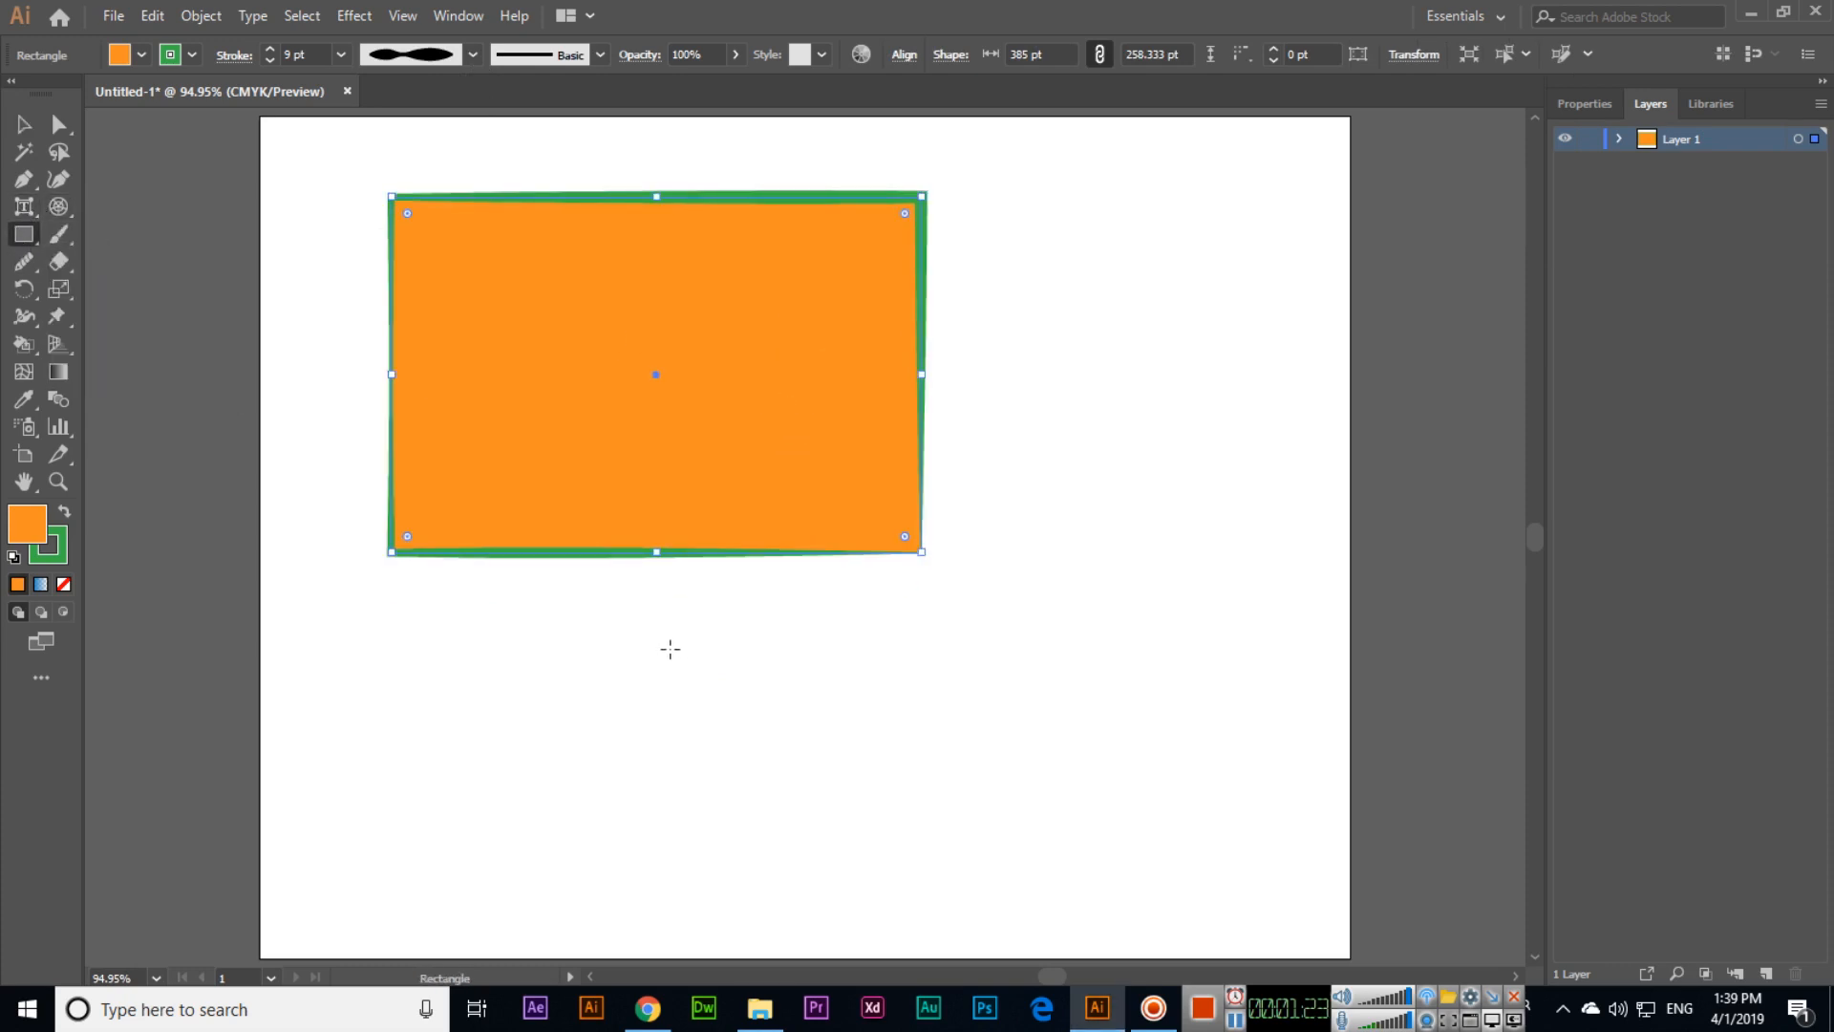
mouse_move(649, 653)
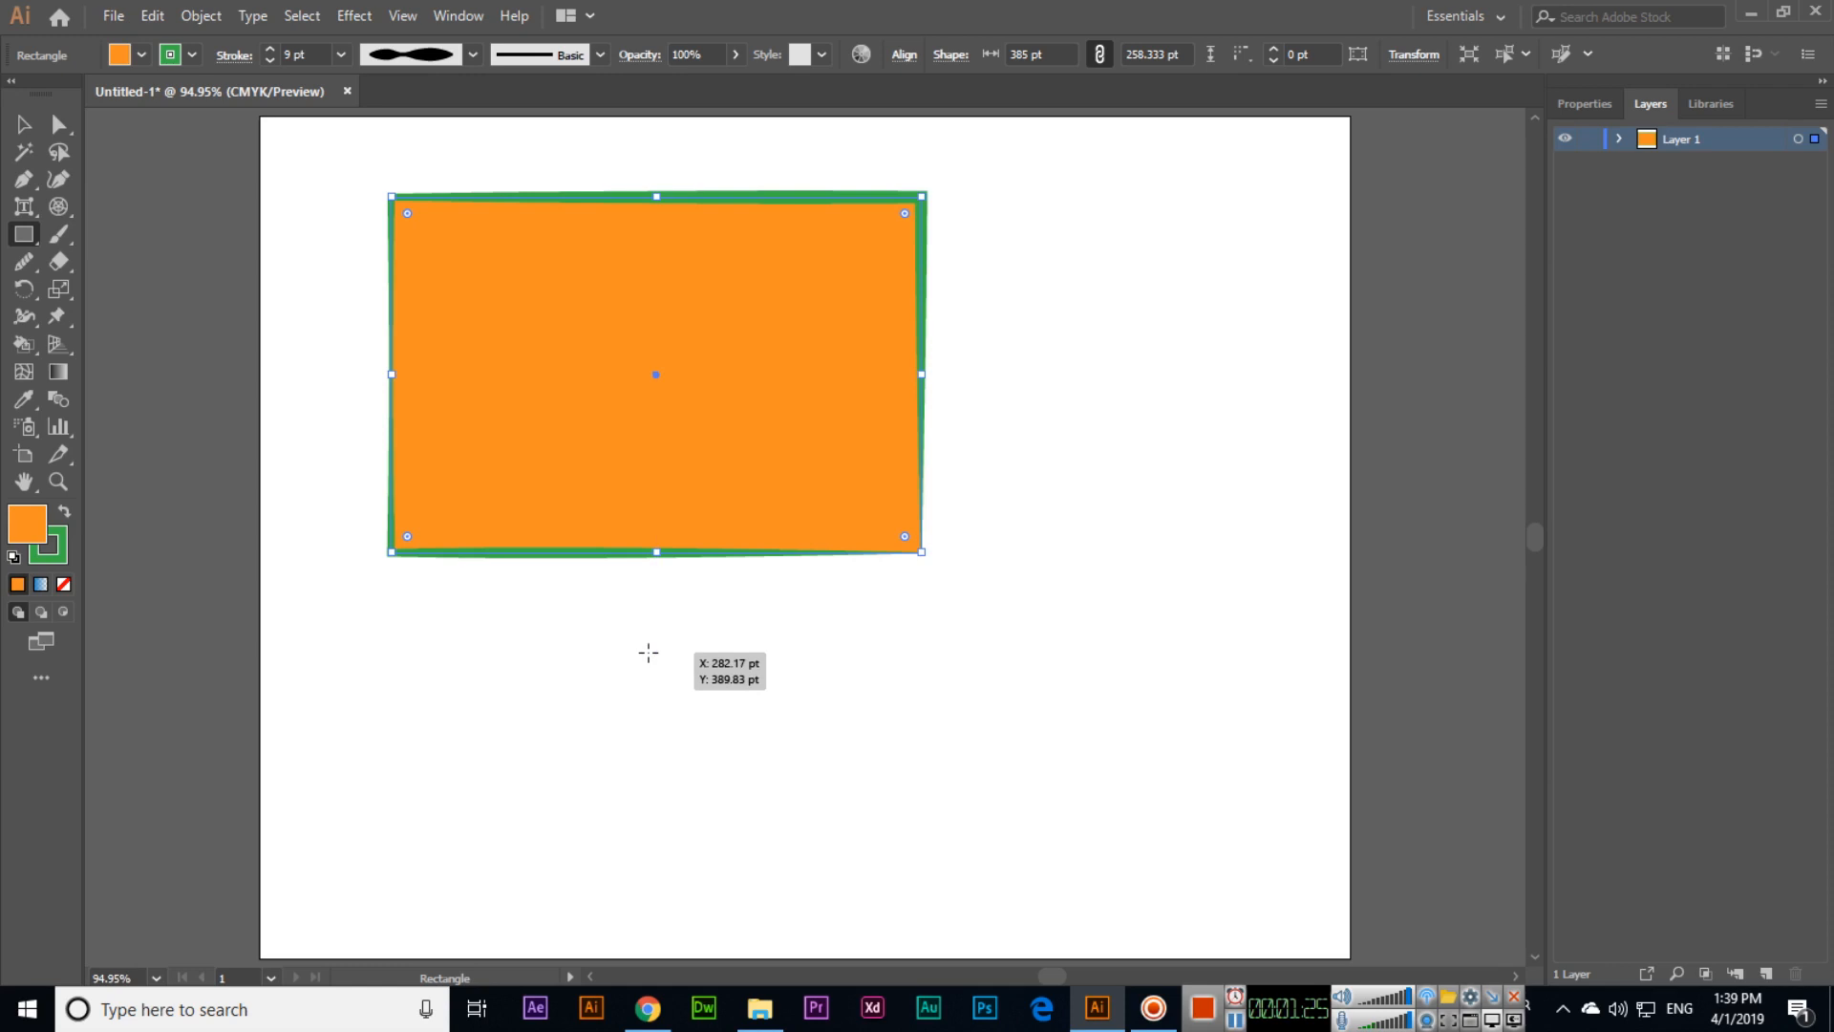
mouse_move(527, 621)
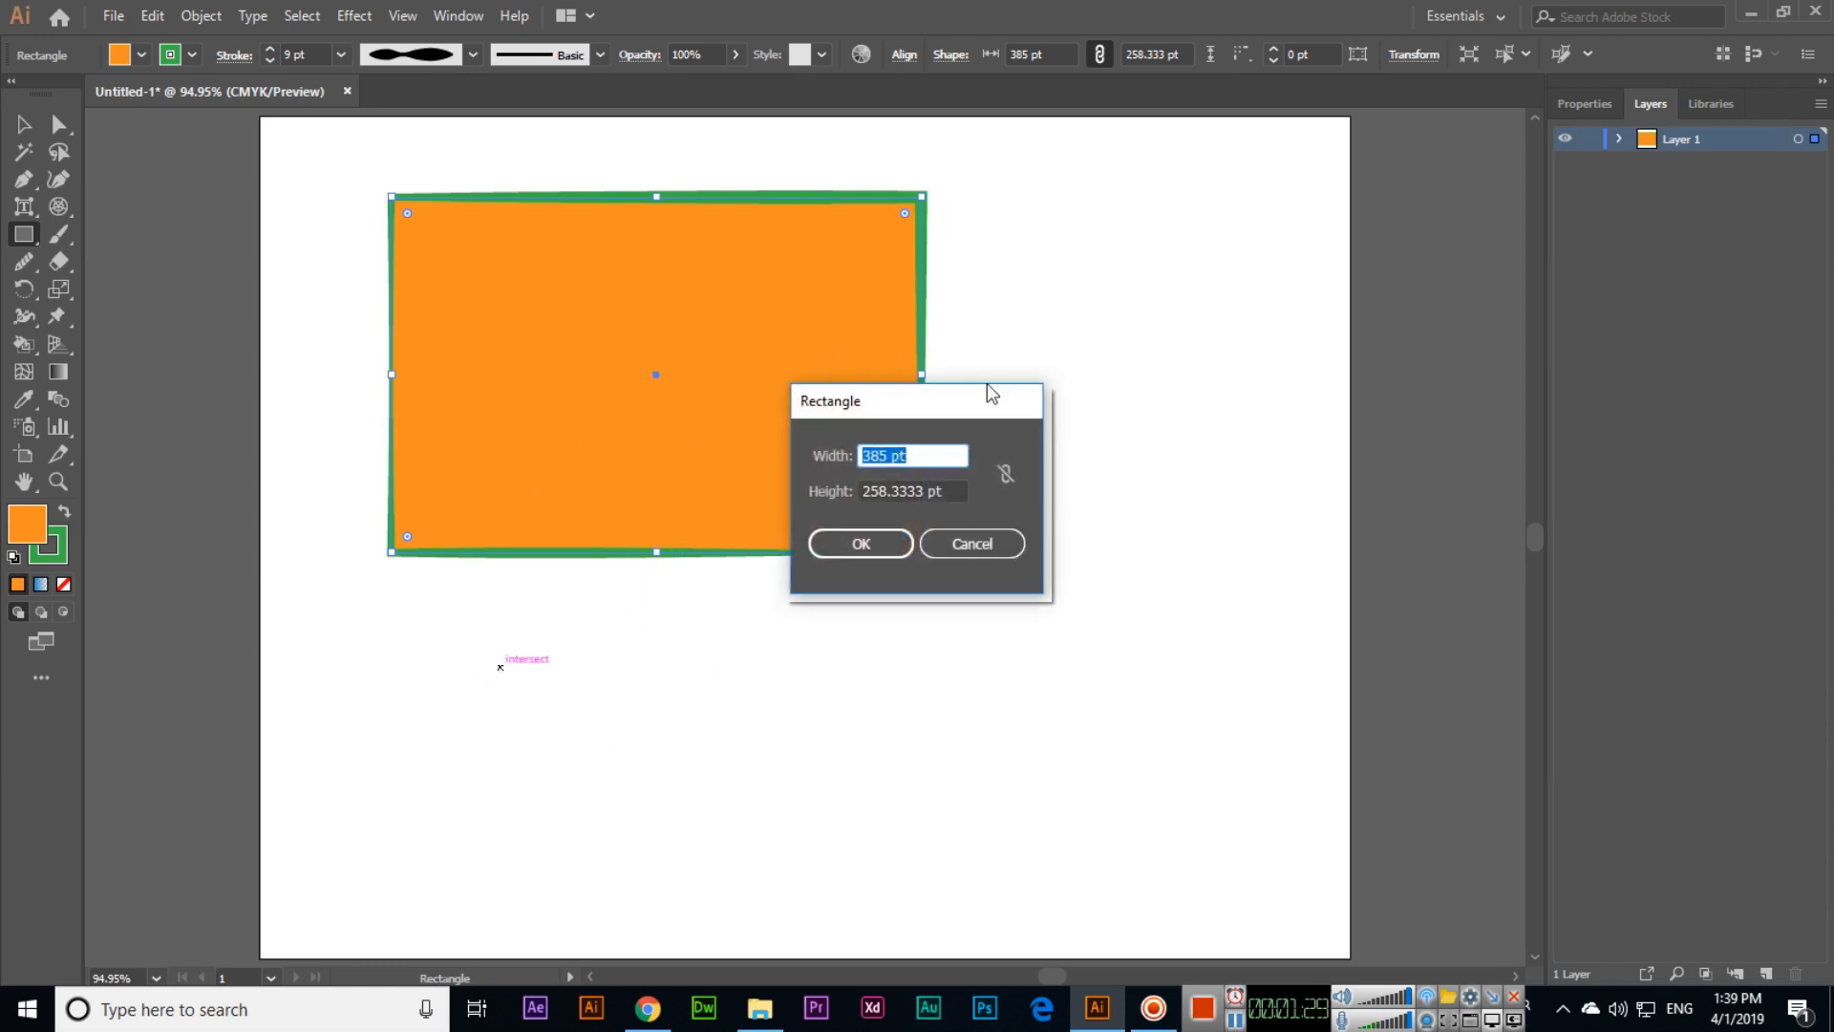
mouse_move(957, 418)
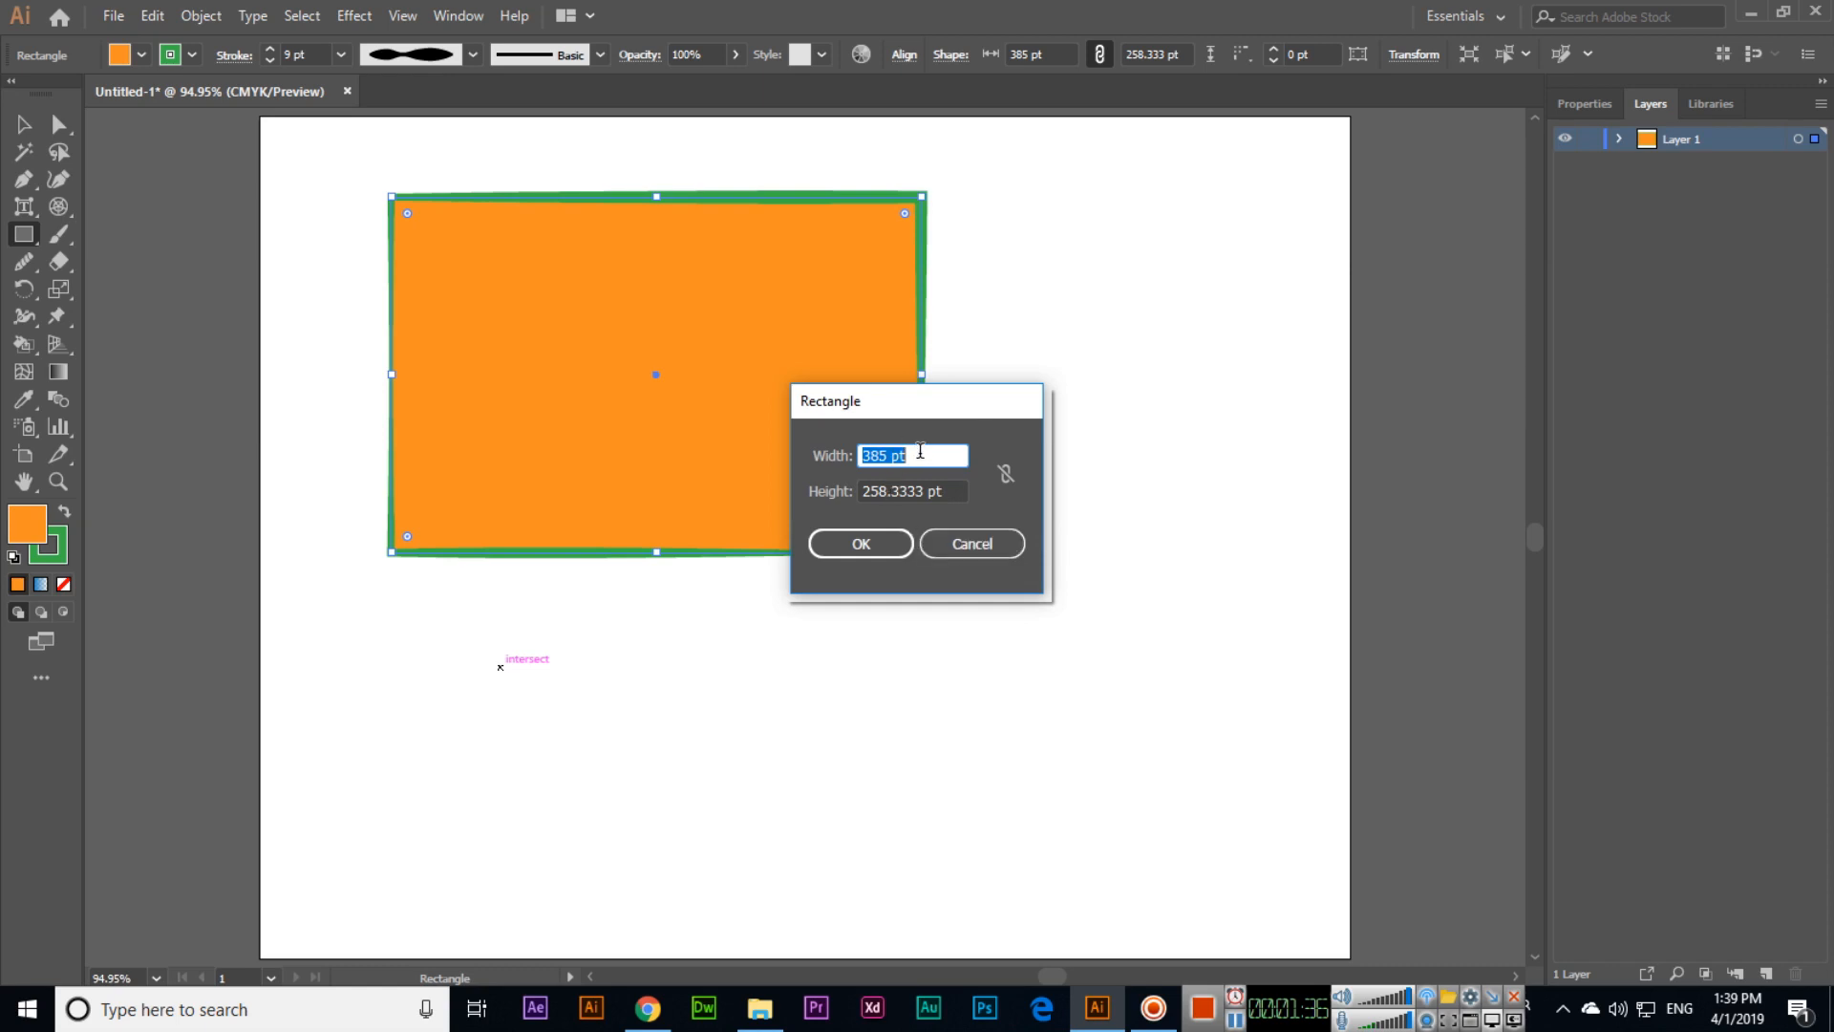
left_click(860, 543)
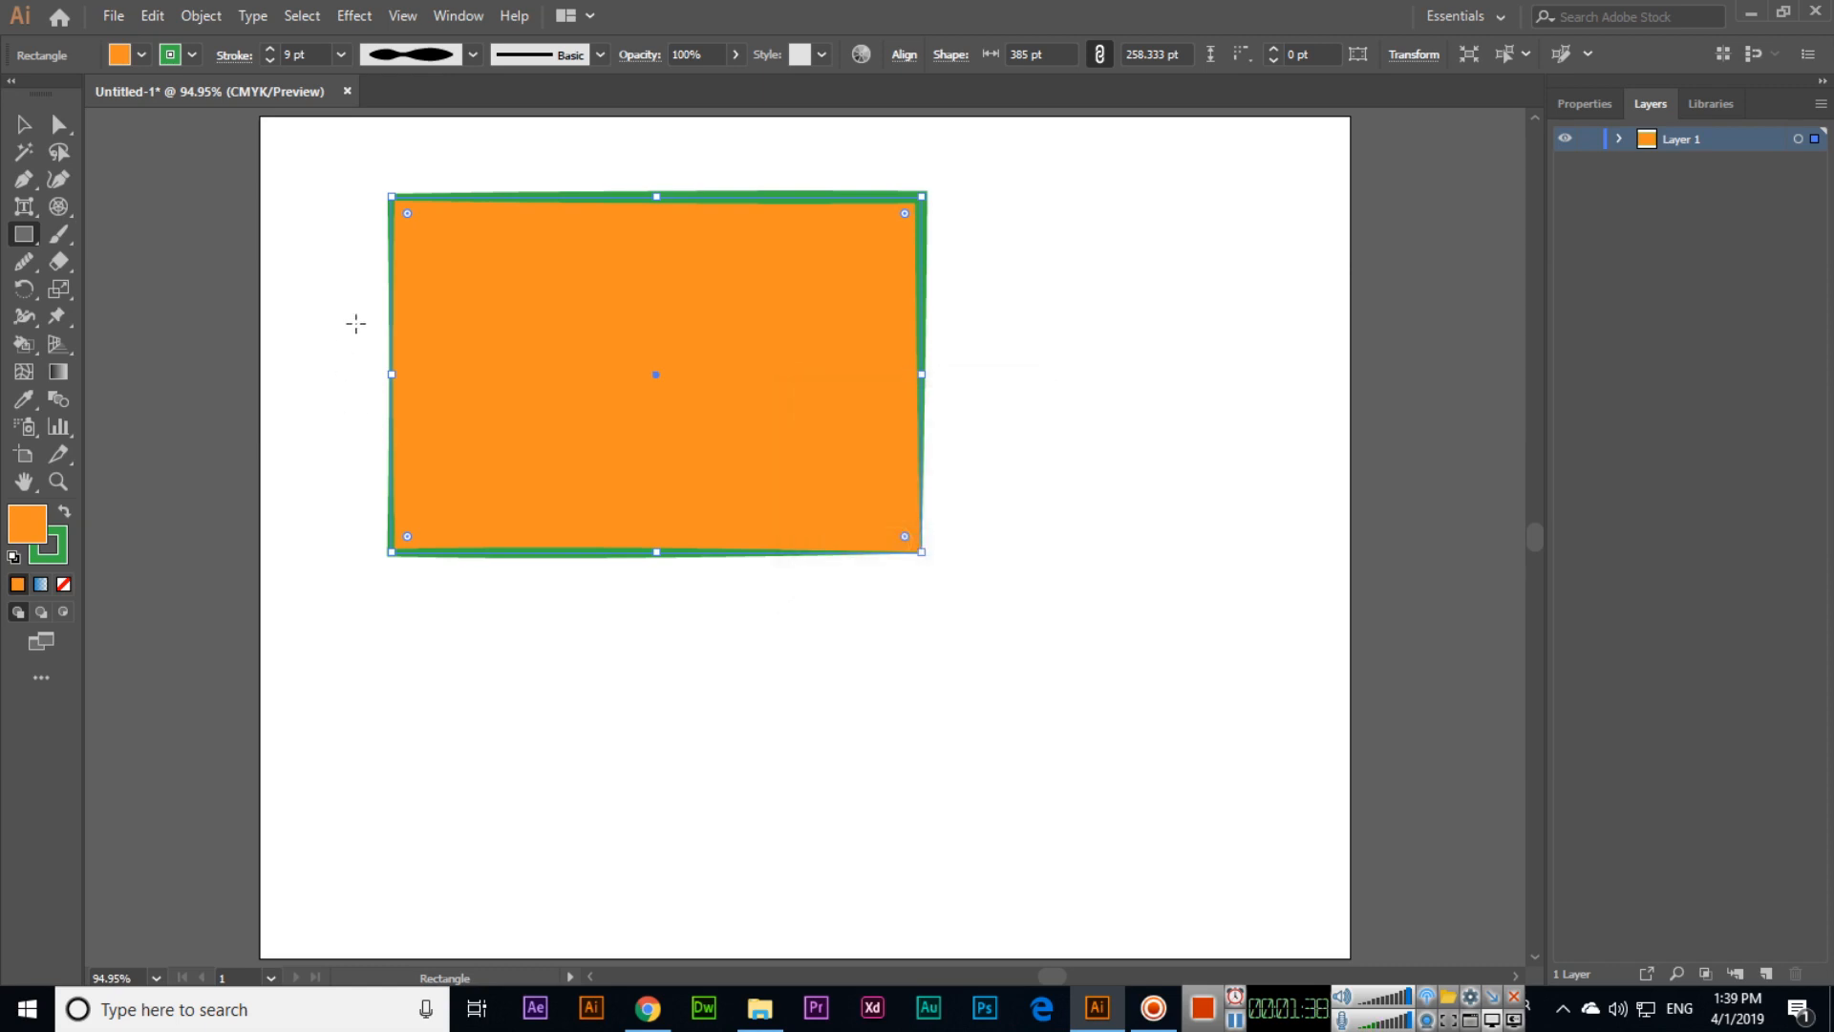
- Show rulers with Ctrl+R and switch the document units to pixels
key("ctrl+r")
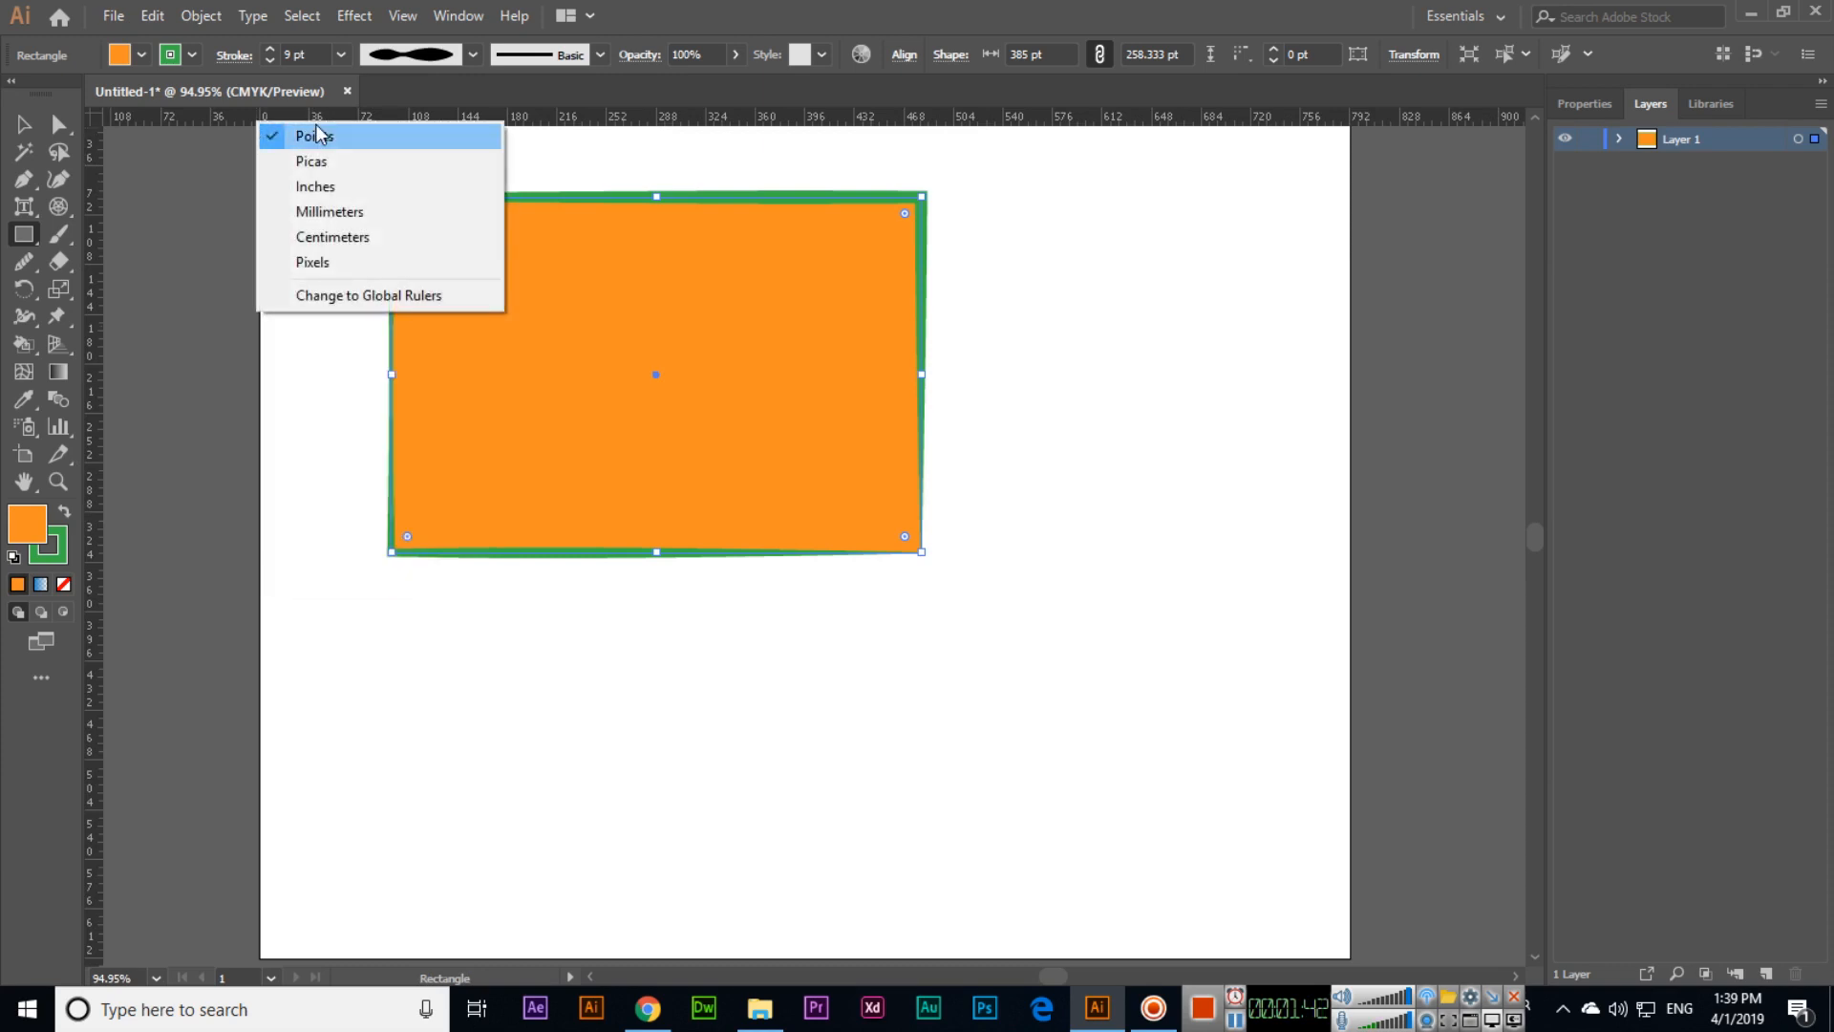
left_click(312, 261)
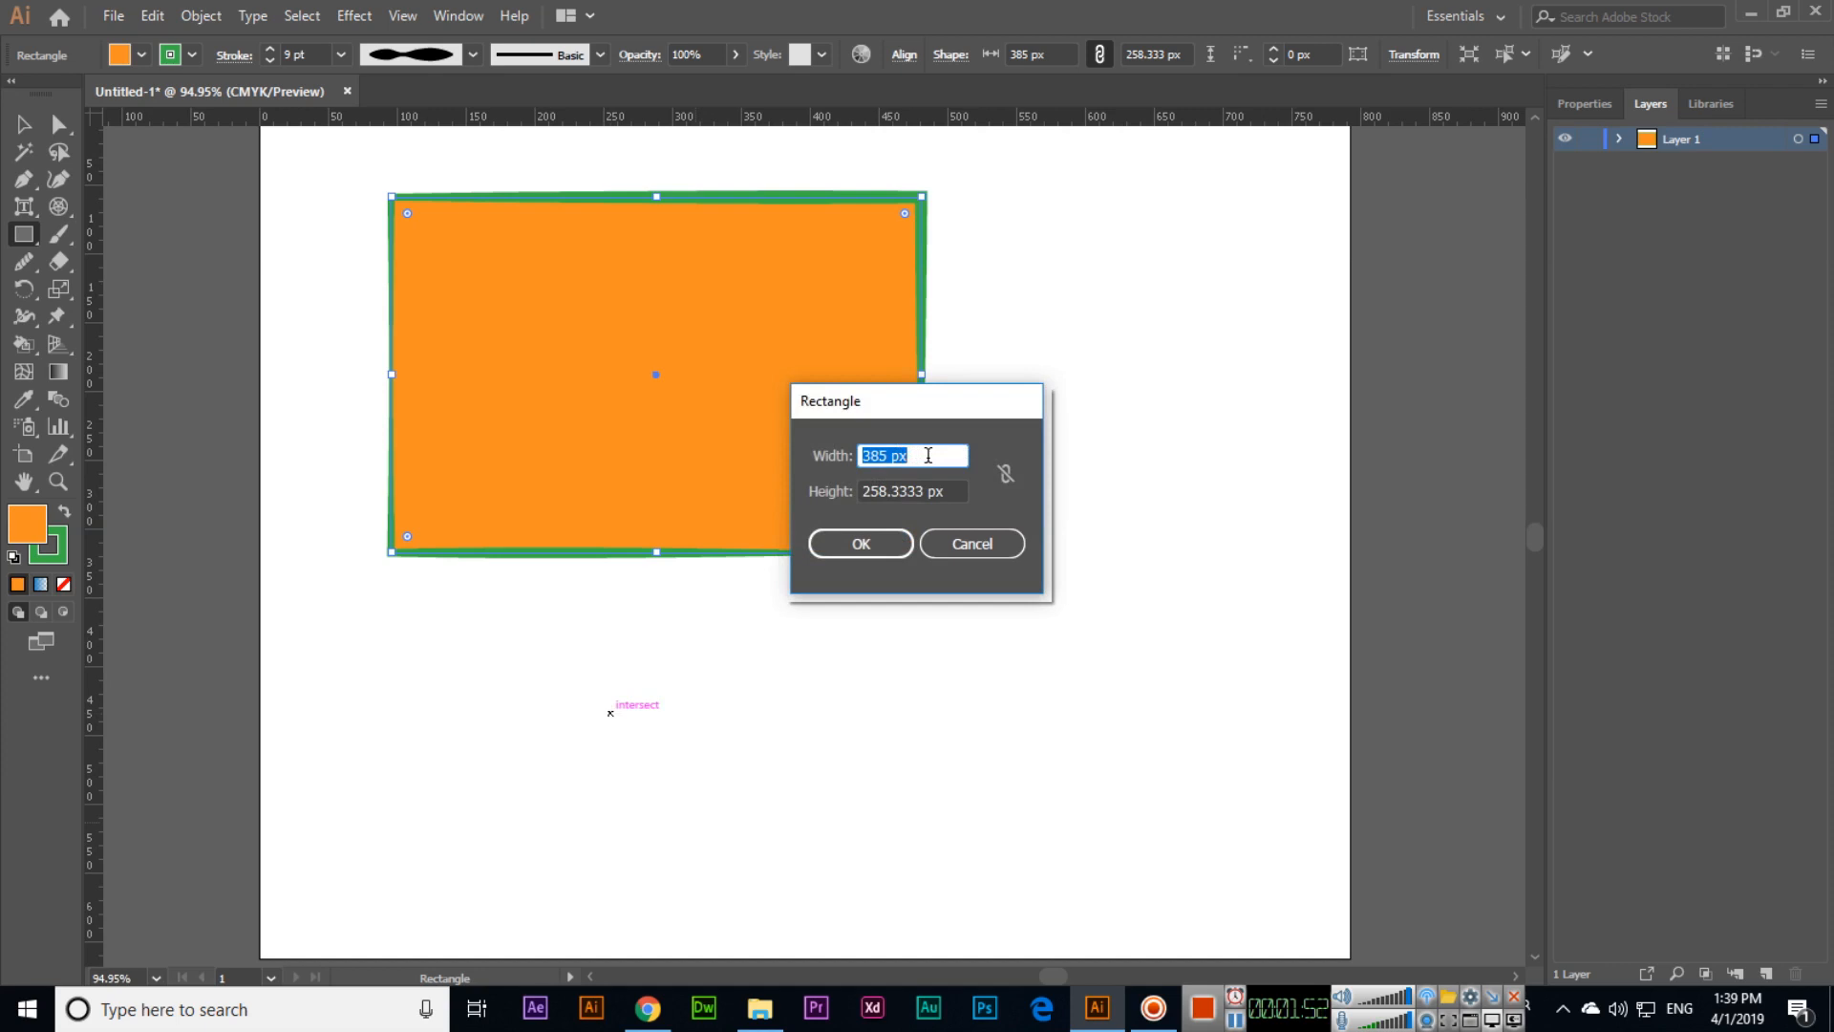
- Create a 100 × 100 px square below the large rectangle, then draw a wider rectangle beside it
type("10")
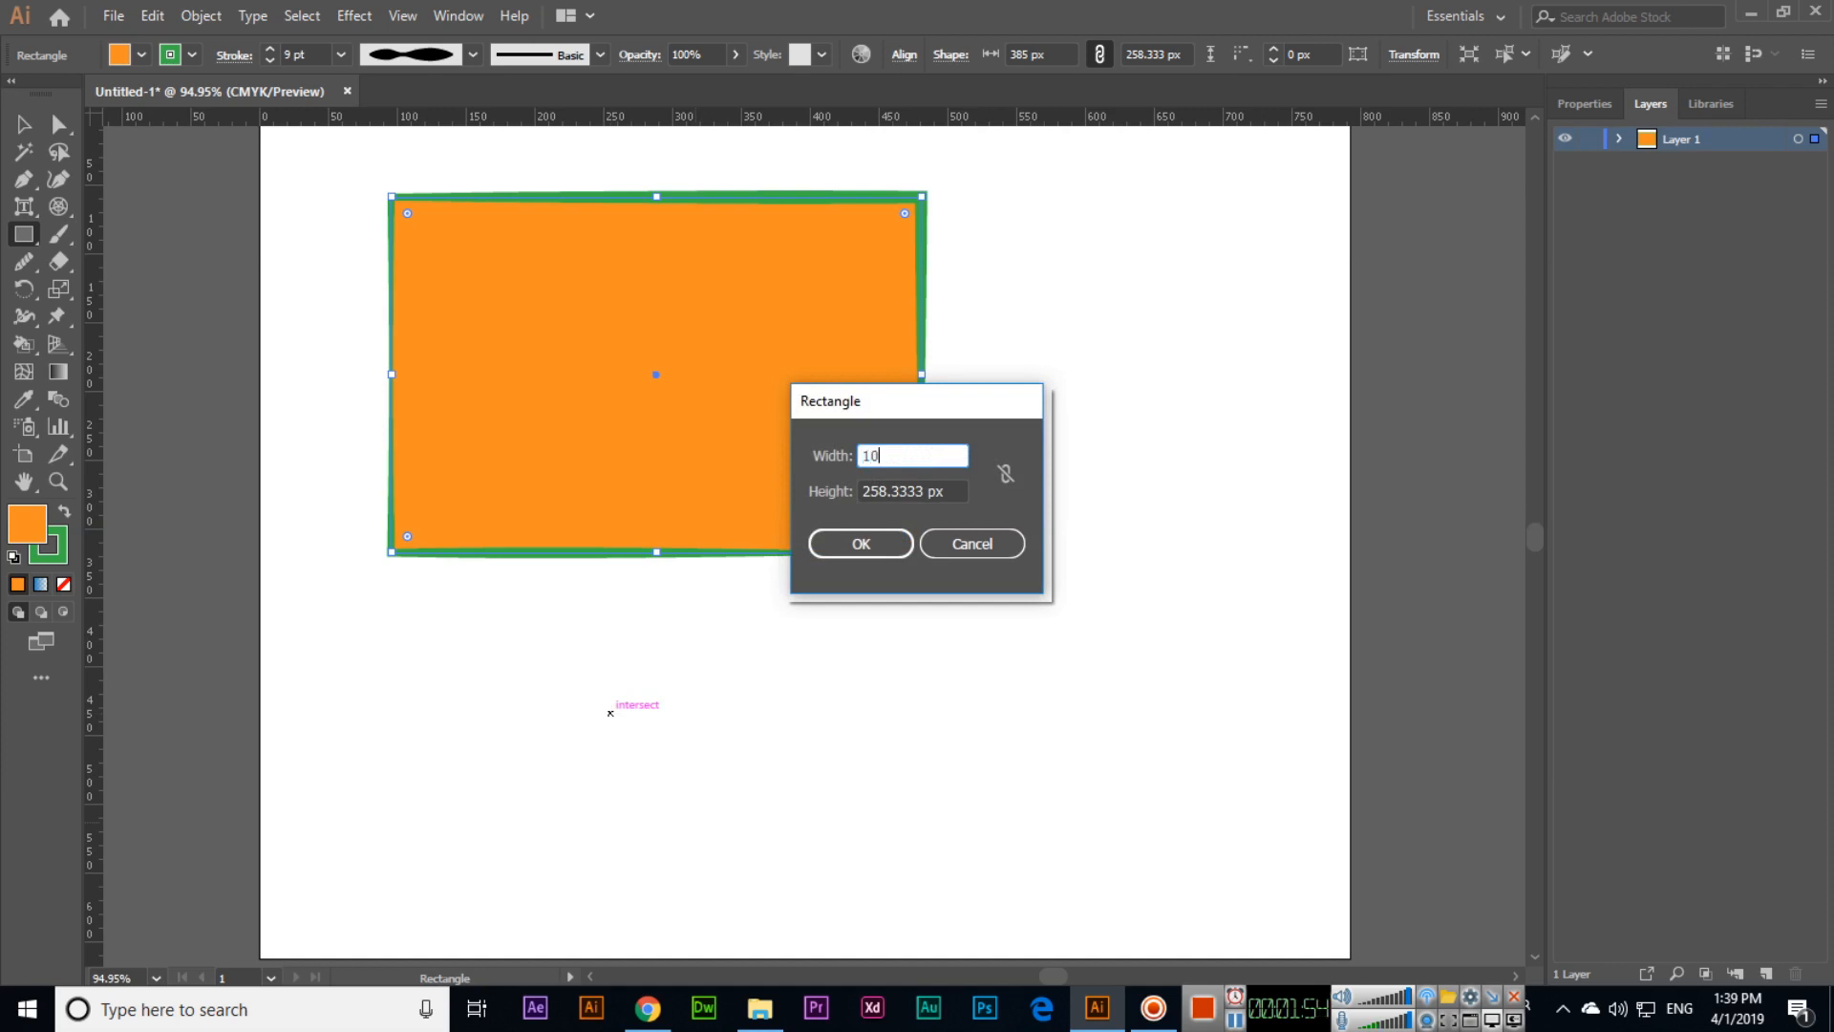
left_click(859, 543)
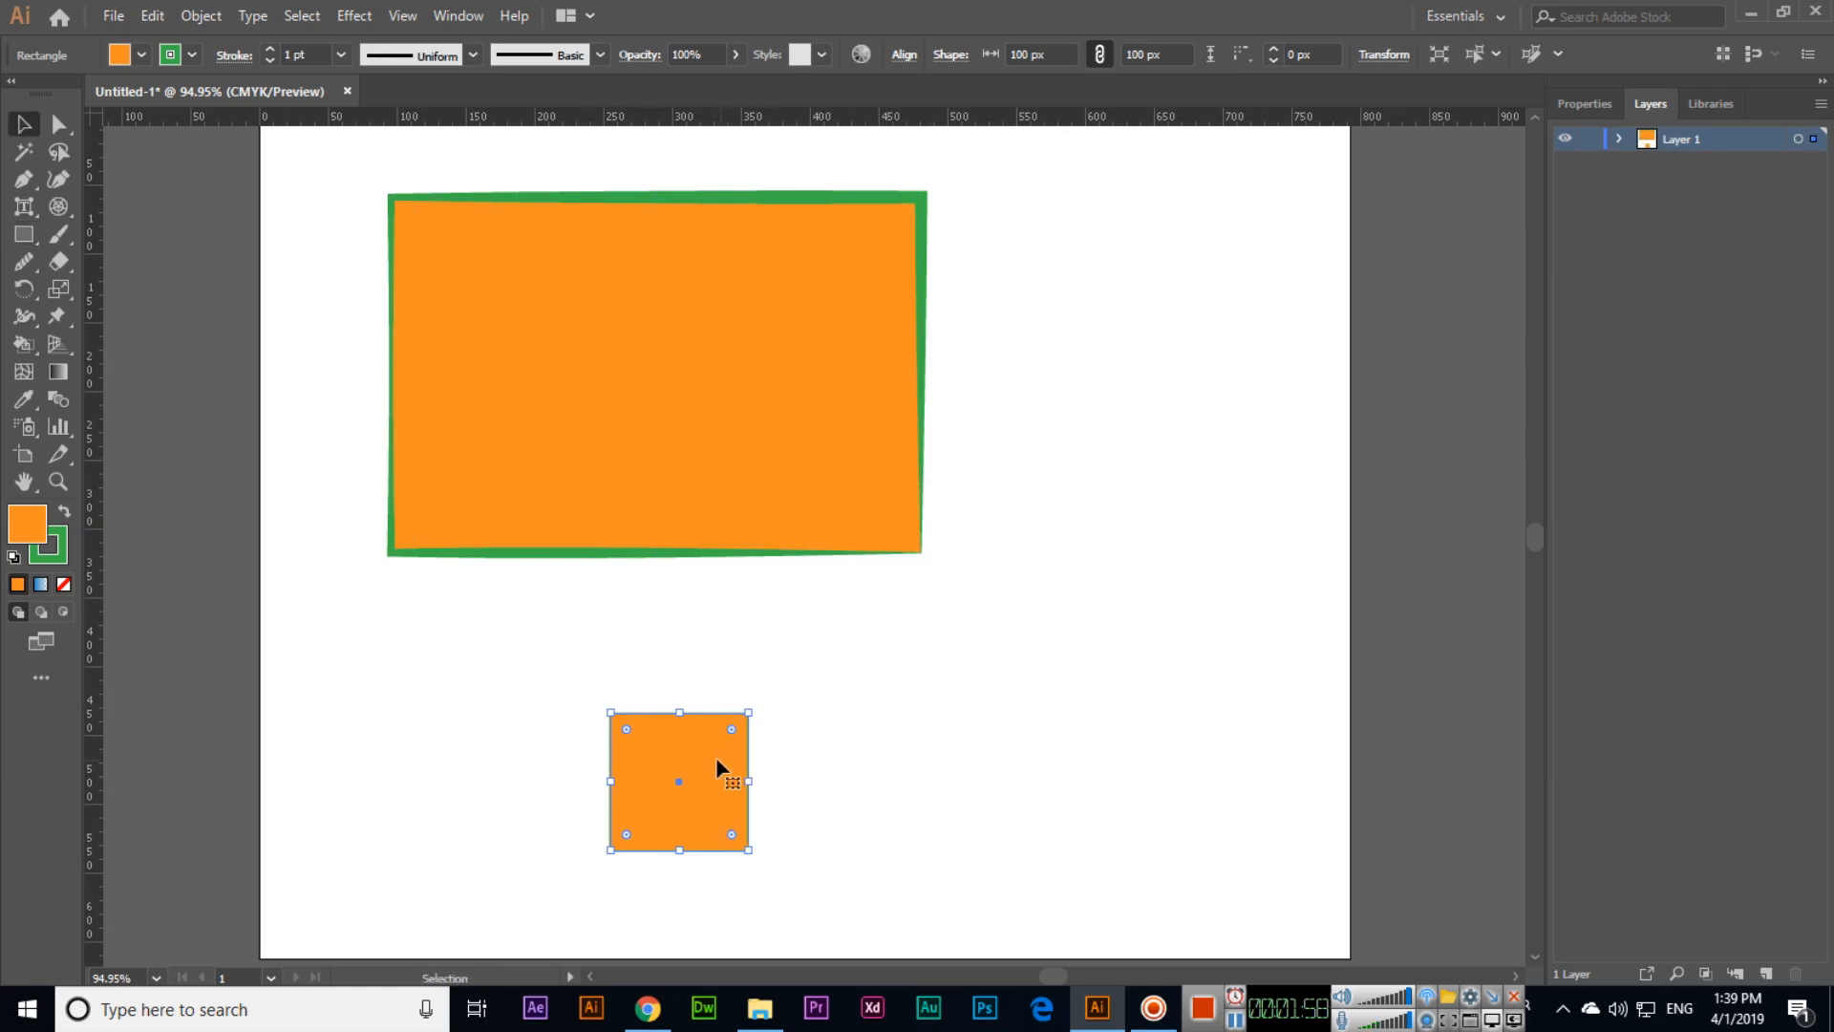
left_click_drag(719, 768, 663, 743)
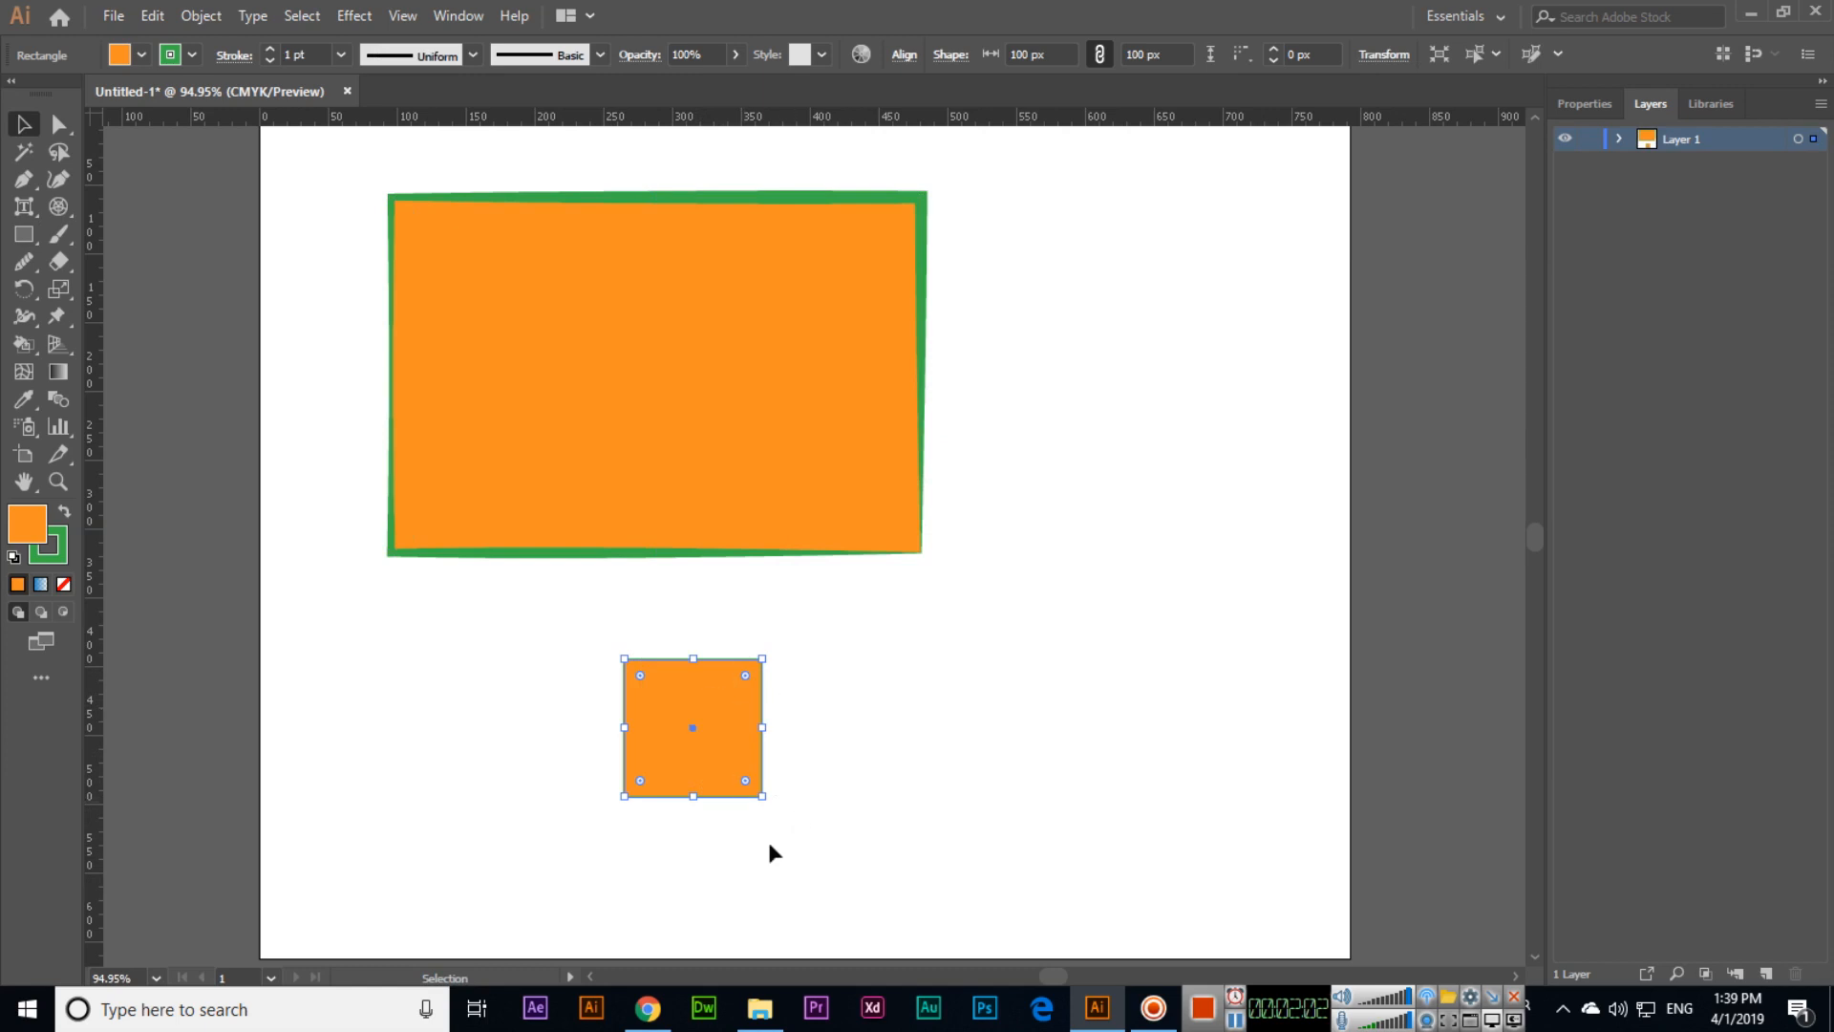
mouse_move(658, 777)
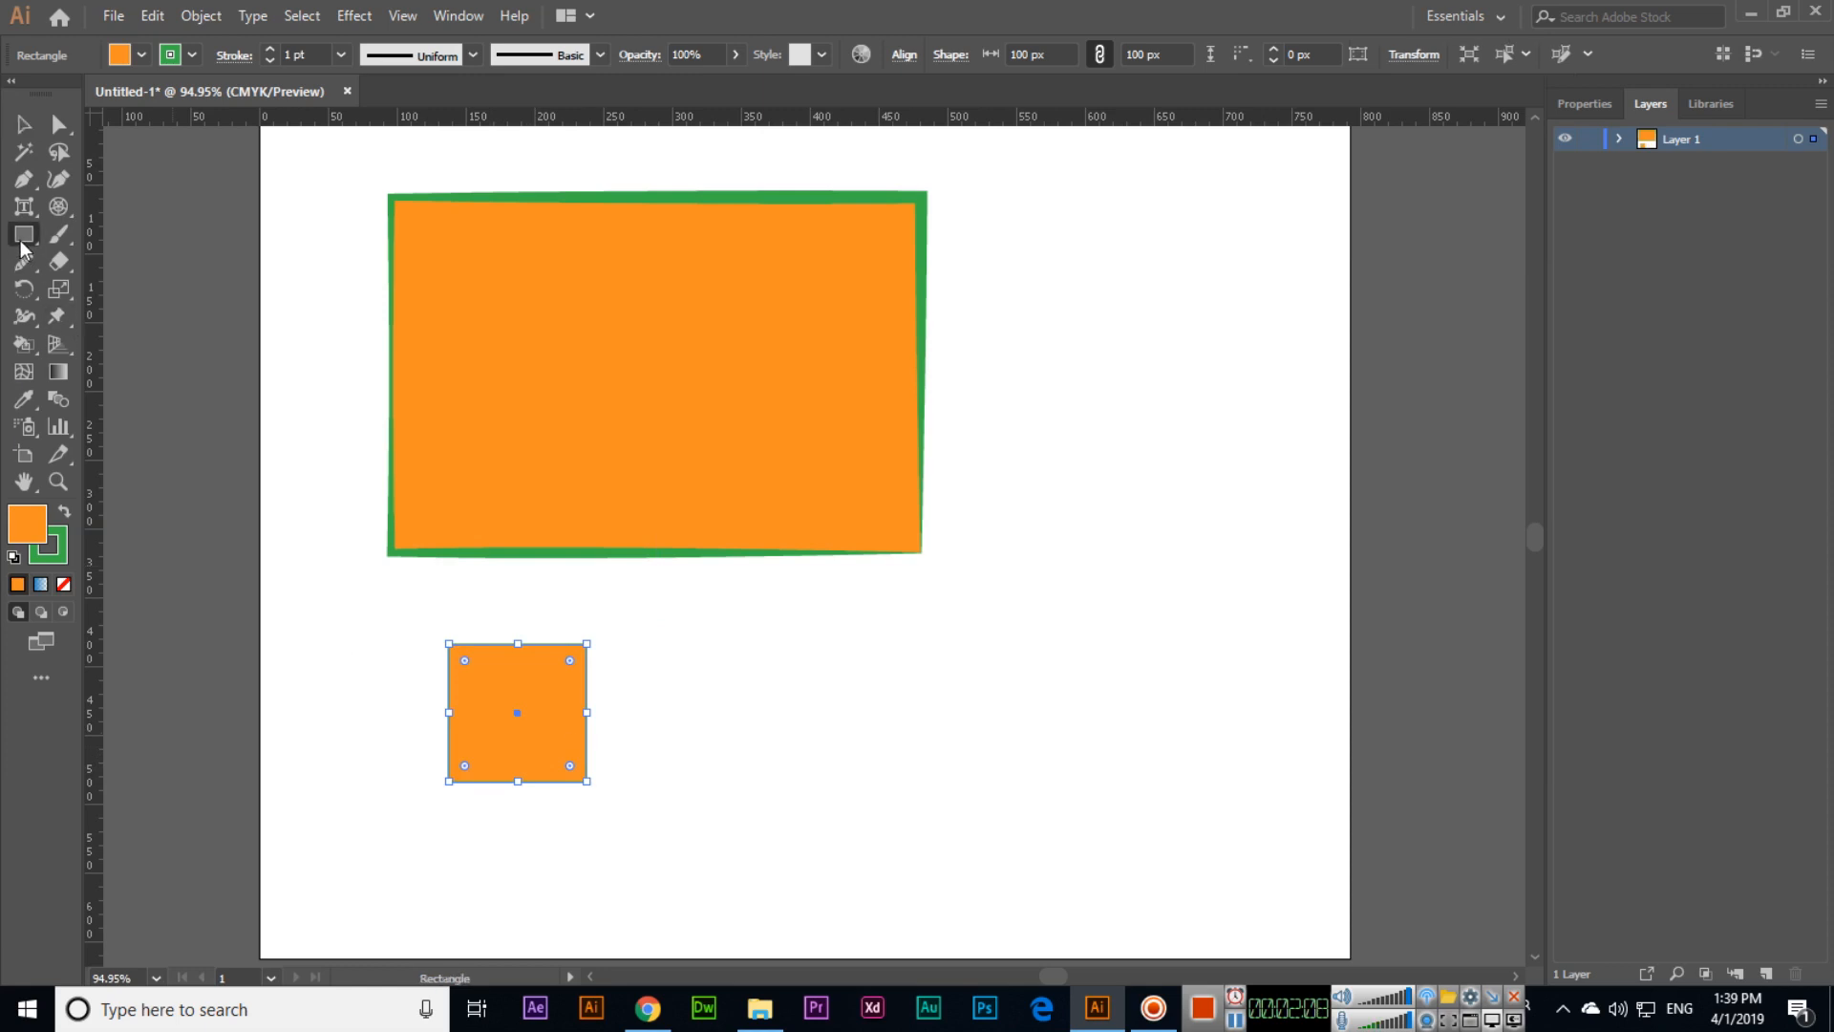
left_click_drag(722, 623, 1229, 864)
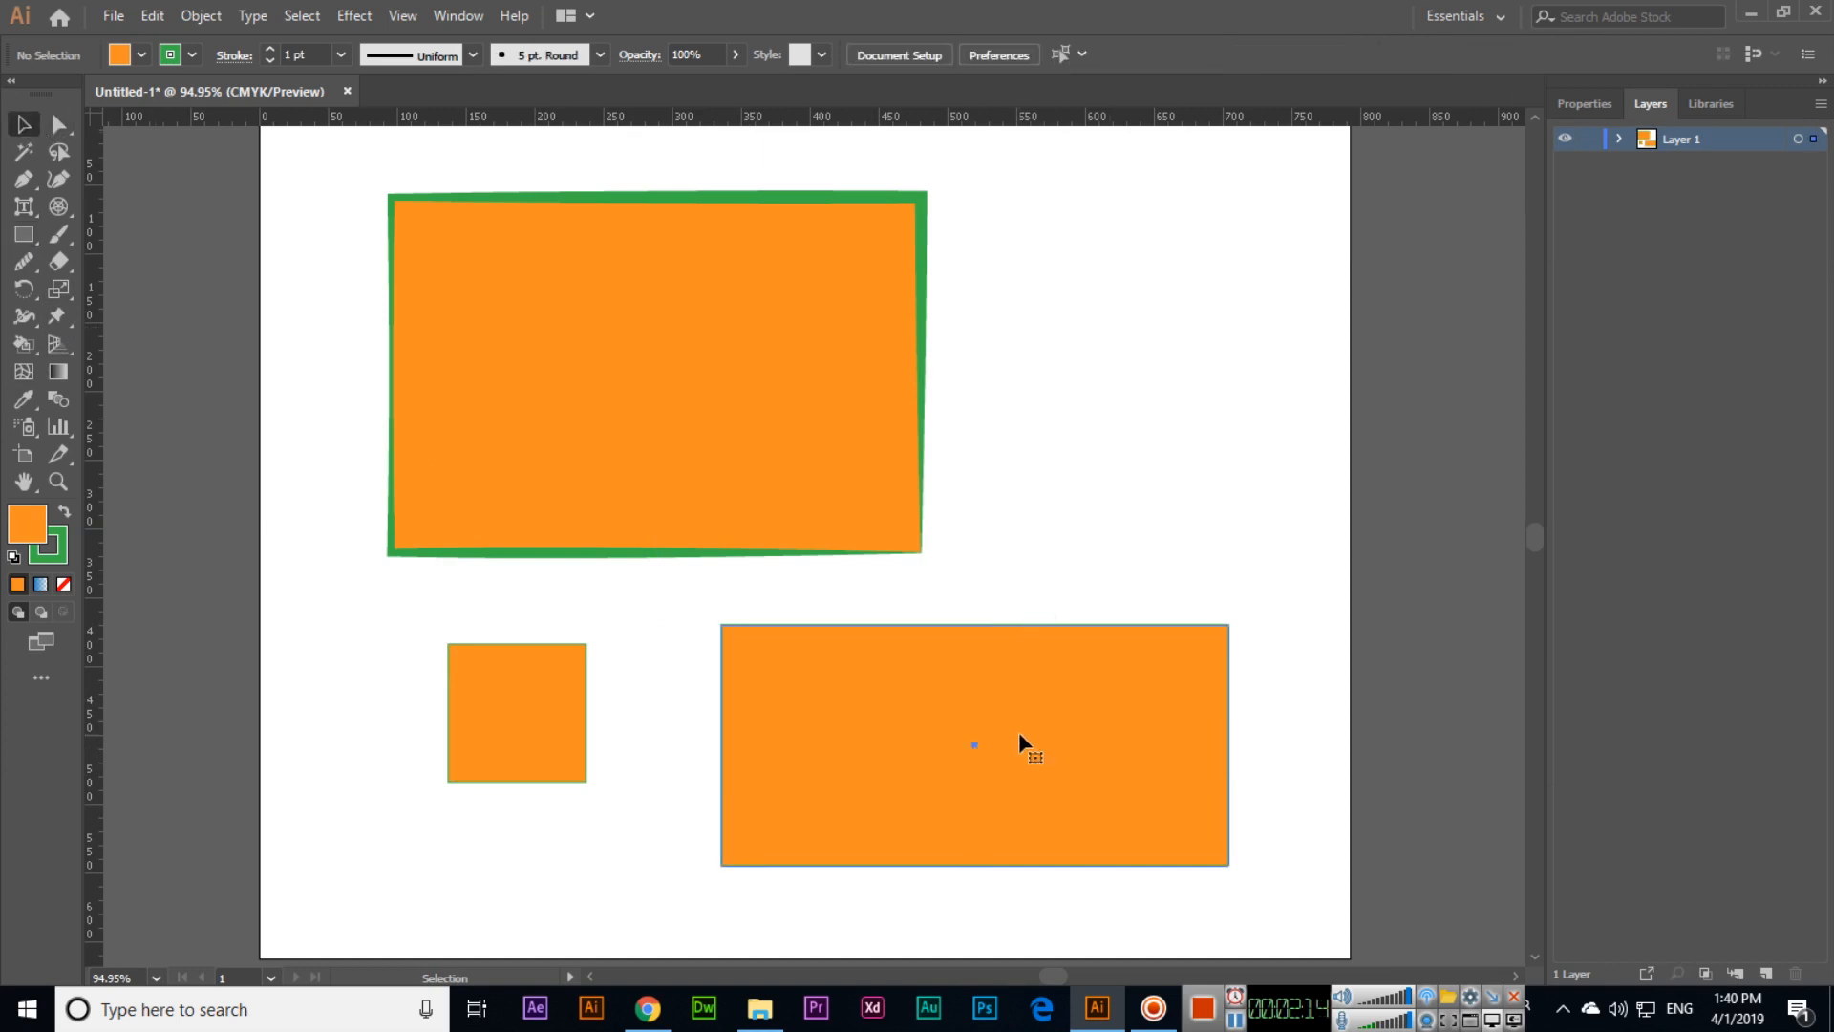
- Scale the wide rectangle proportionally to 200 px wide, about 95 px tall
left_click(974, 745)
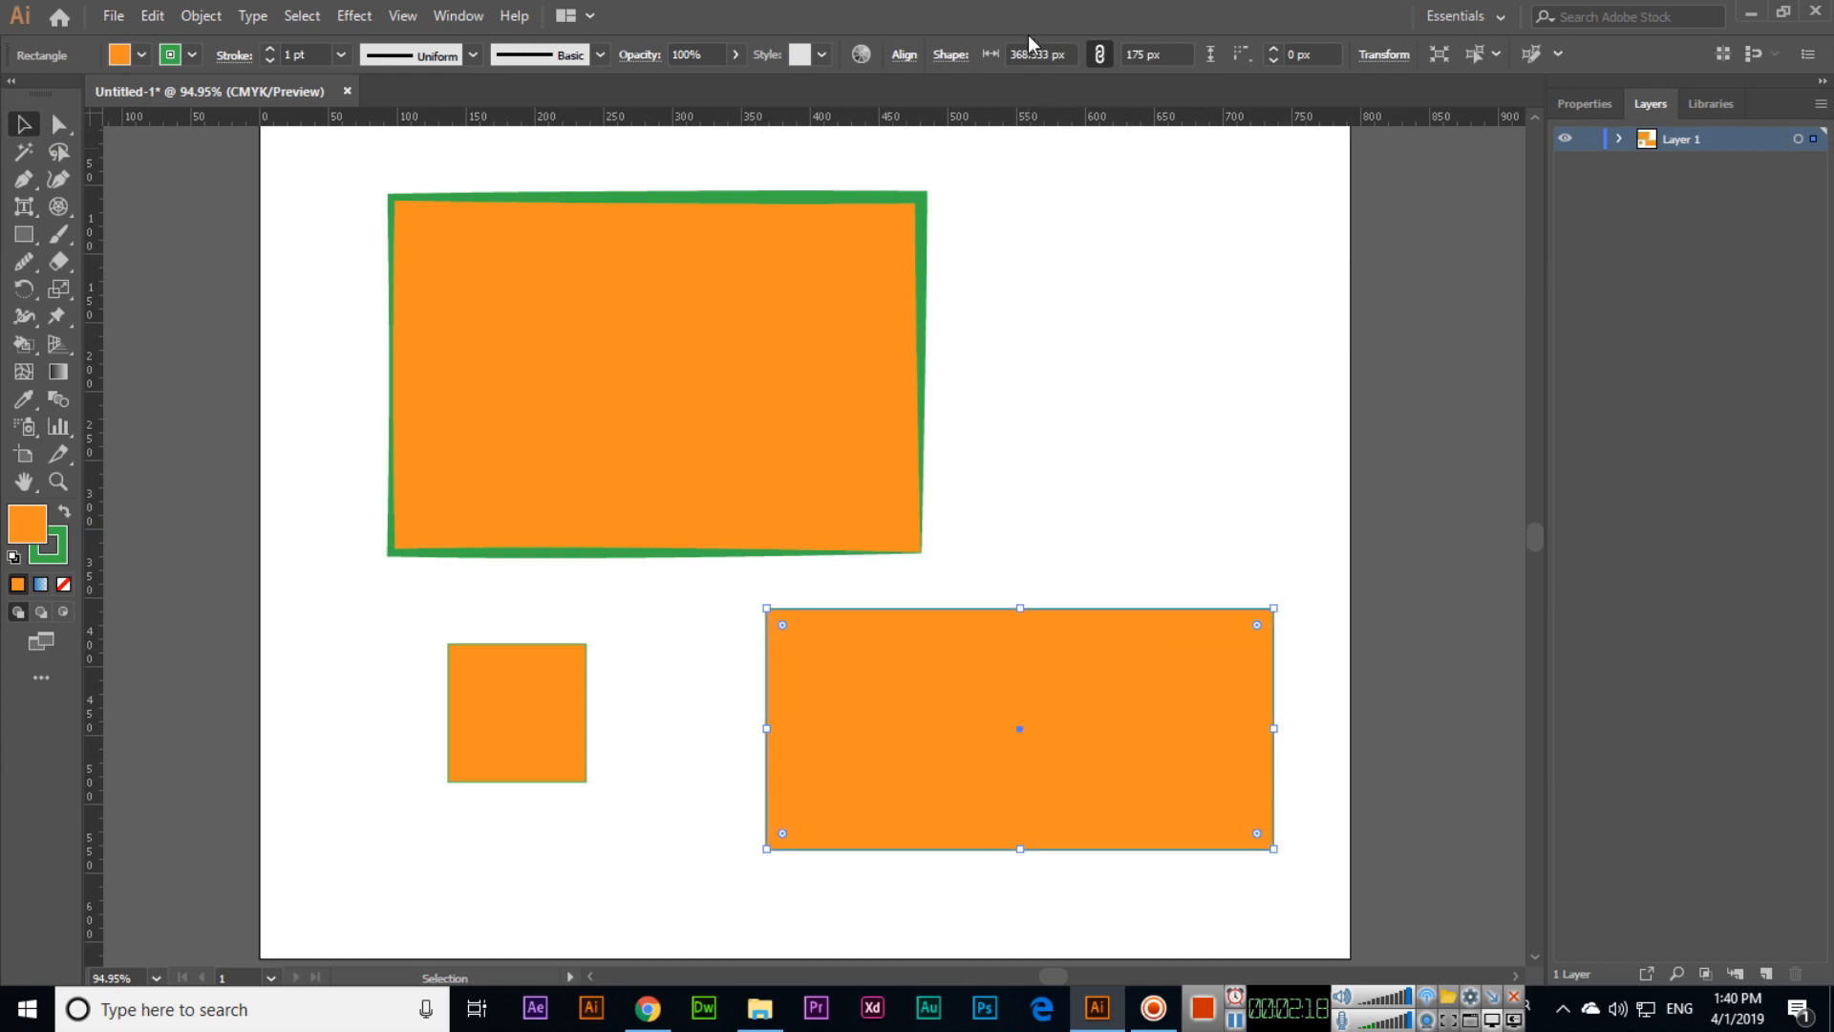
left_click(1038, 54)
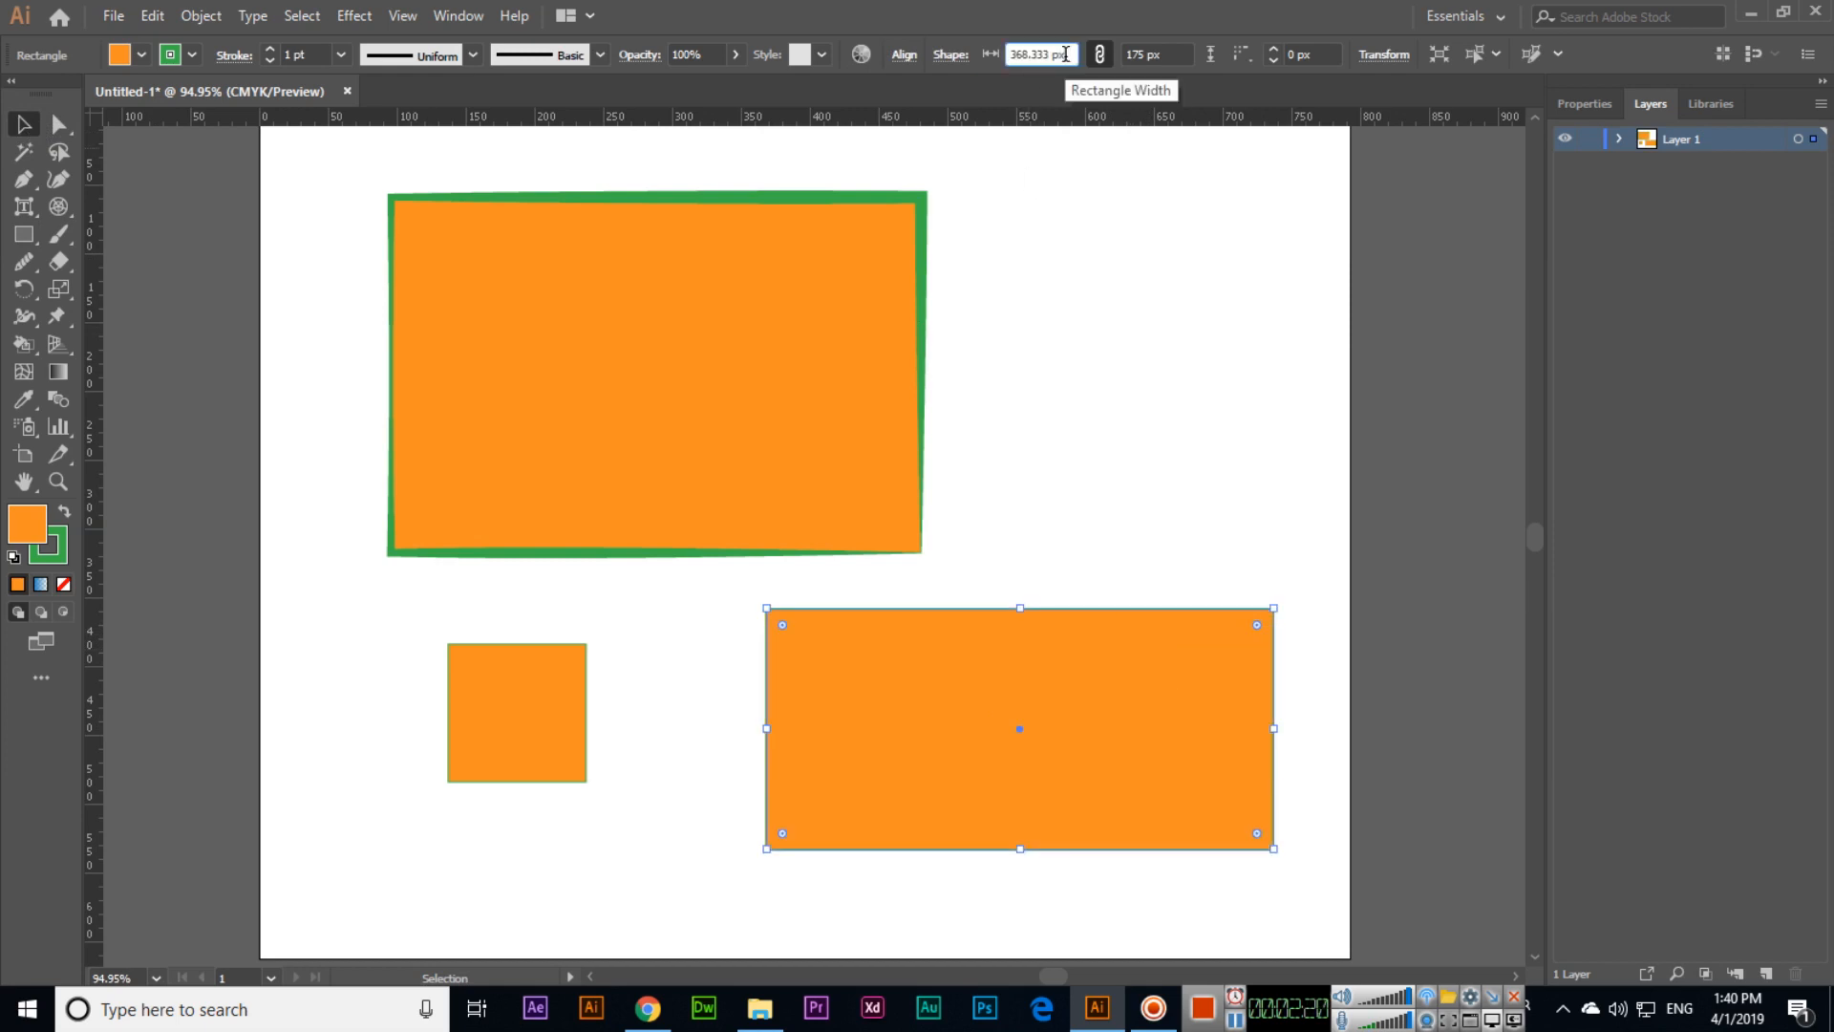
type("300 px")
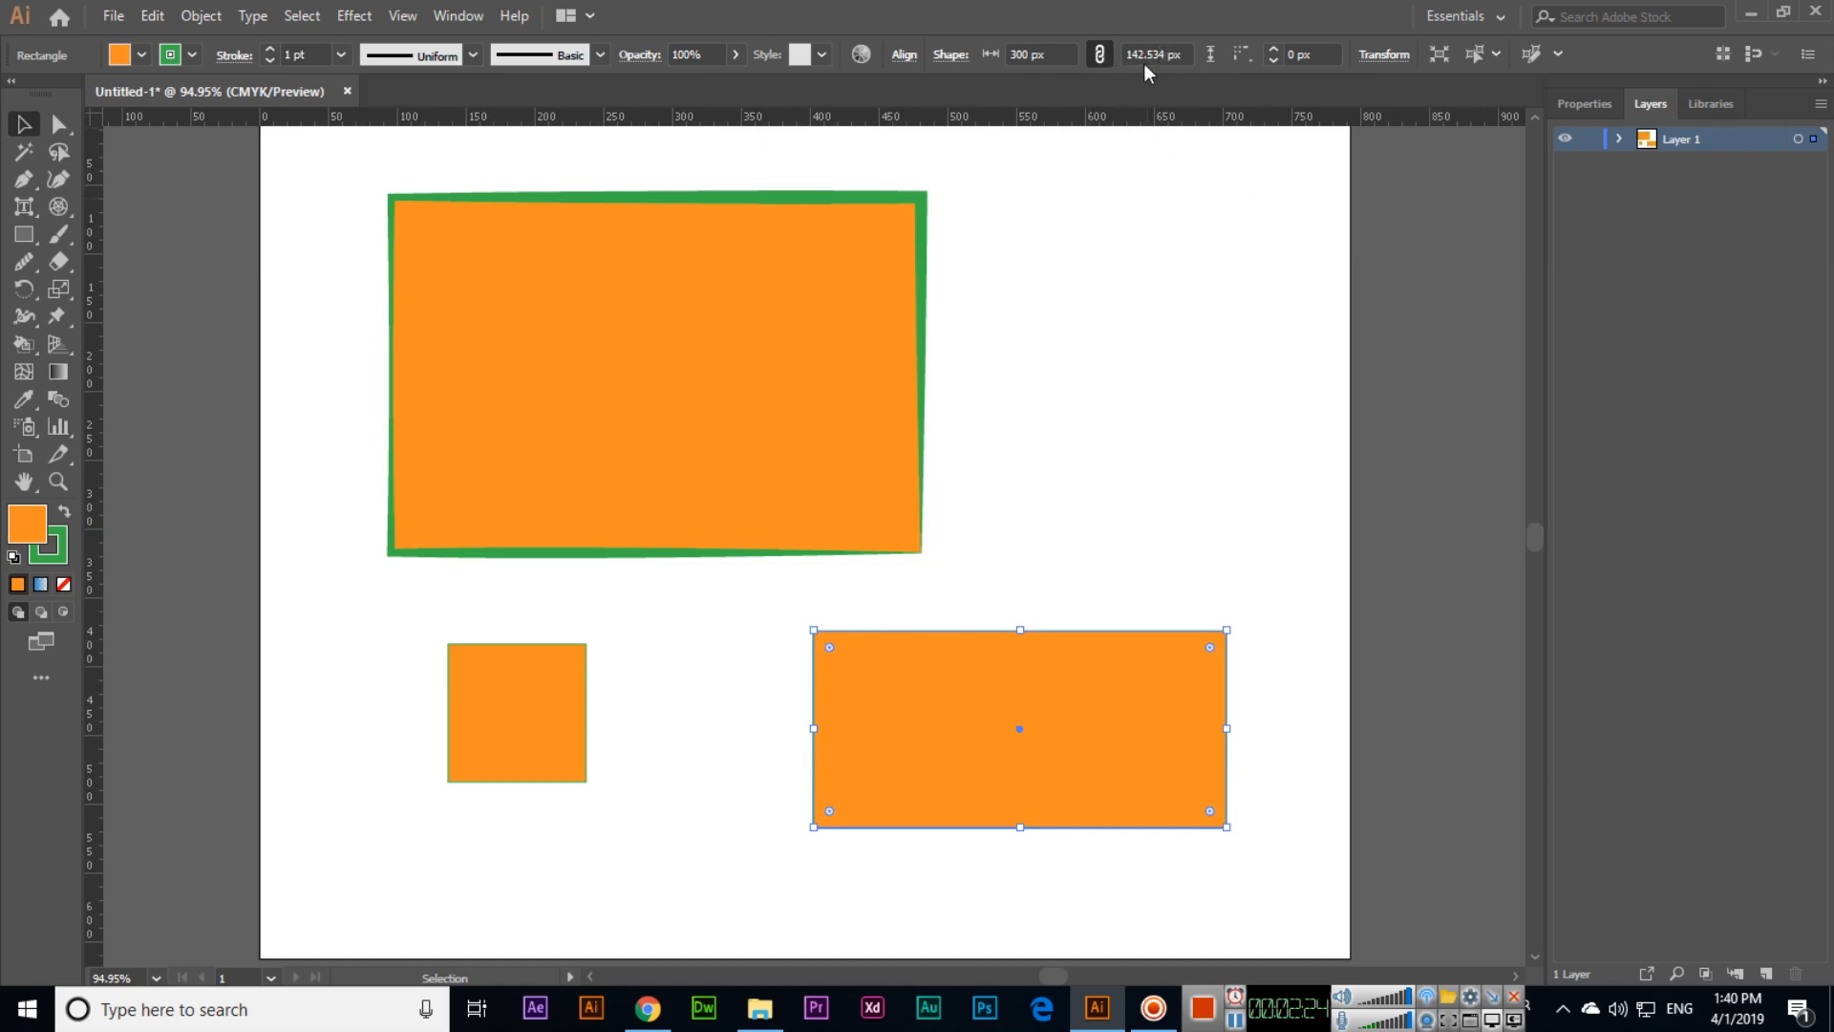
mouse_move(1156, 53)
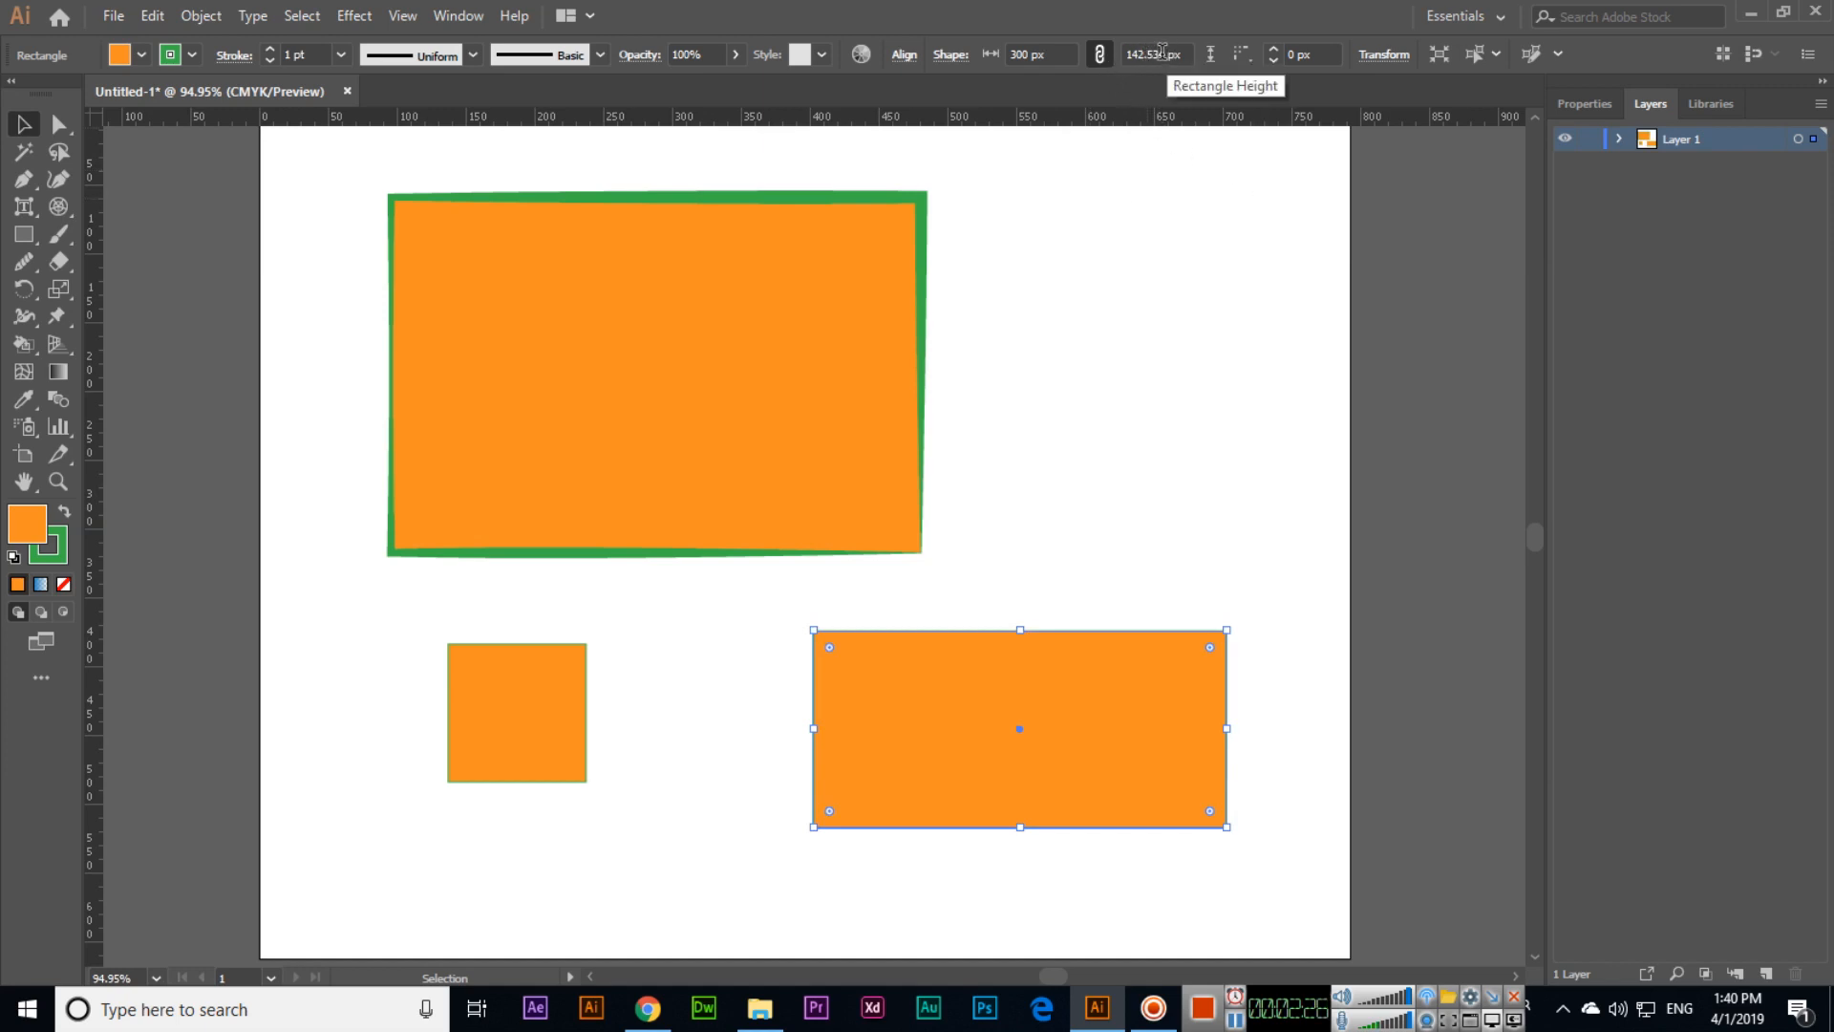
left_click(1039, 54)
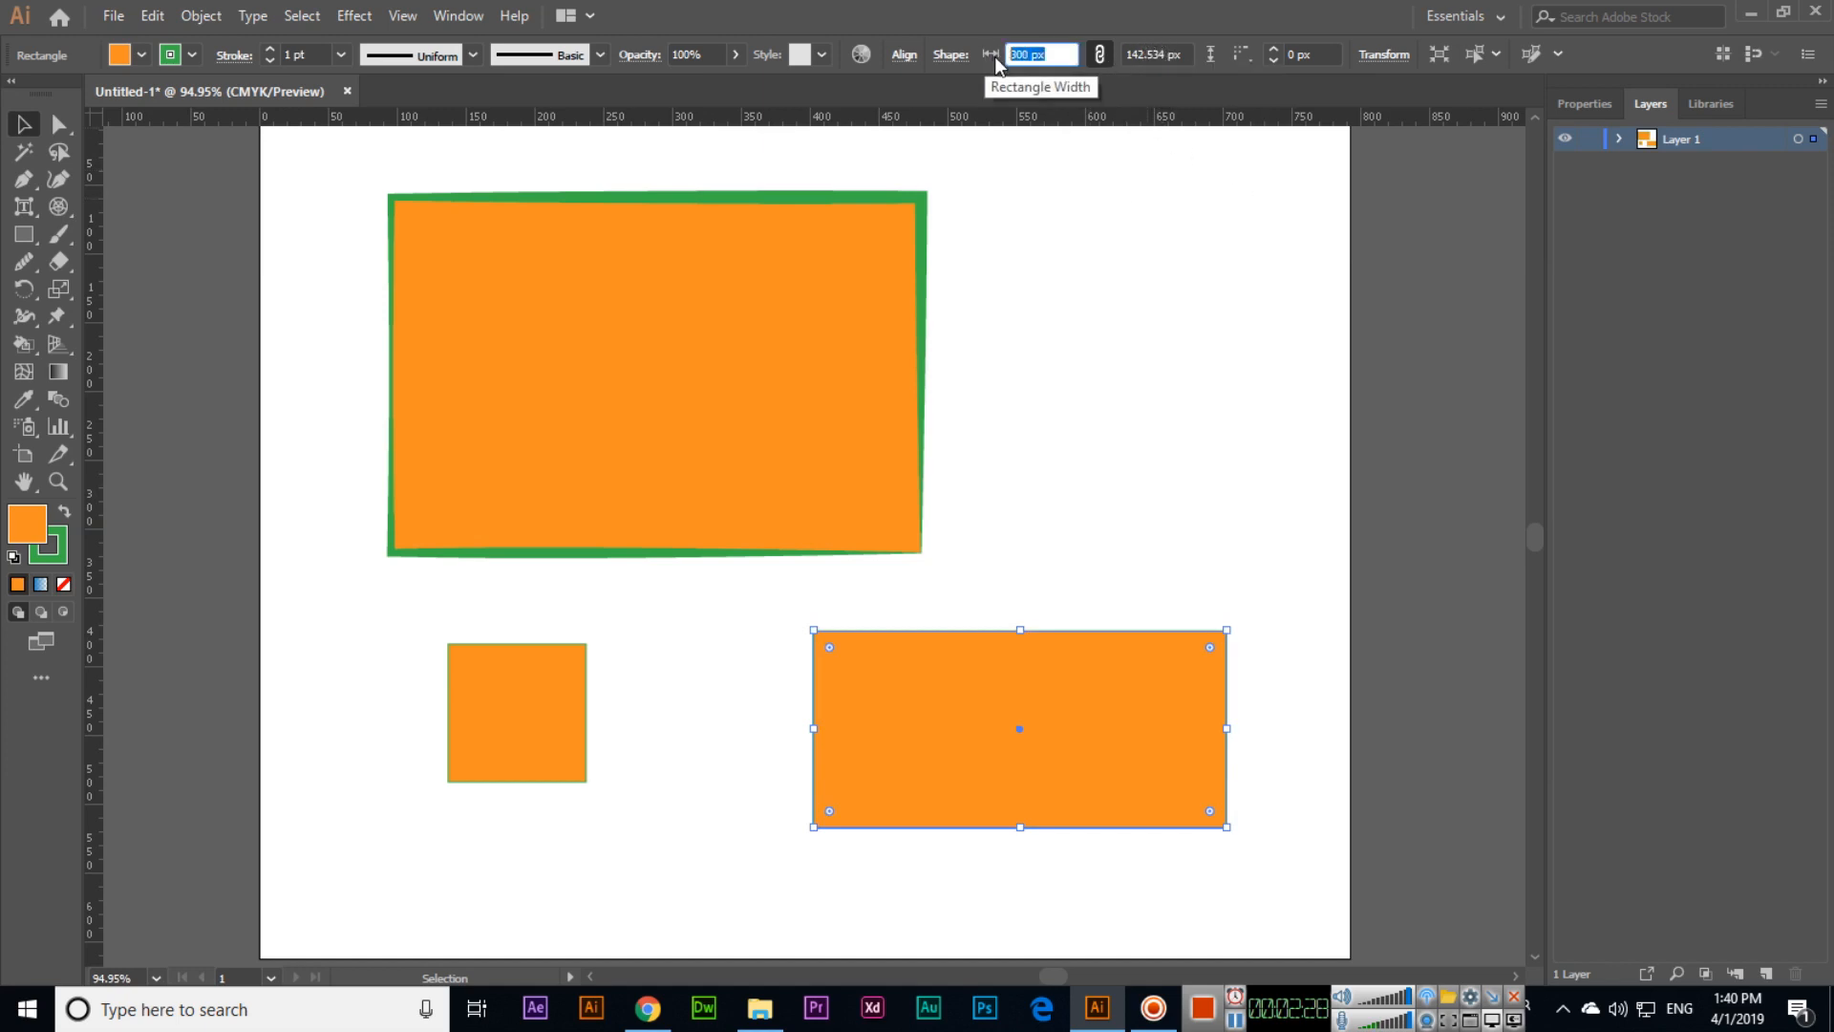
type("200")
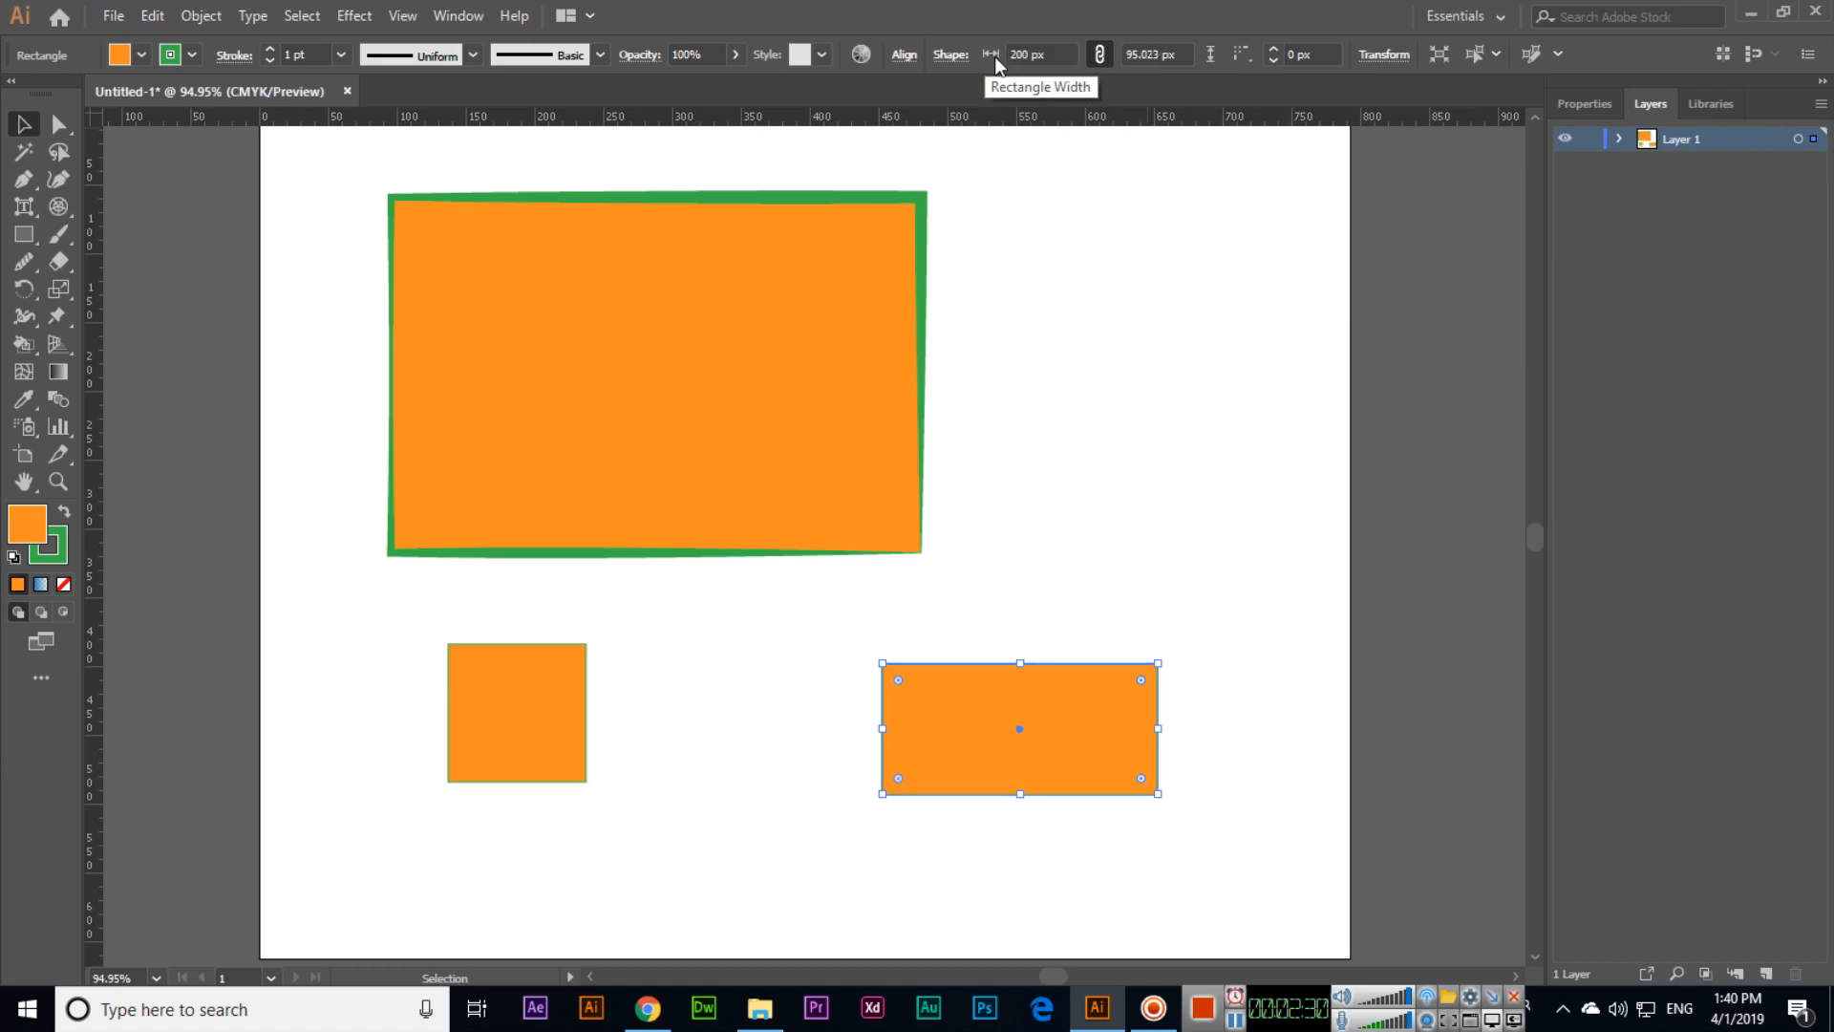
mouse_move(1097, 55)
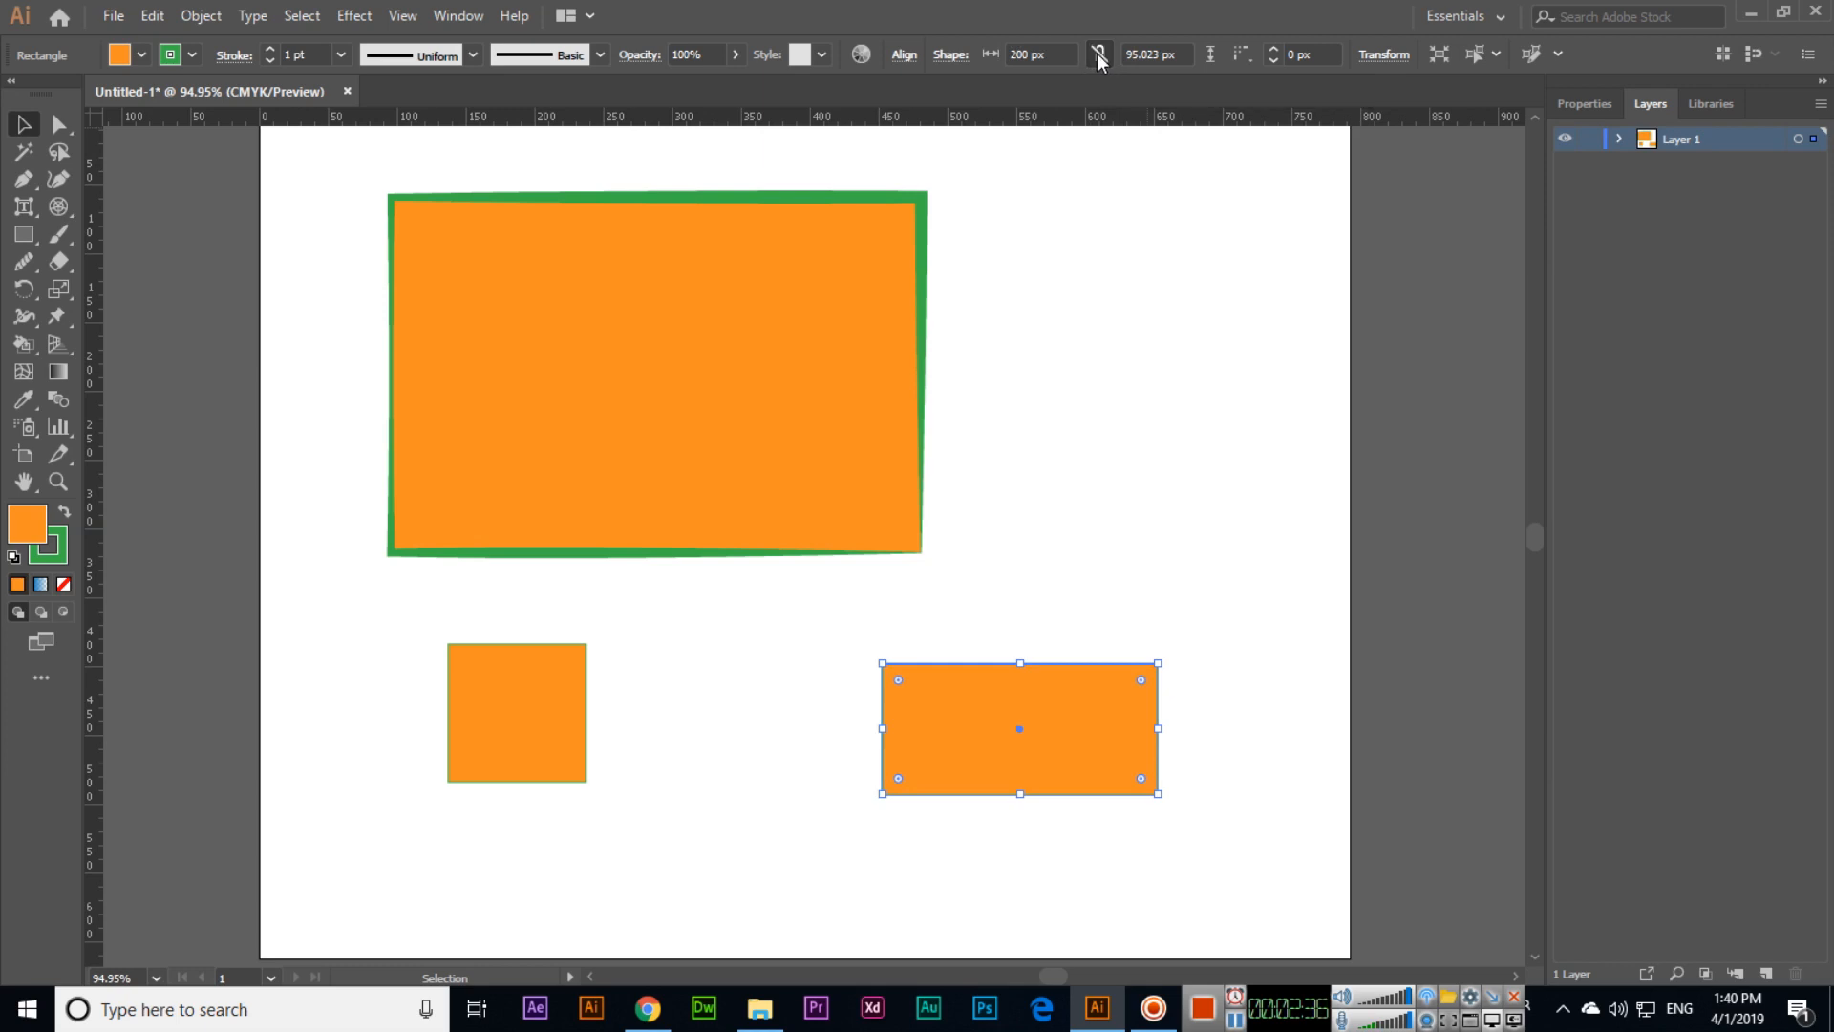
- Unlink width and height and resize the rectangle to 250 × 200 px
left_click(1042, 53)
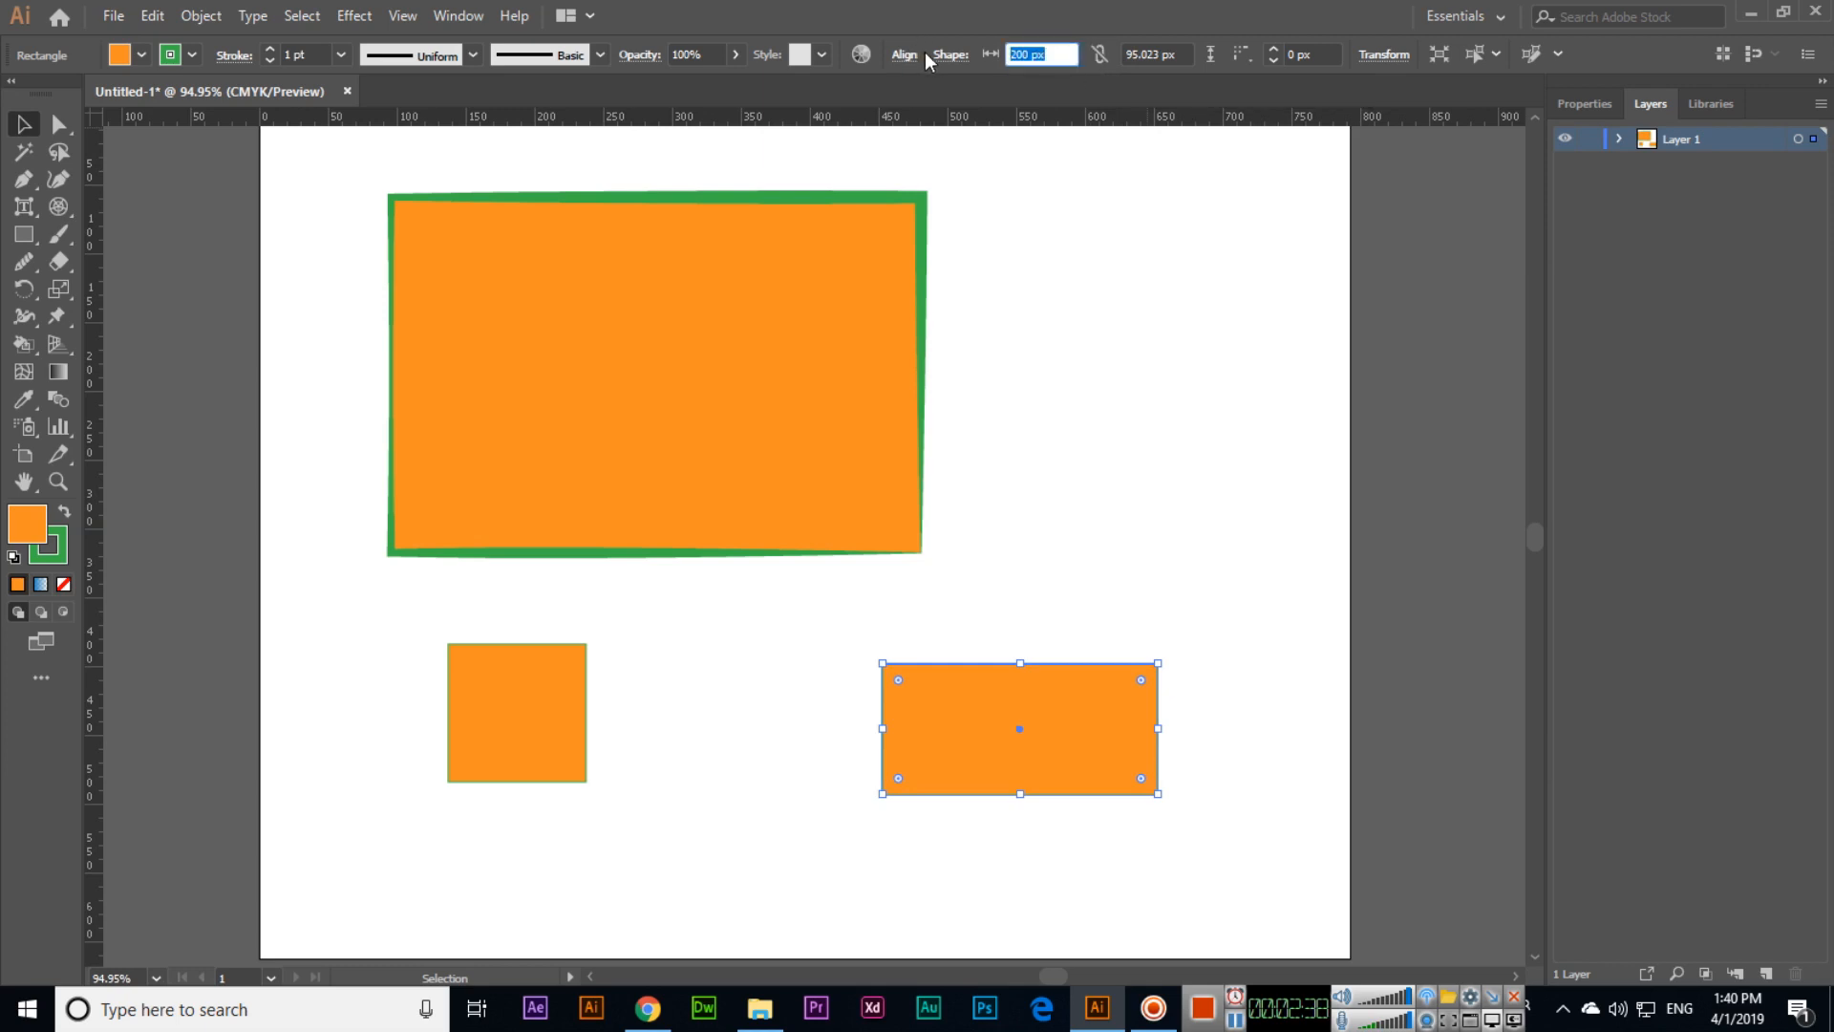
type("250")
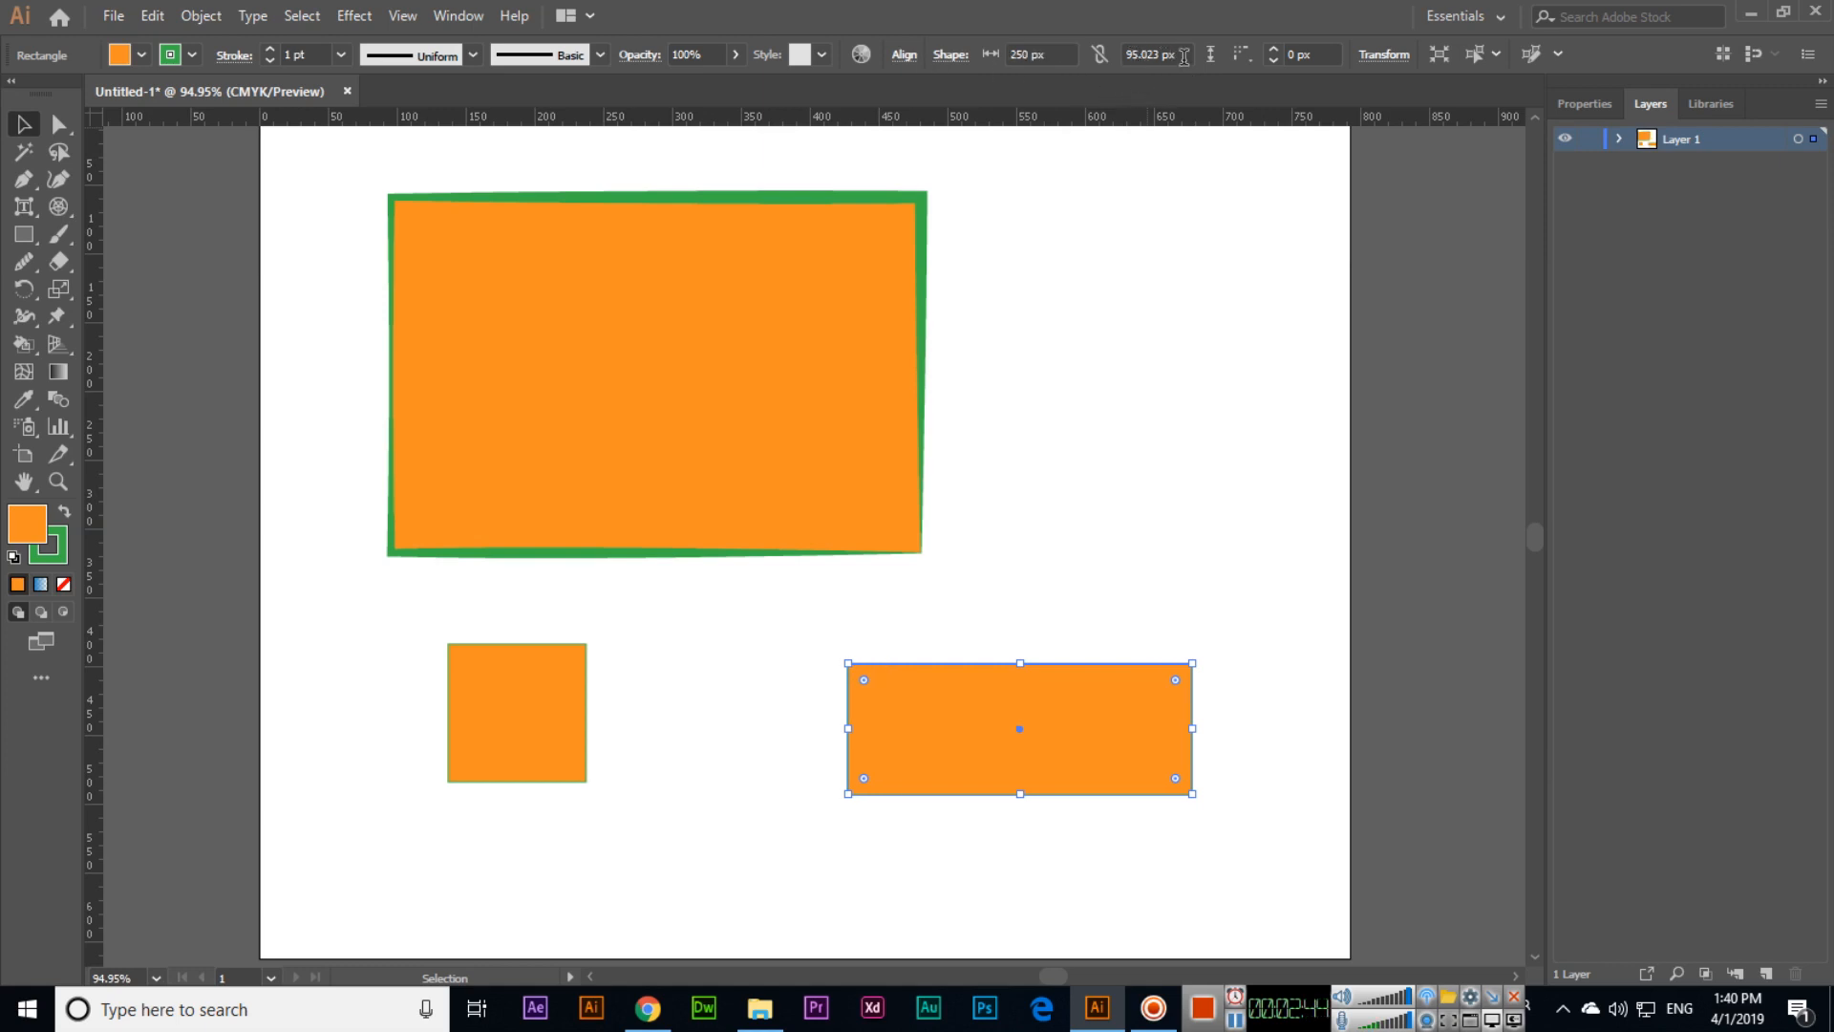
left_click(1158, 54)
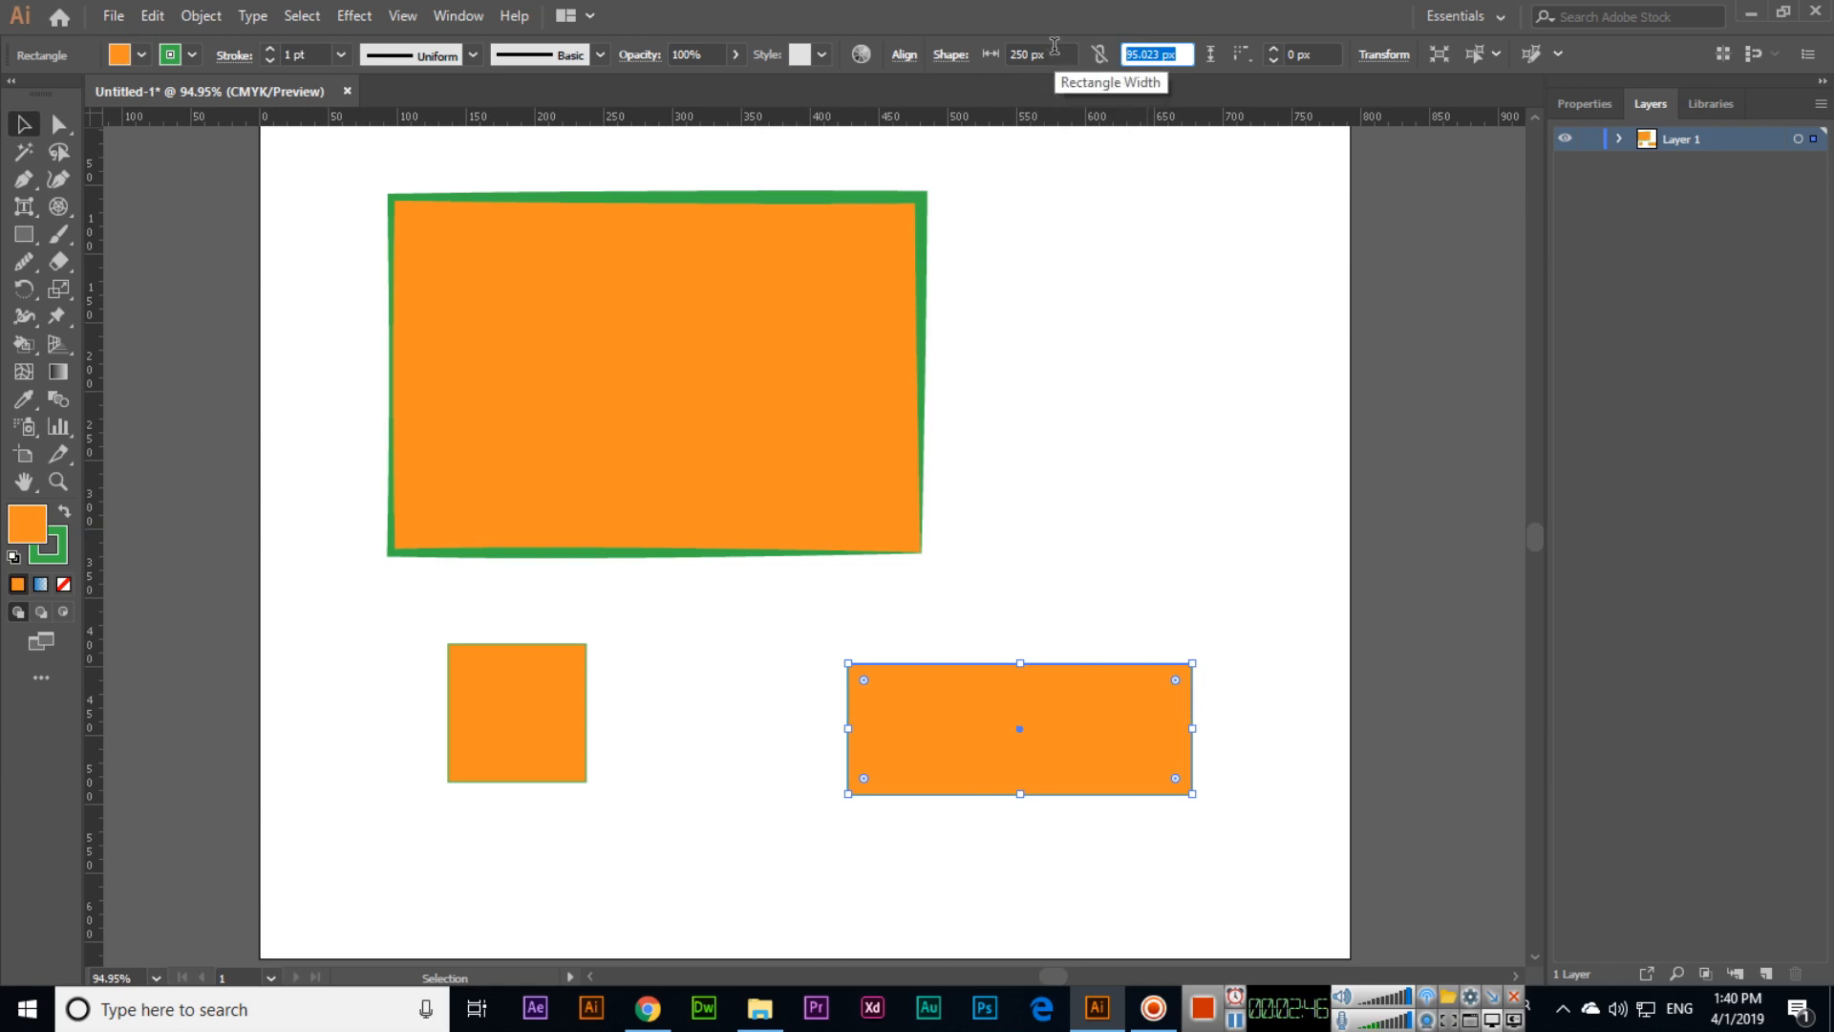
type("200 px")
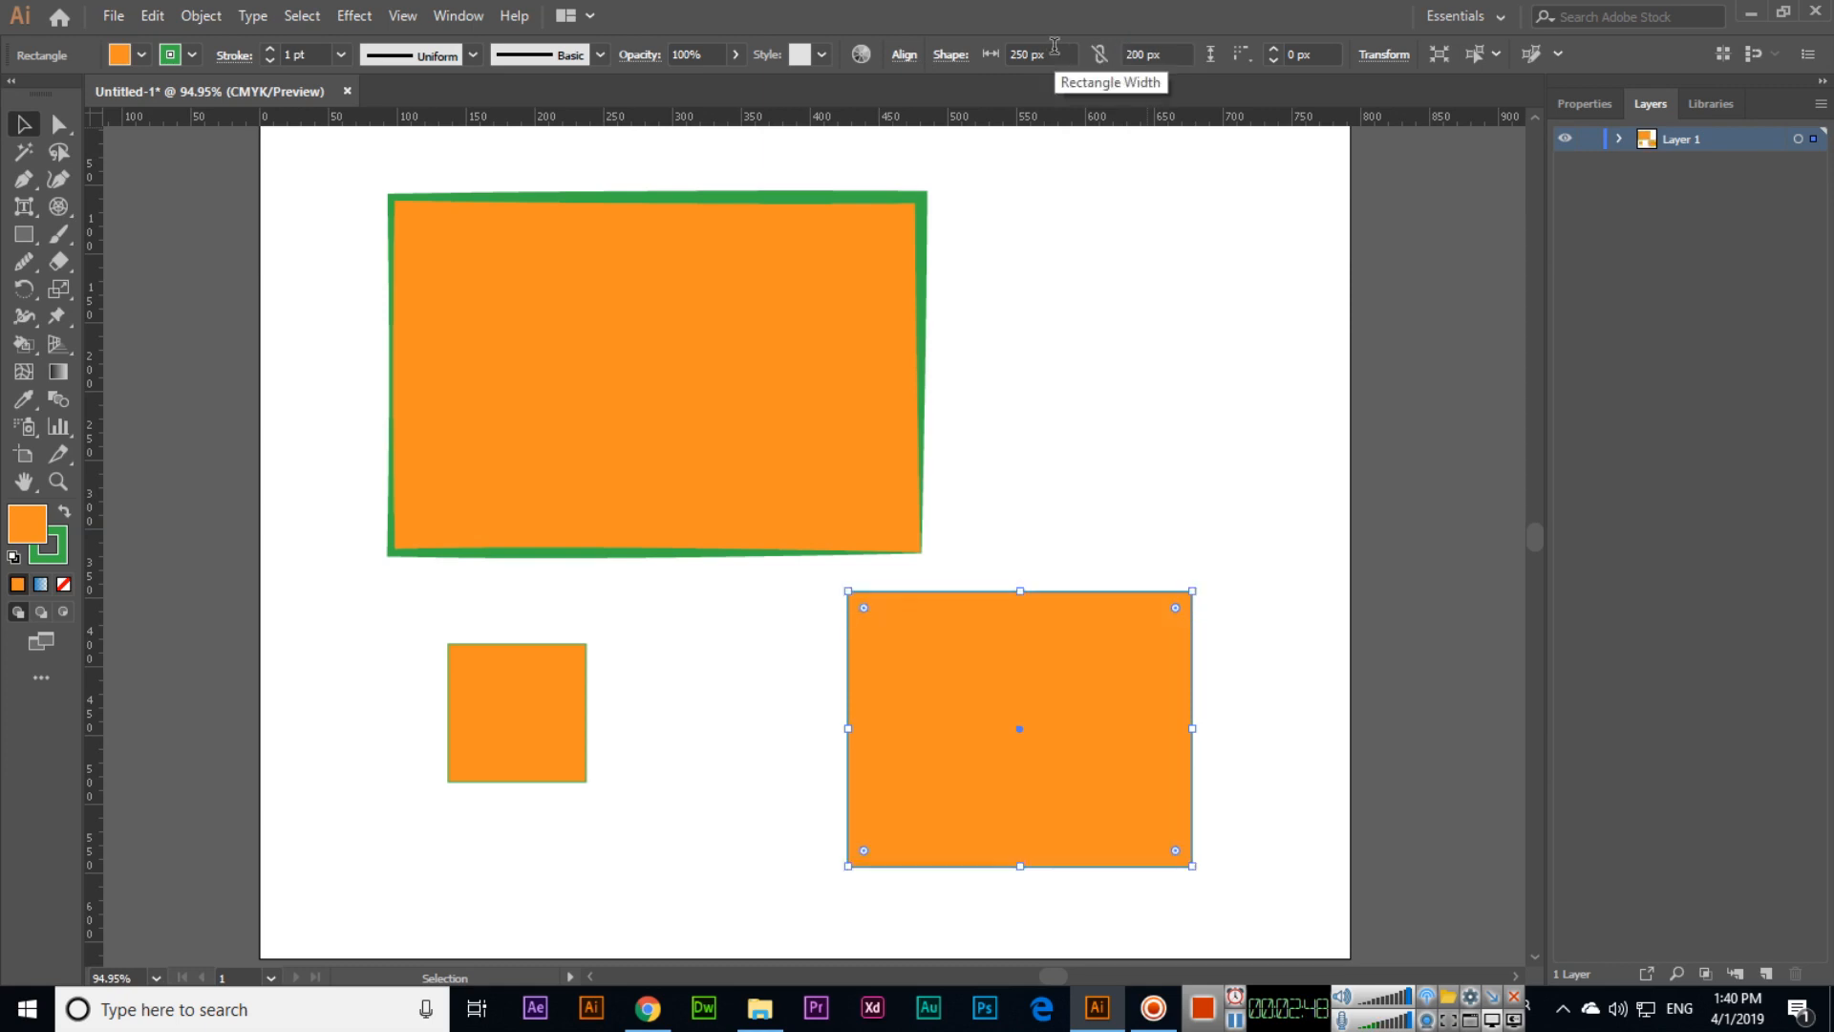
left_click(907, 521)
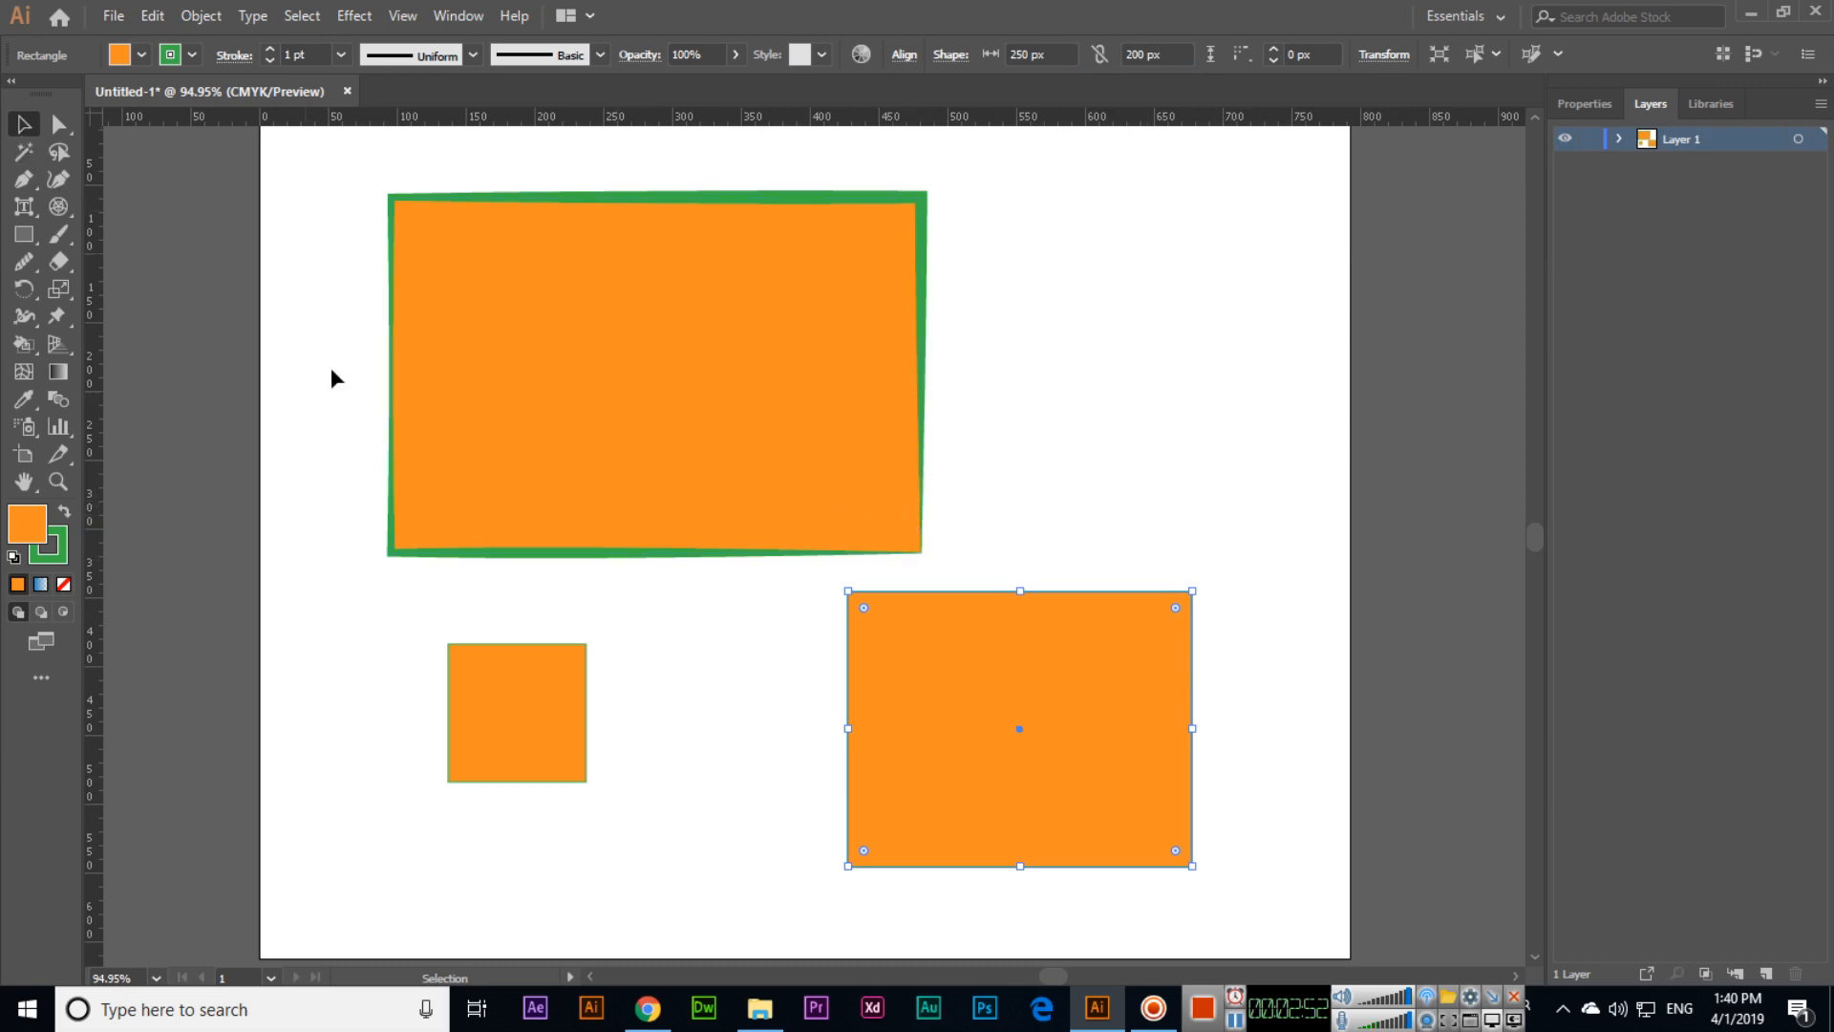
mouse_move(575, 457)
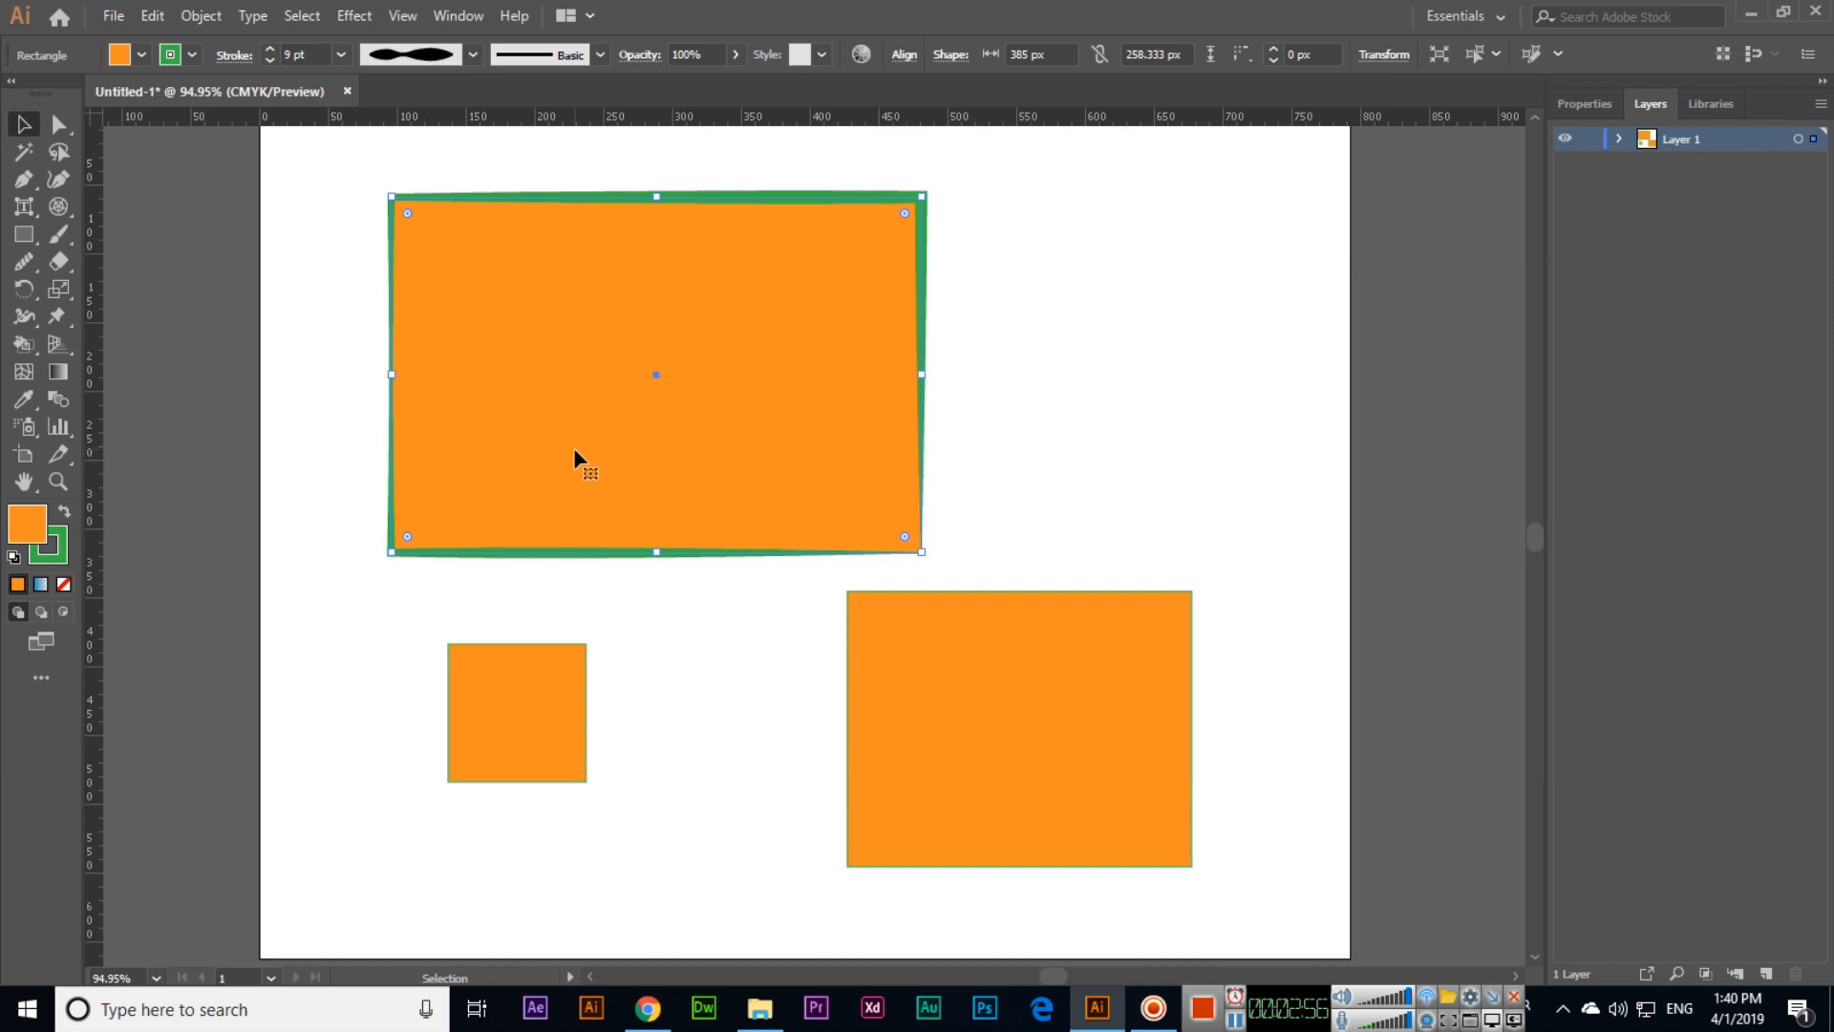
- Set the large green-stroked rectangle's opacity to 50%
left_click(693, 54)
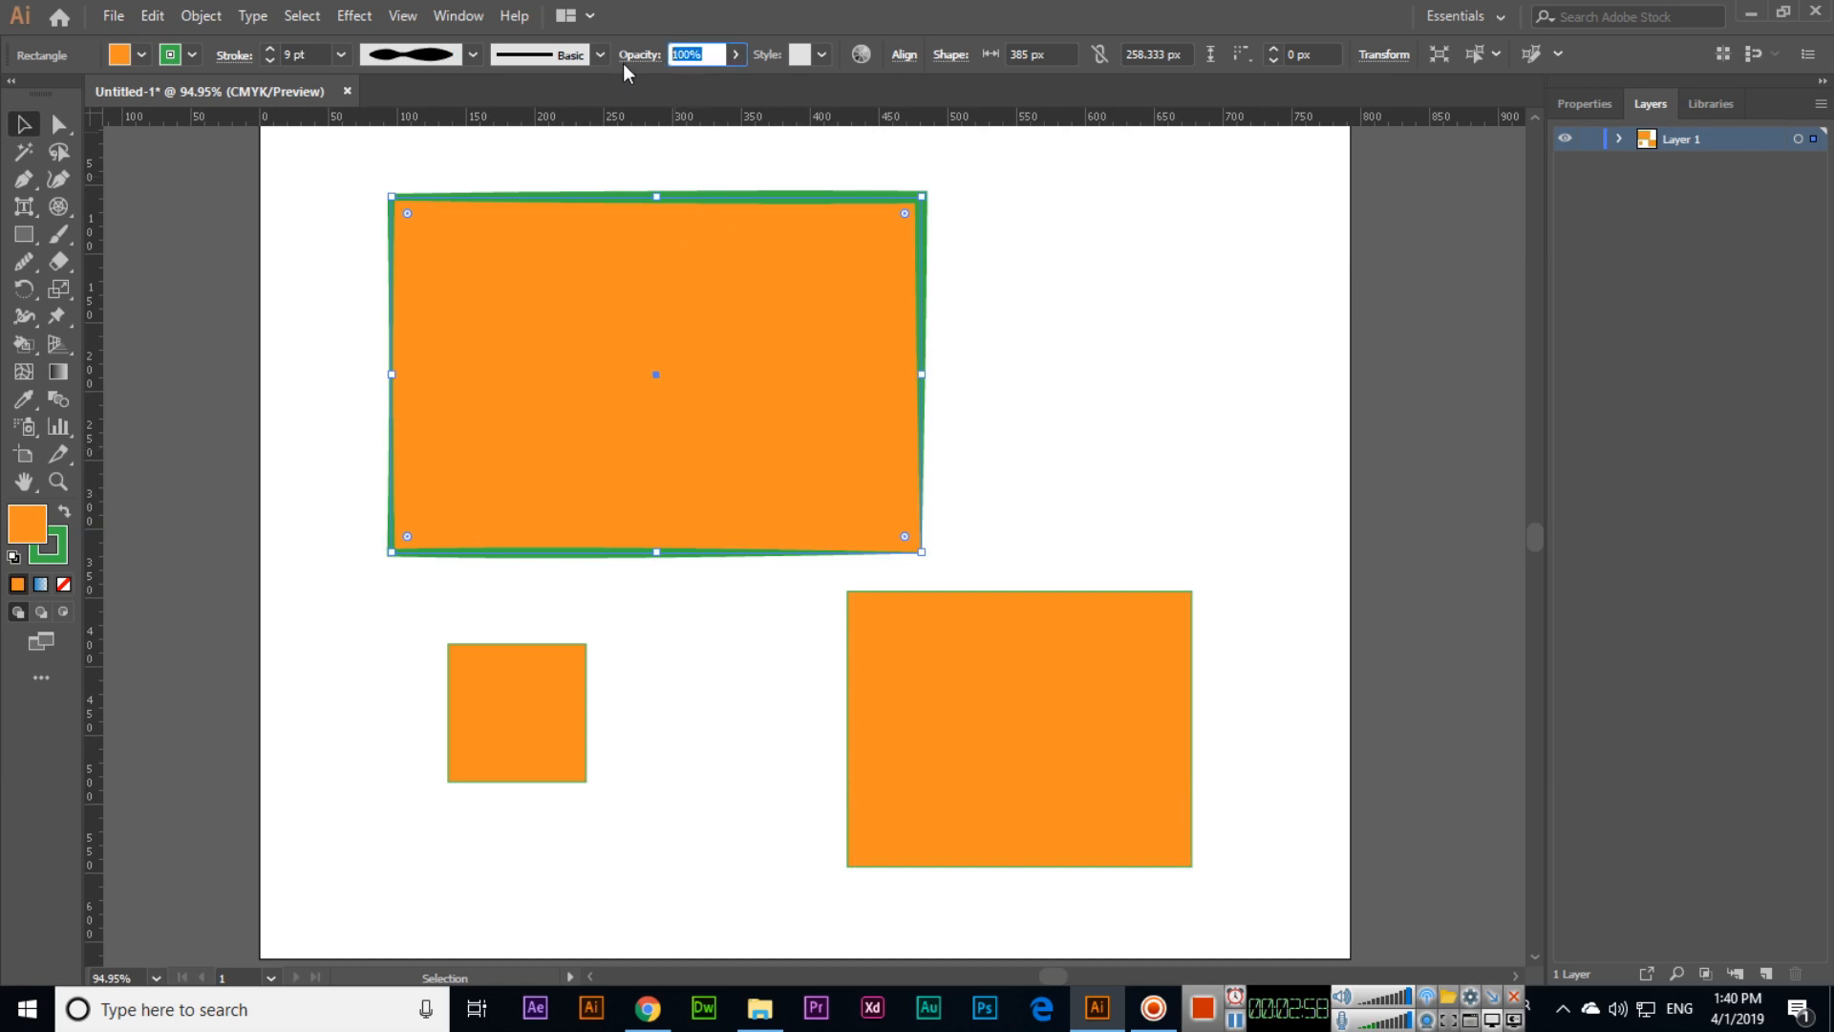
type("50")
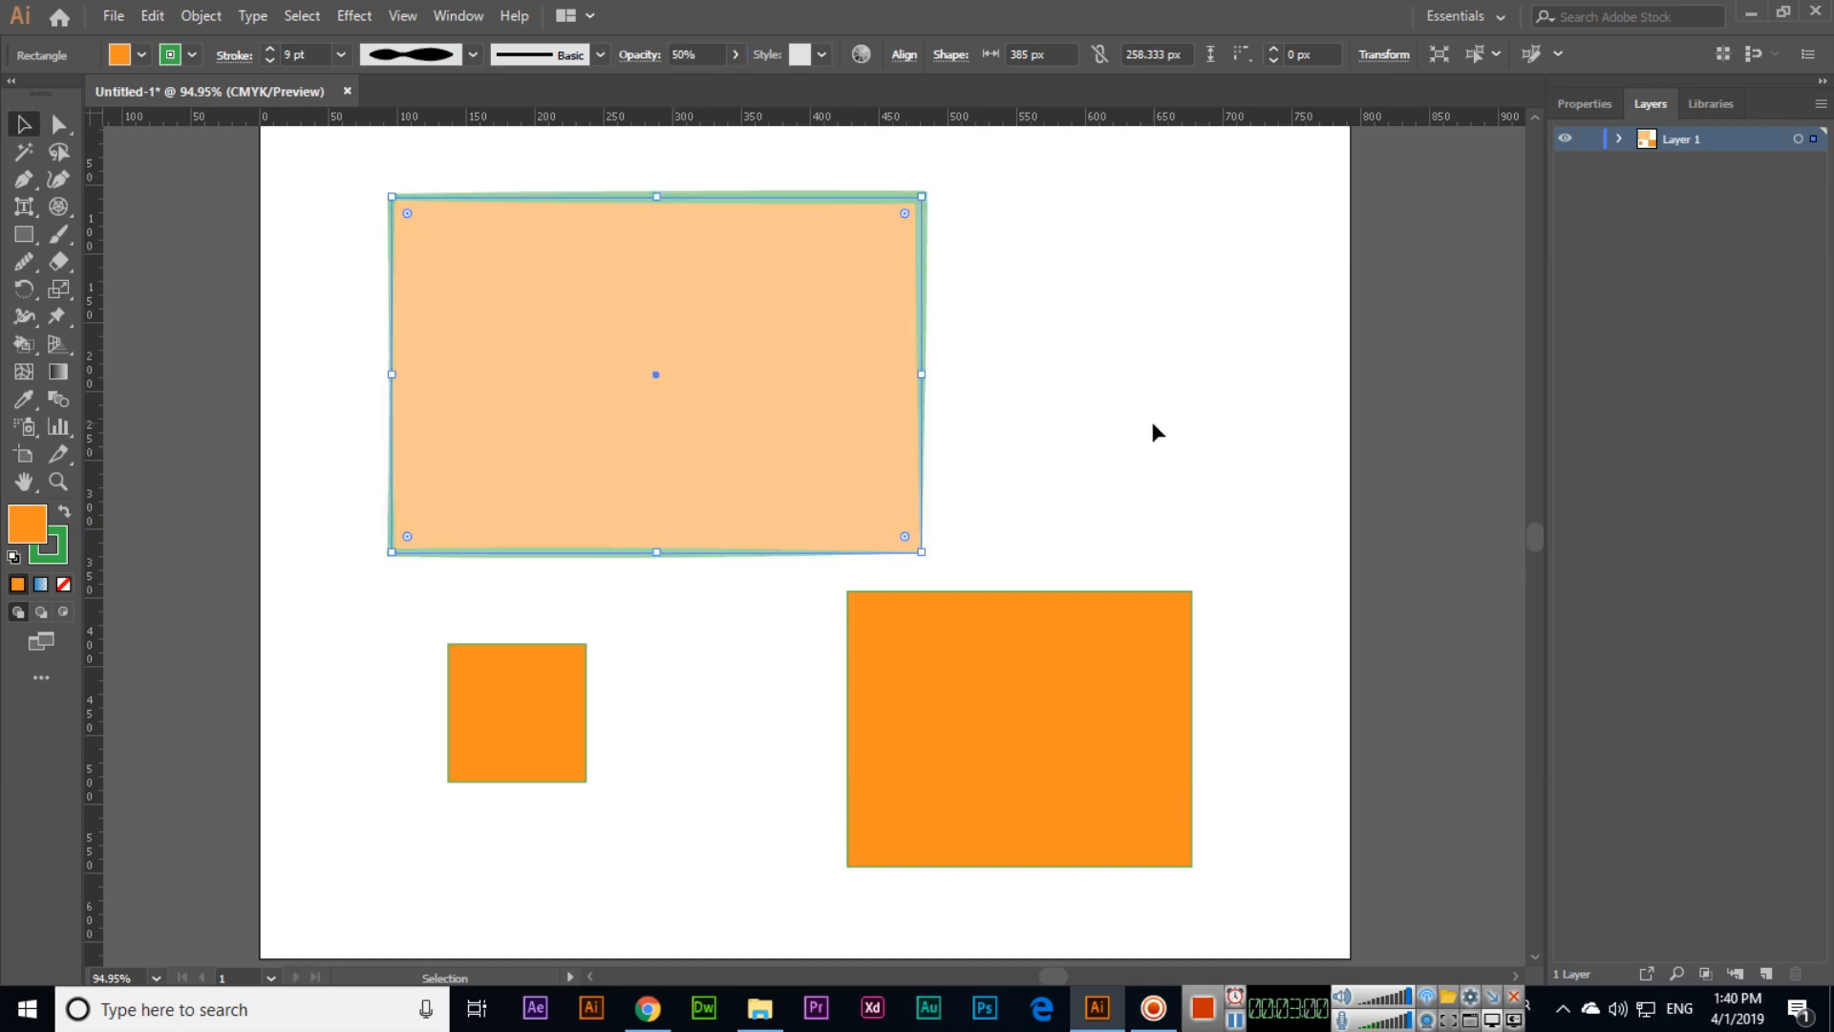